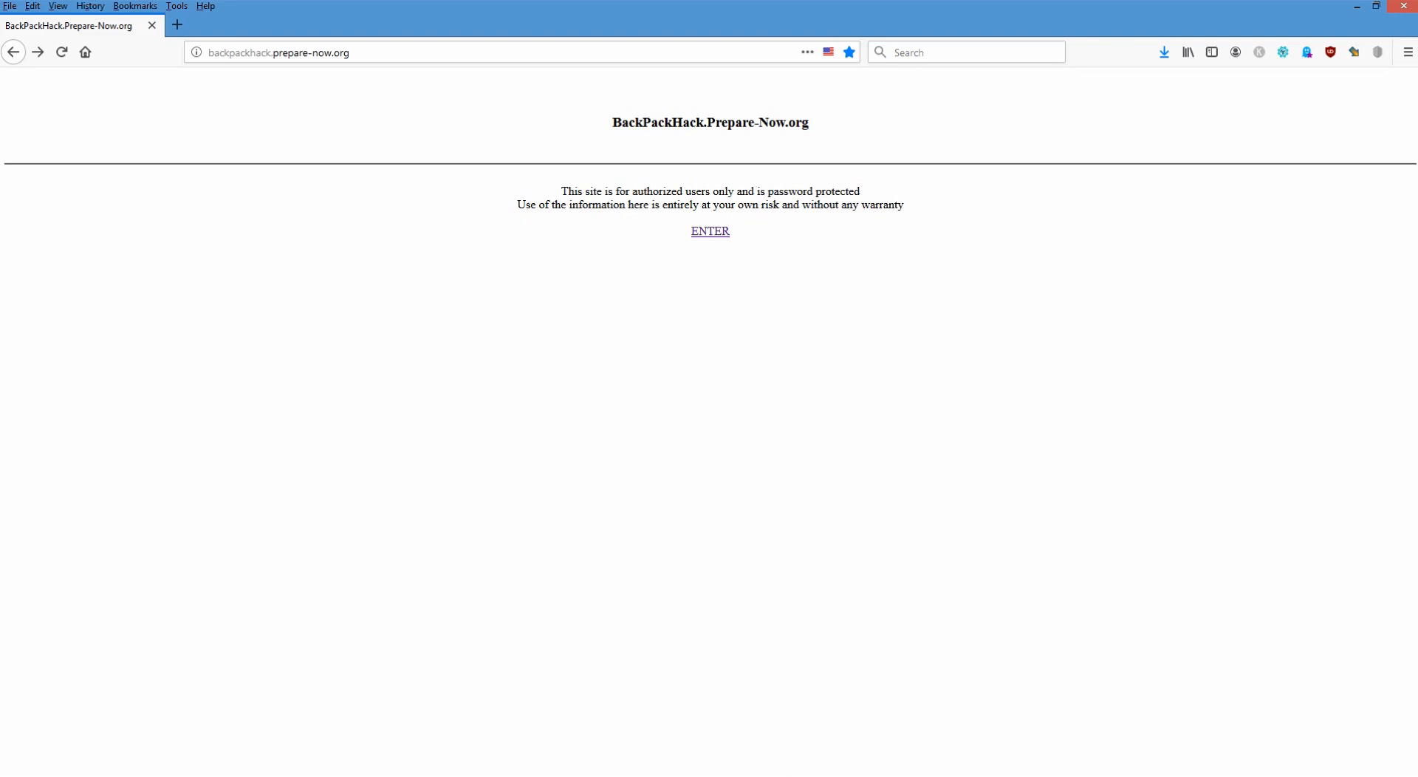
Pass BackPackHack's ENTER page and sign in to reach the /files directory index.
left_click(710, 230)
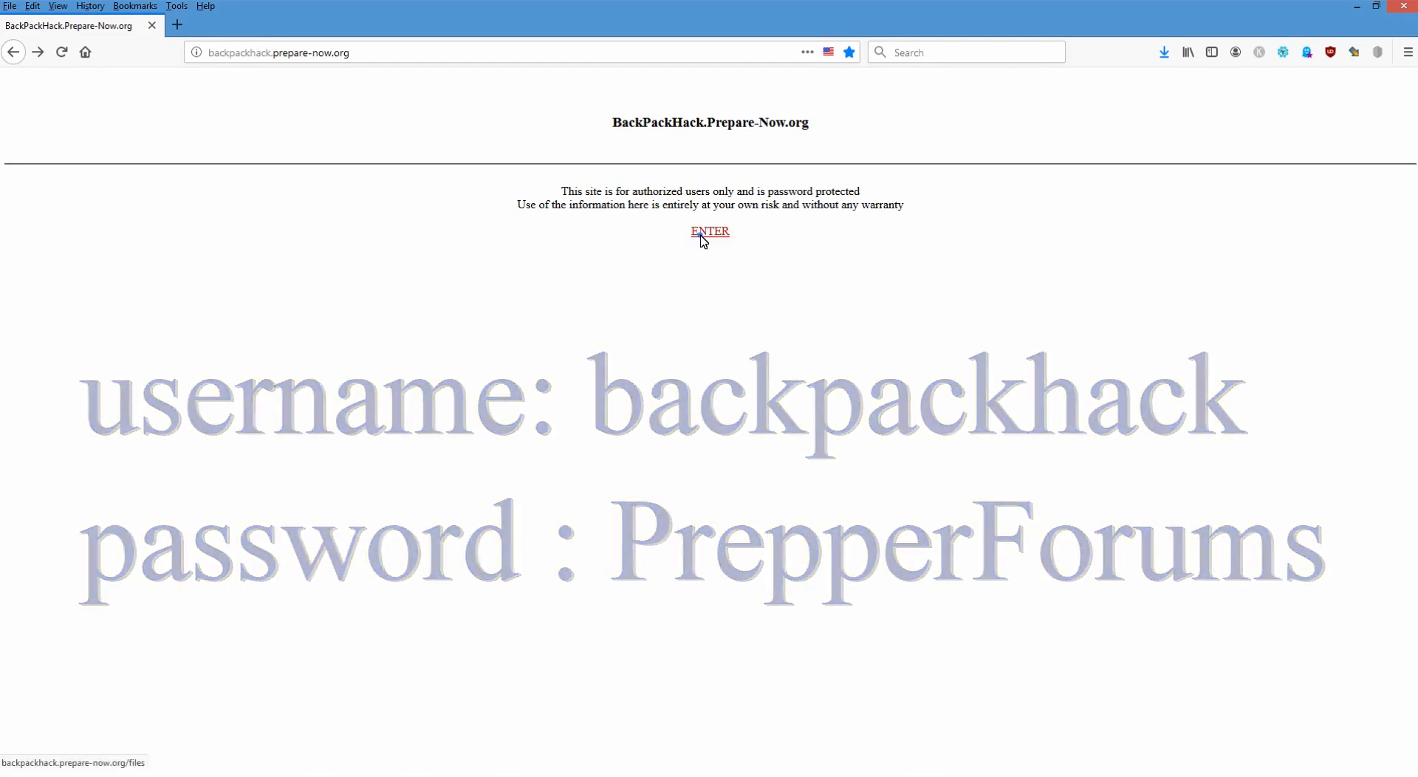
left_click(709, 230)
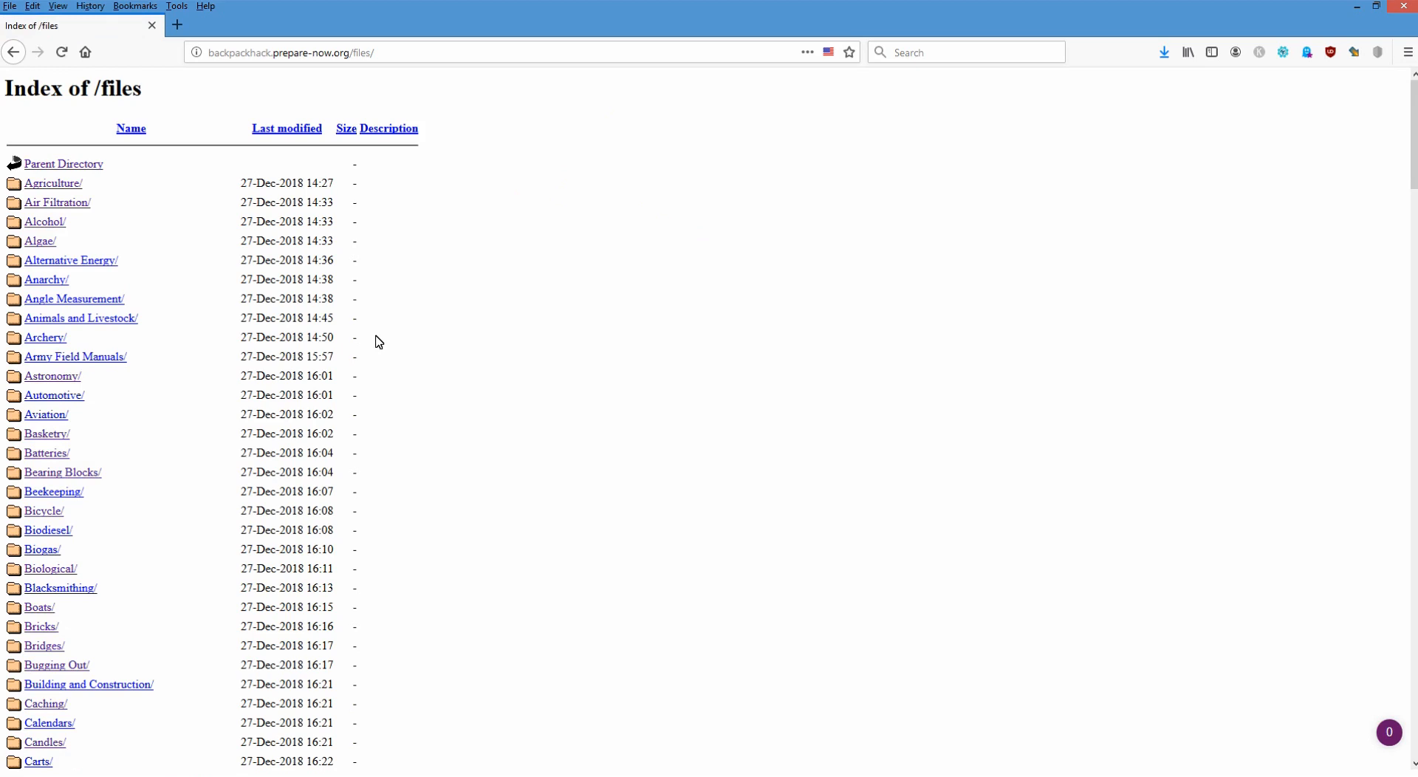
scroll("down", 3)
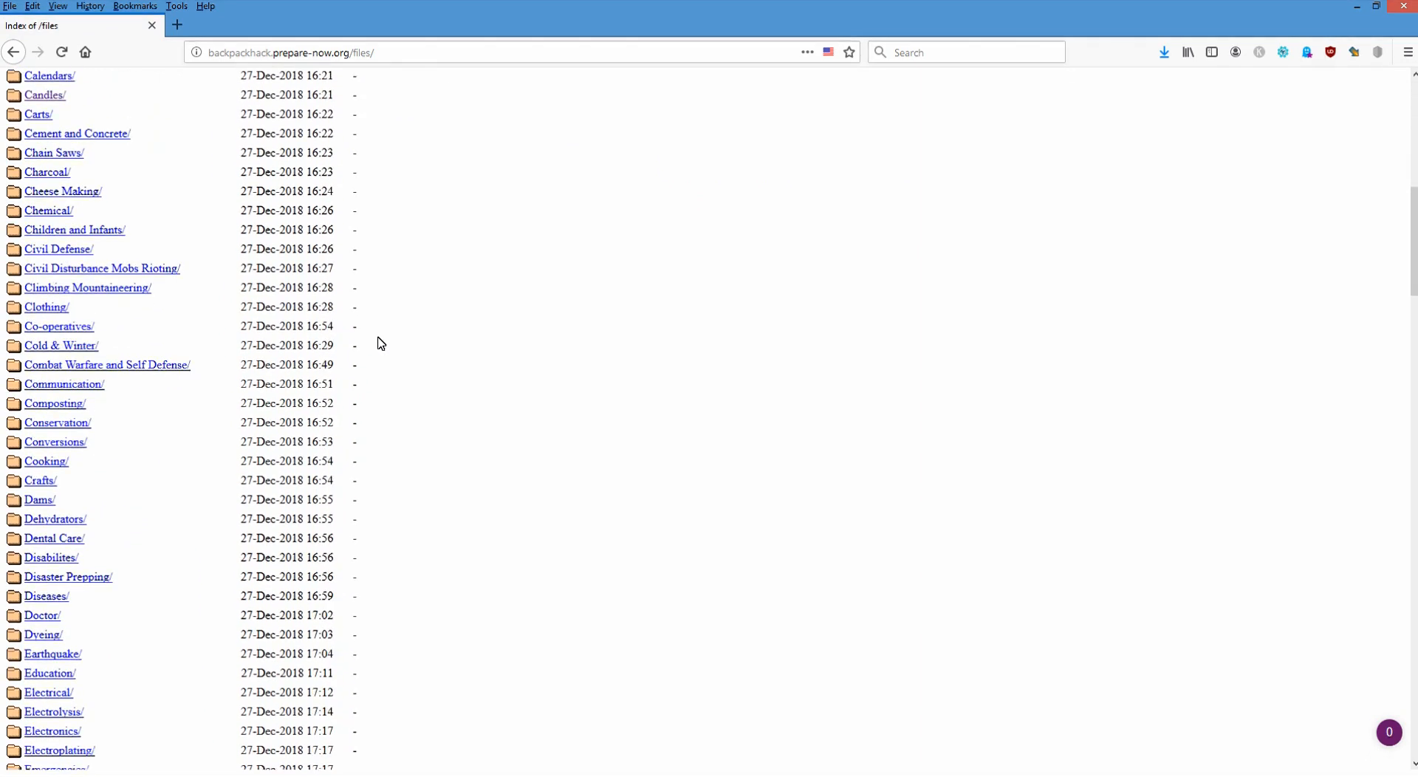
scroll("down", 3)
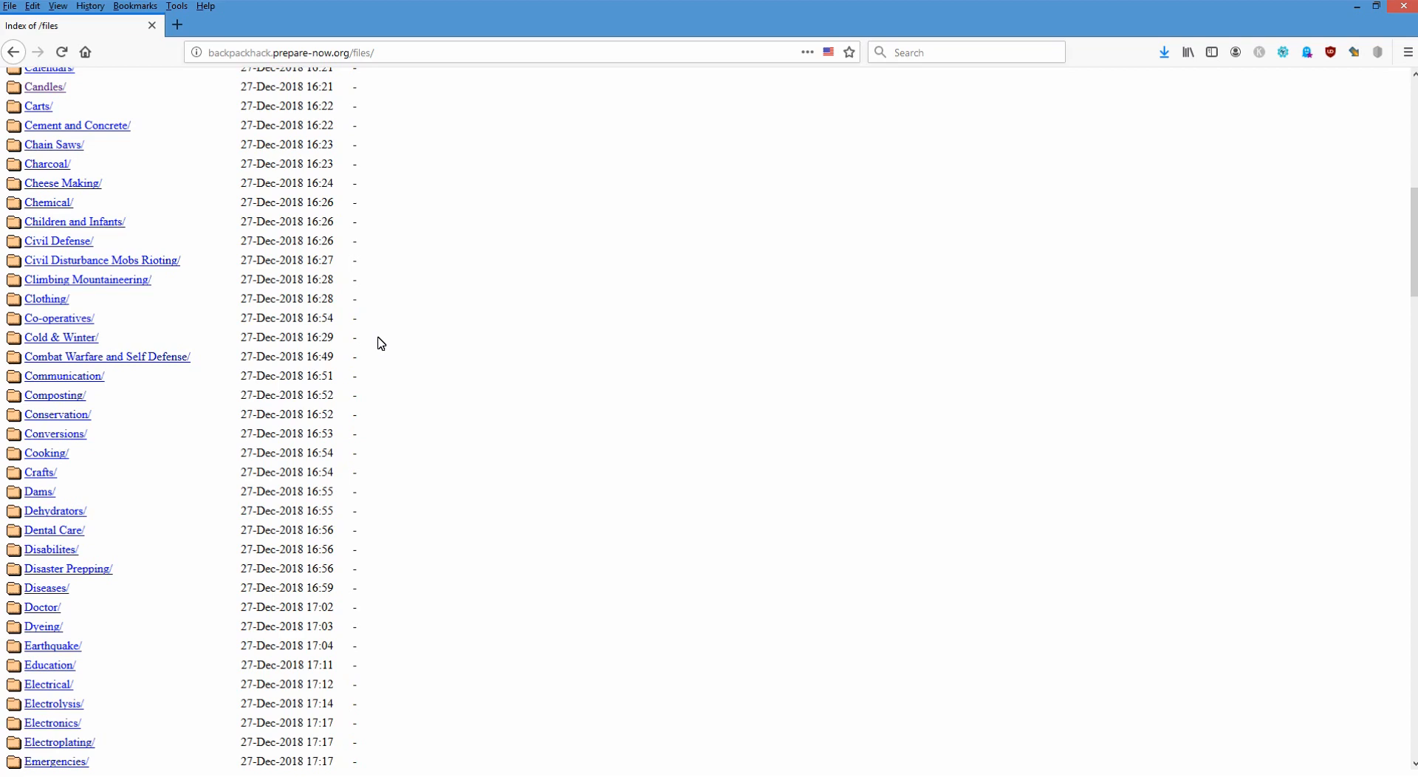
mouse_move(285, 410)
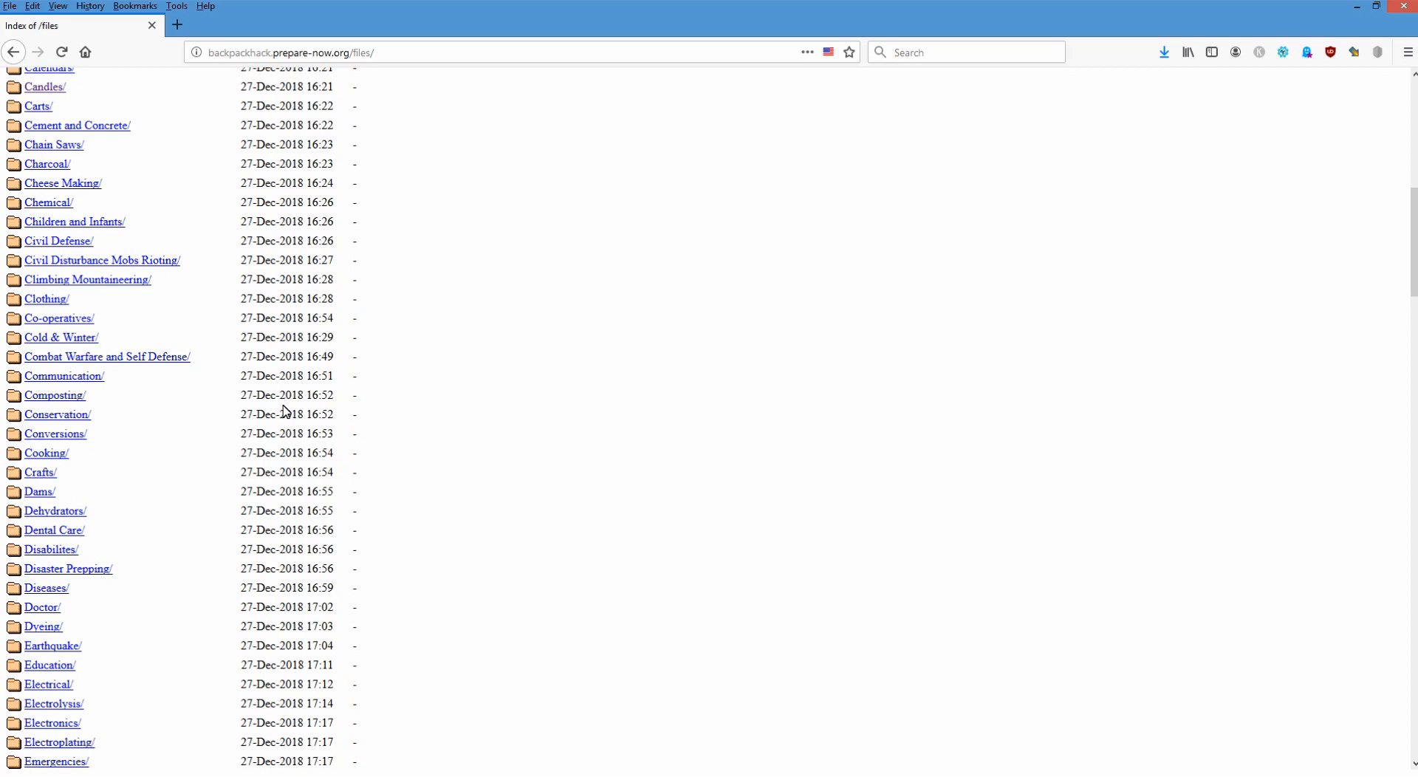
scroll("down", 3)
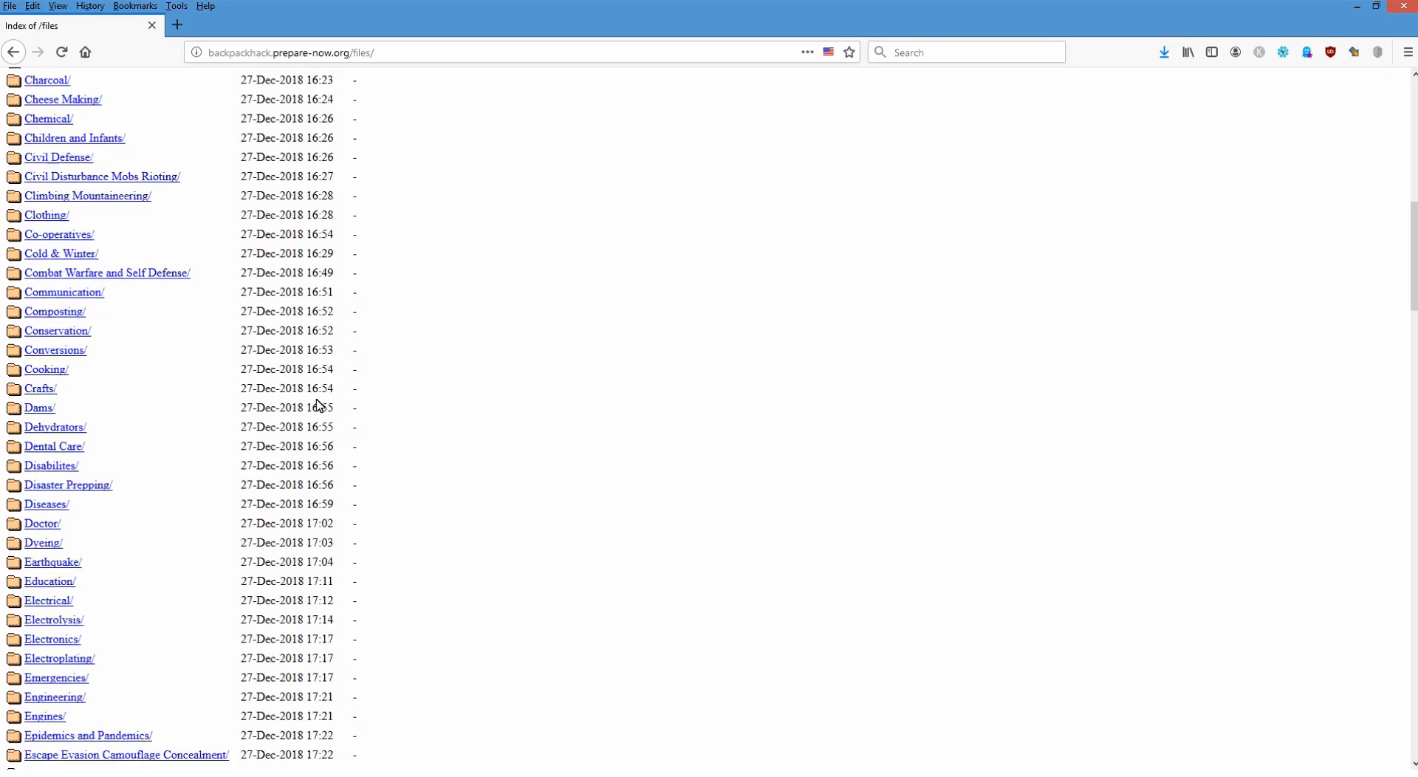
scroll("down", 3)
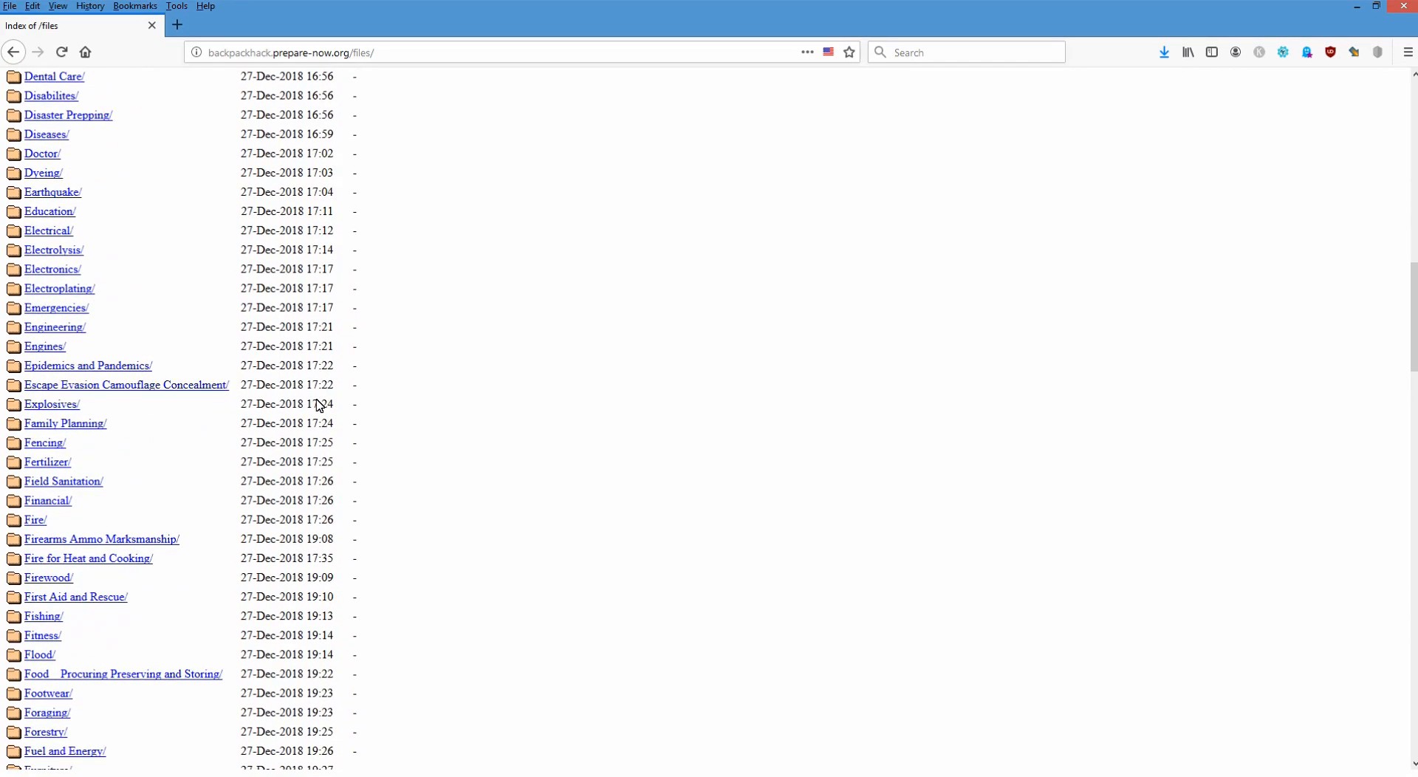
scroll("down", 3)
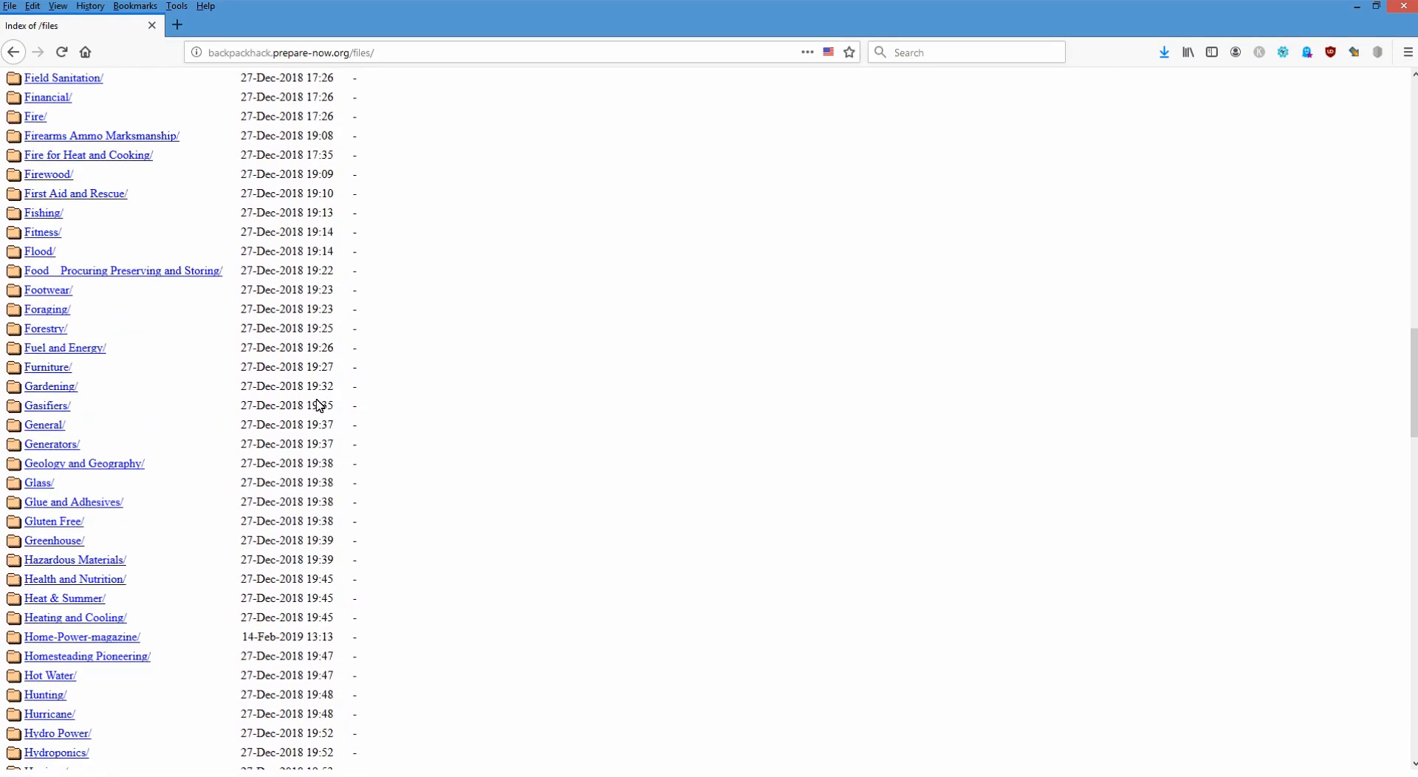
scroll("down", 3)
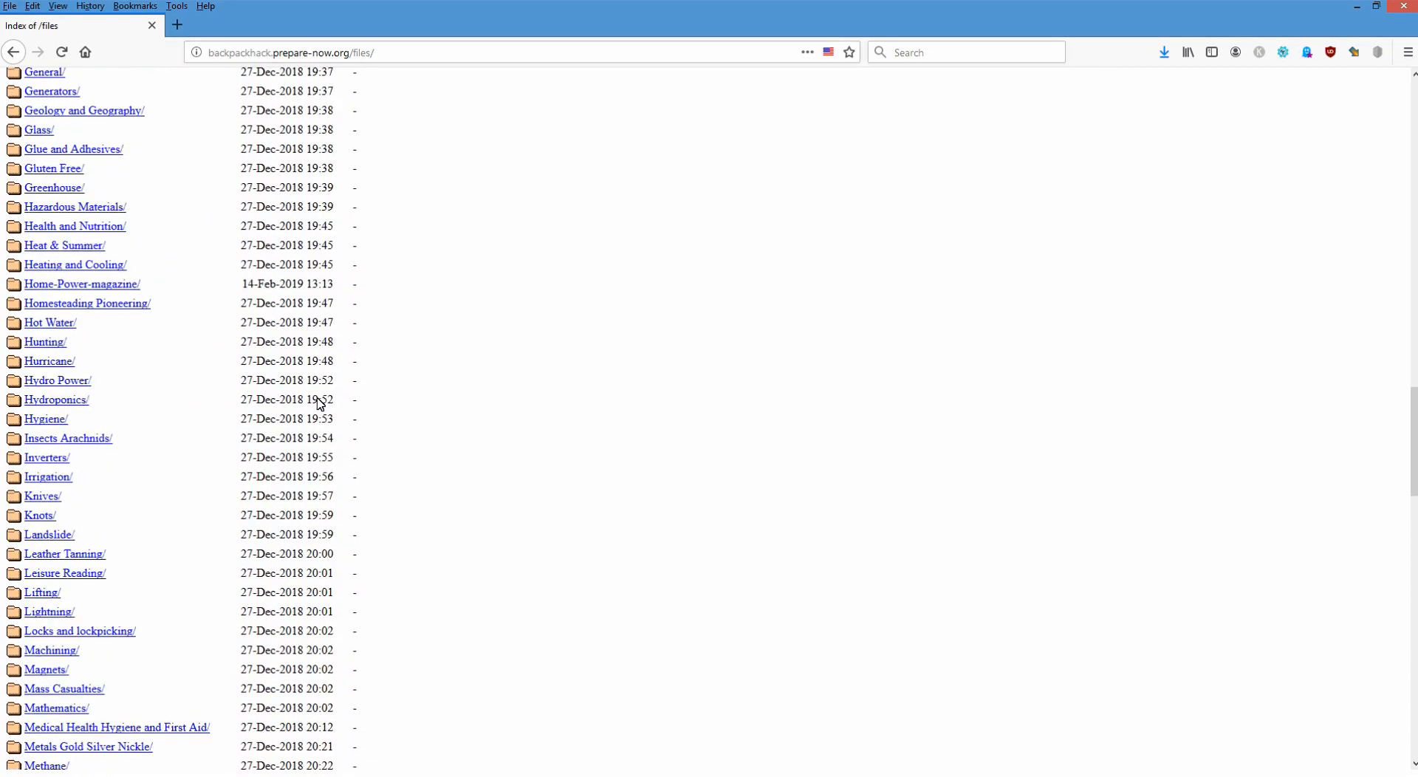
scroll("down", 3)
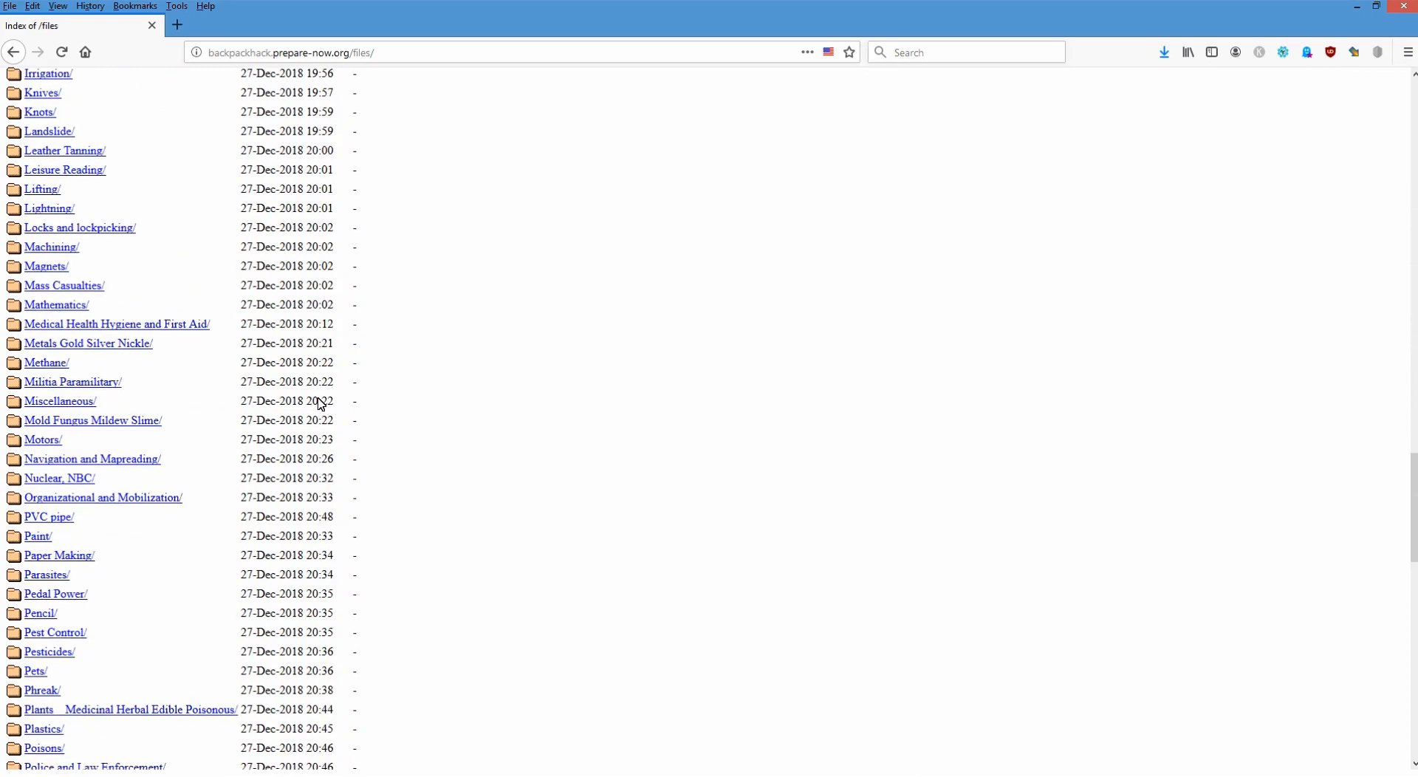
scroll("down", 3)
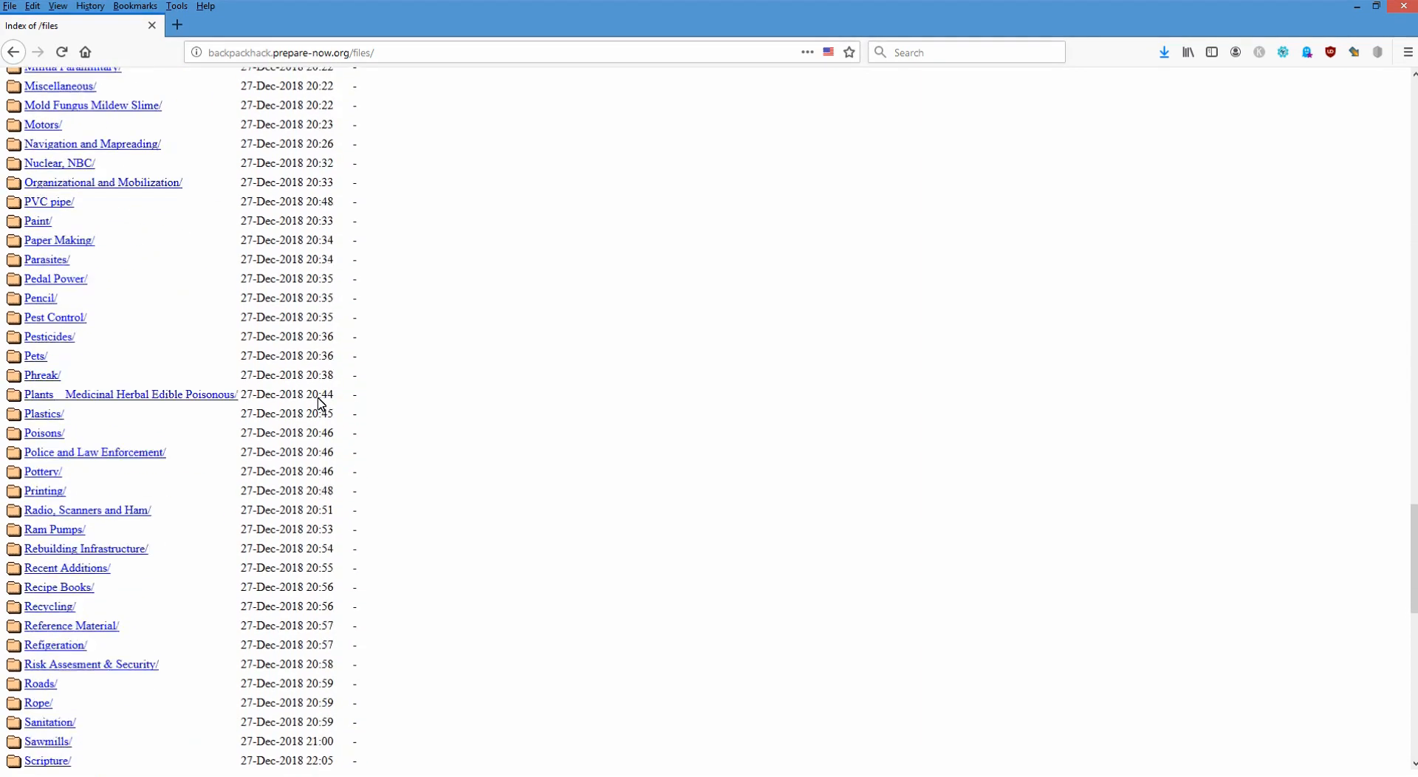
scroll("down", 3)
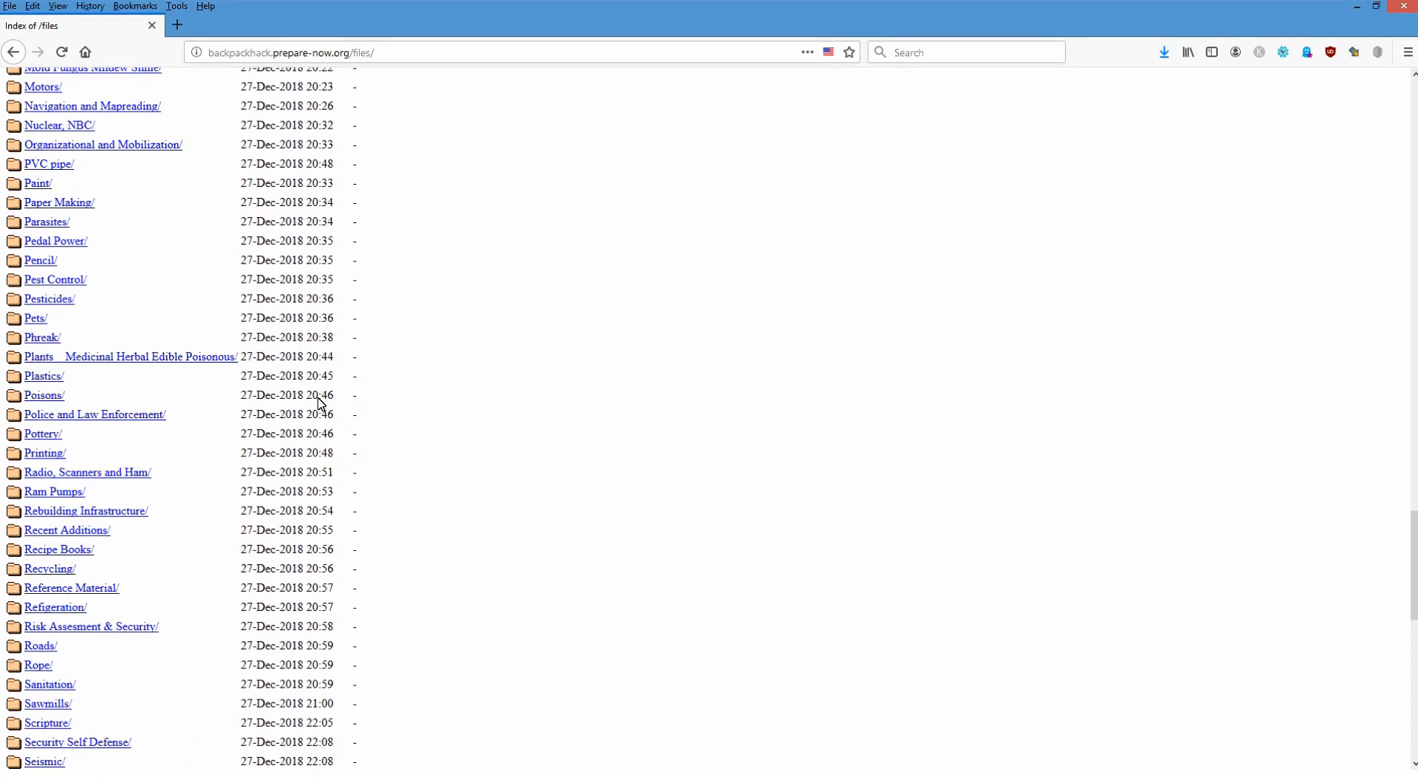
Visit Pottery, return to the index, open Shelter, and right-click BUILD A SHELTER.pdf.
left_click(41, 434)
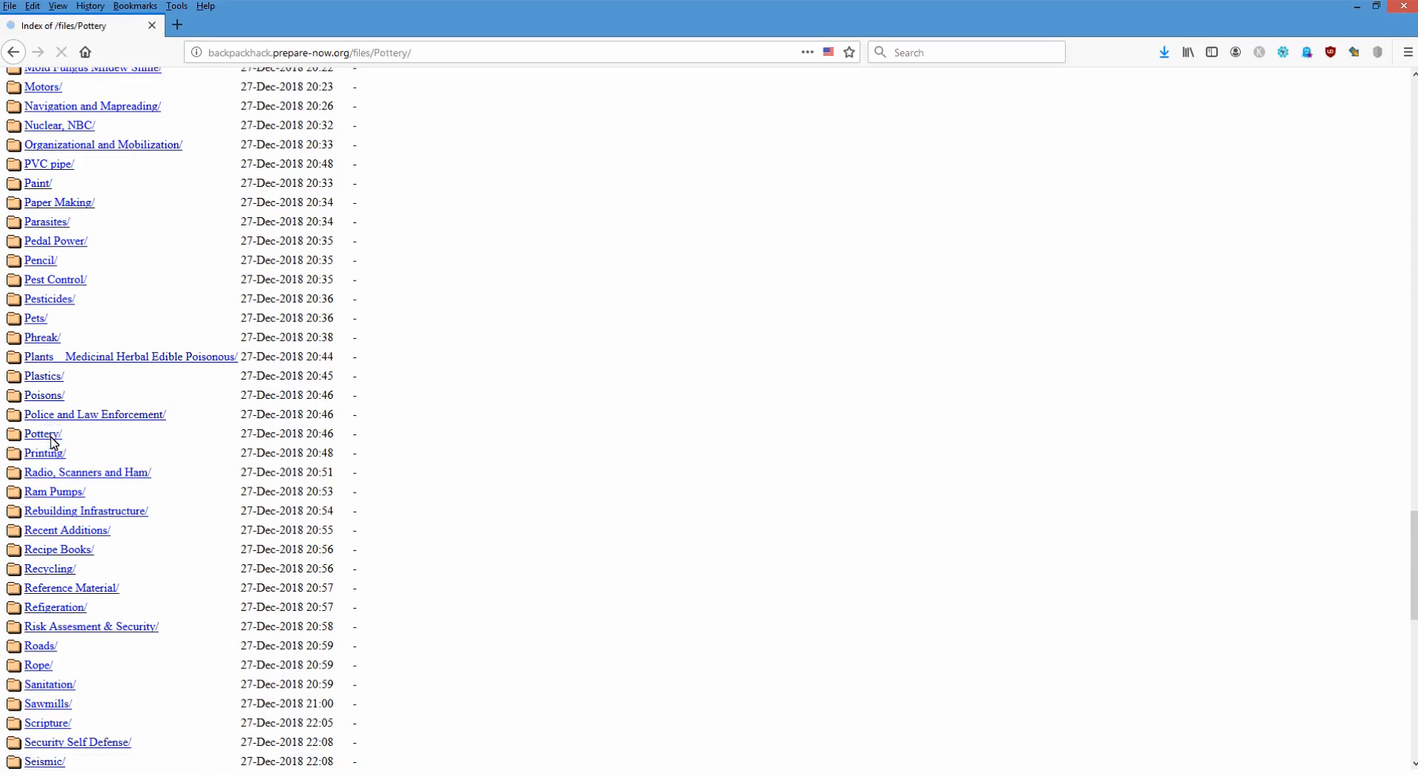
left_click(40, 433)
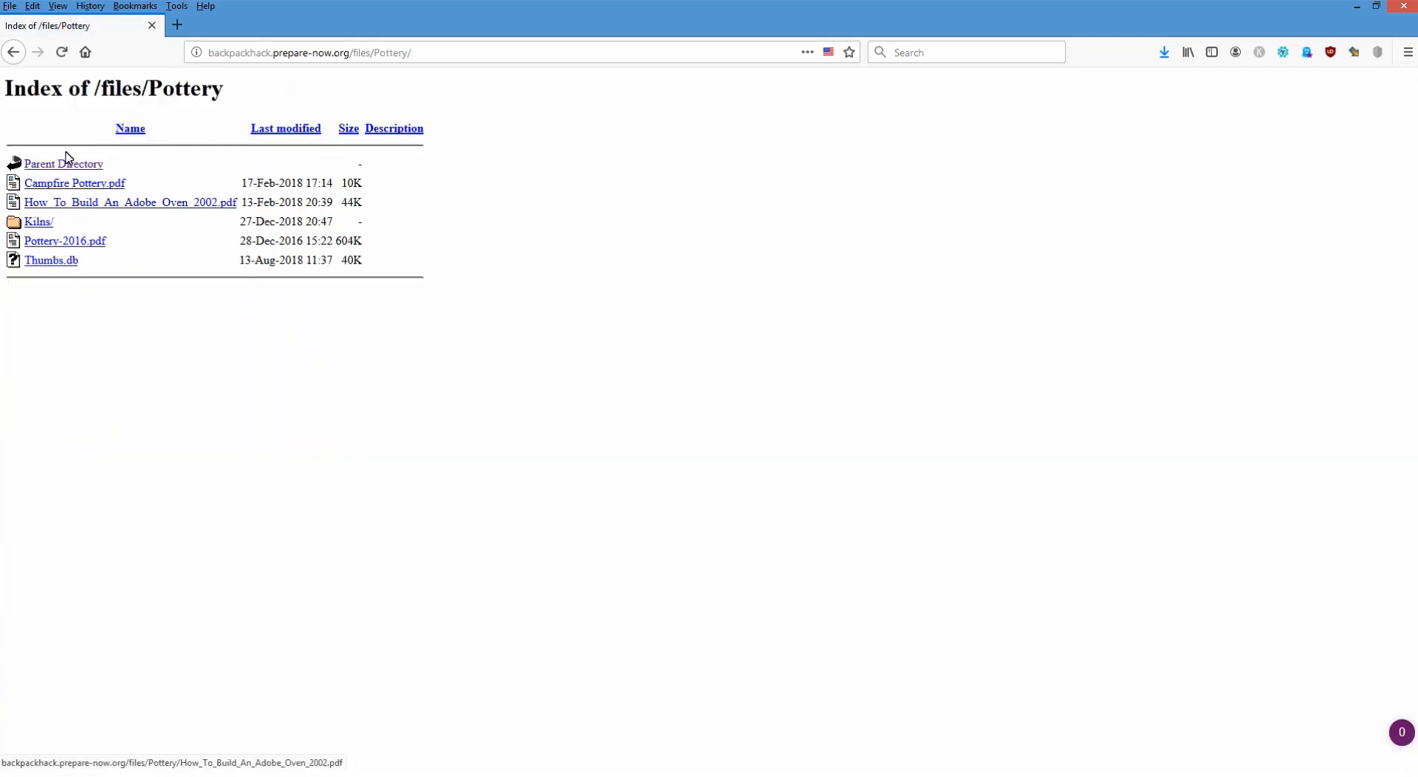
left_click(64, 164)
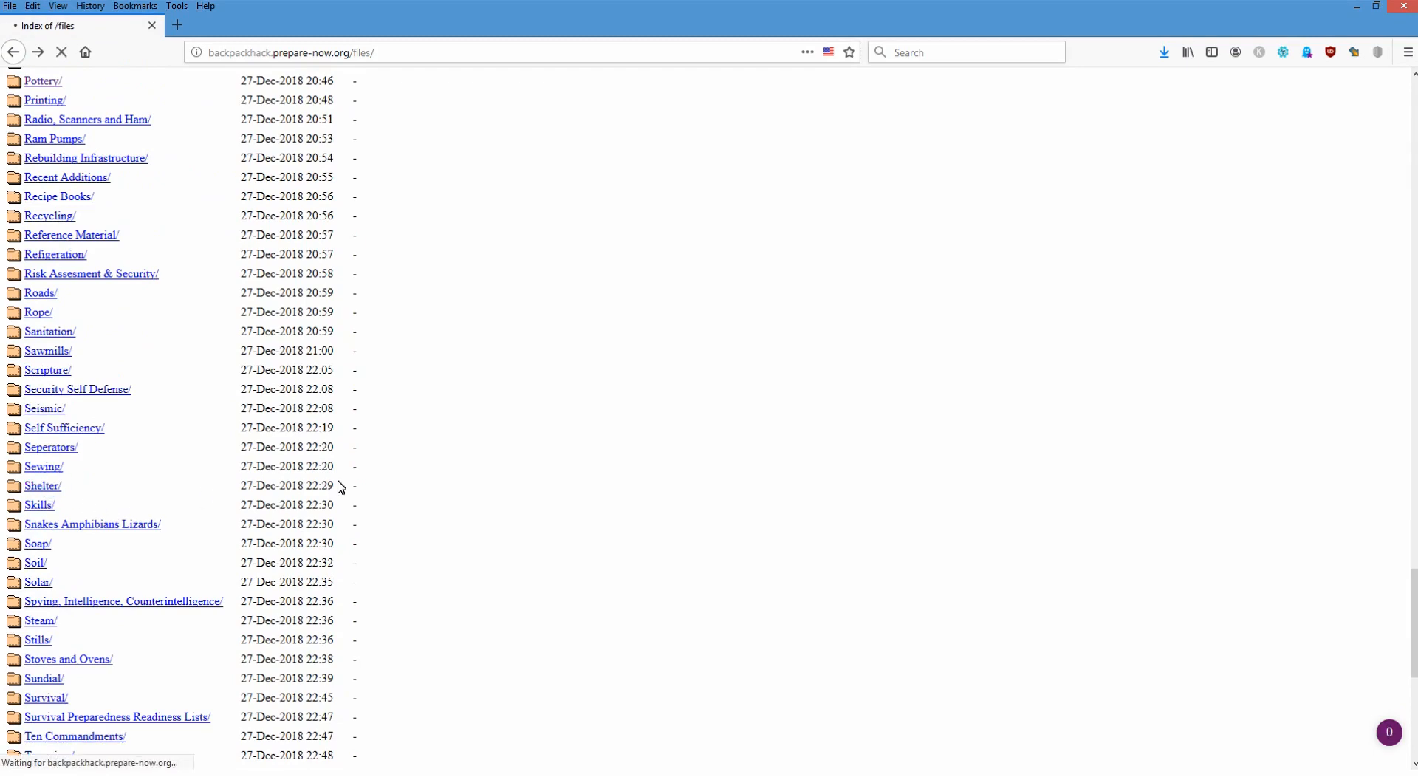
left_click(40, 486)
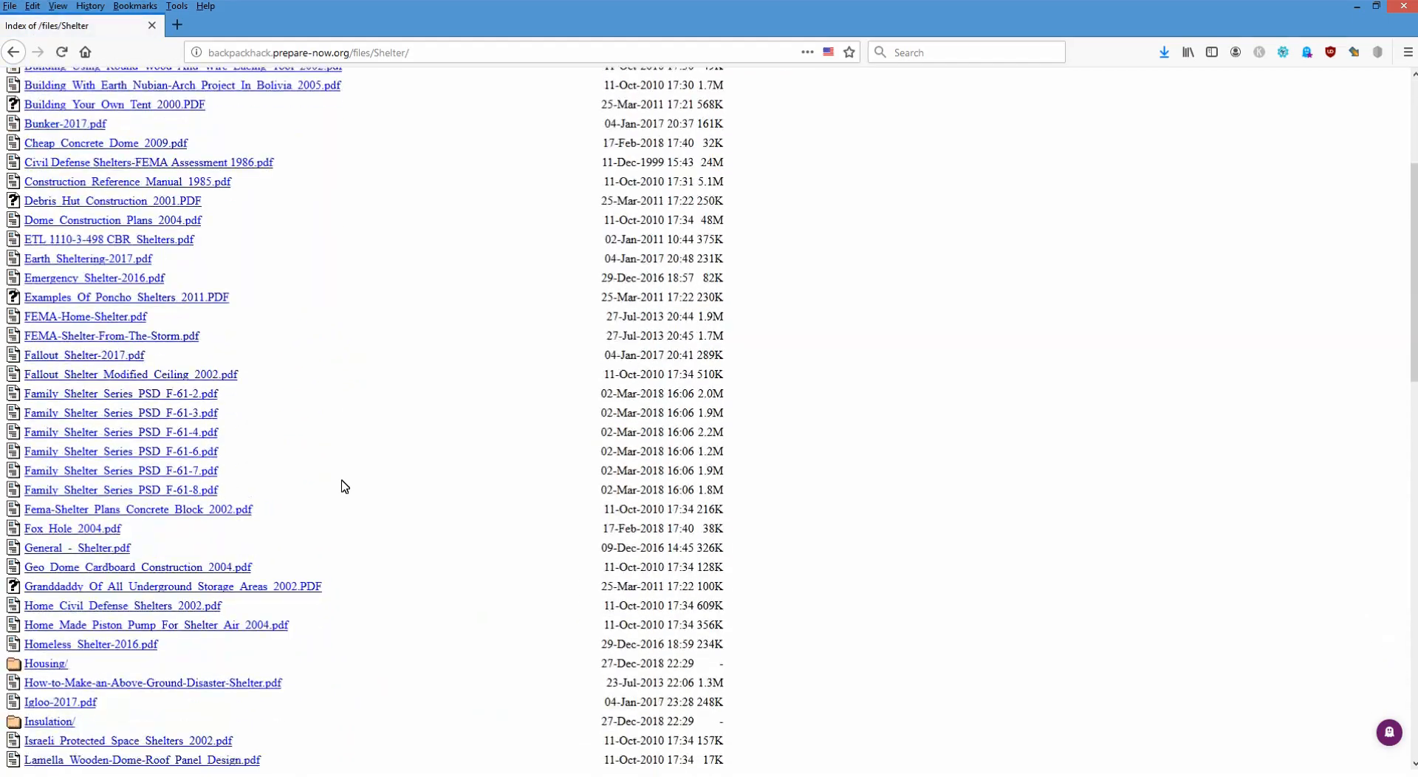
scroll("down", 3)
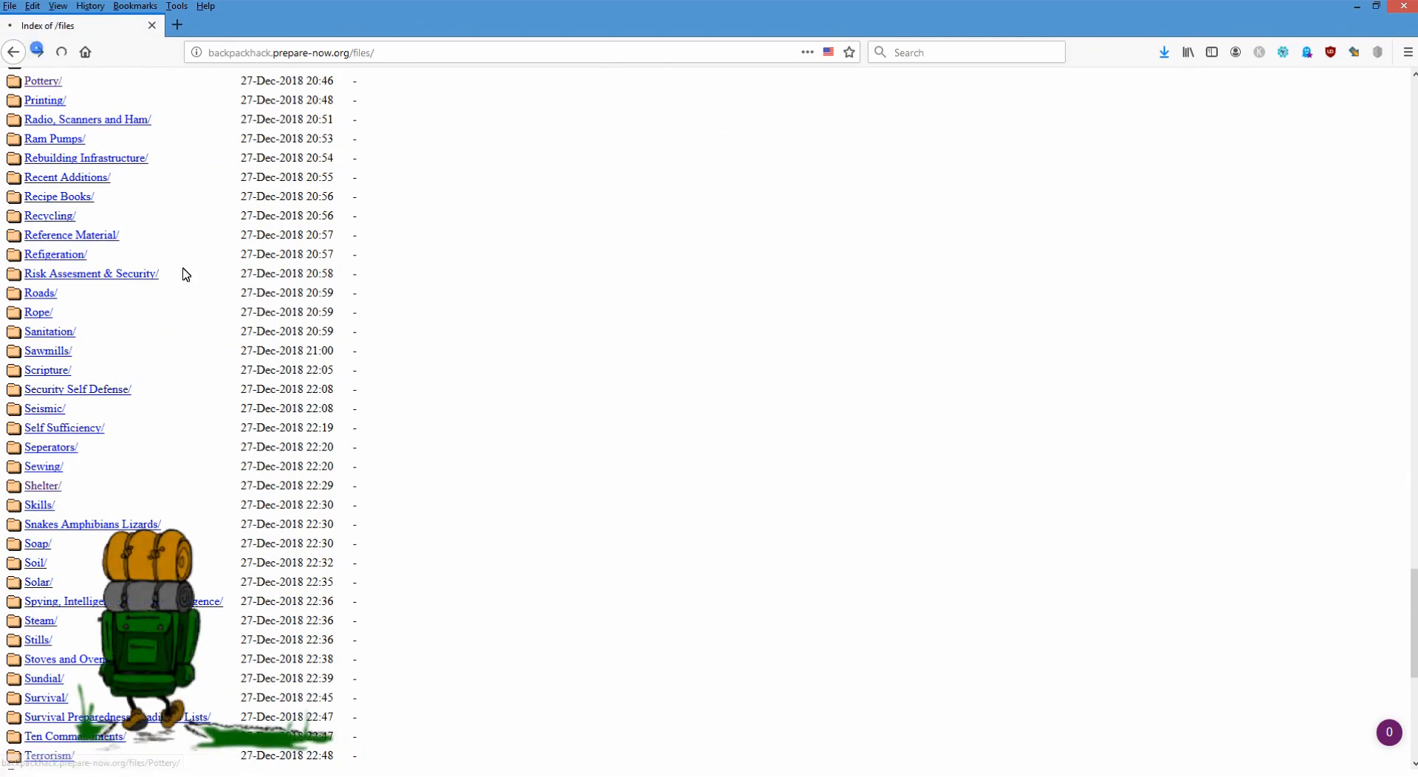
right_click(77, 241)
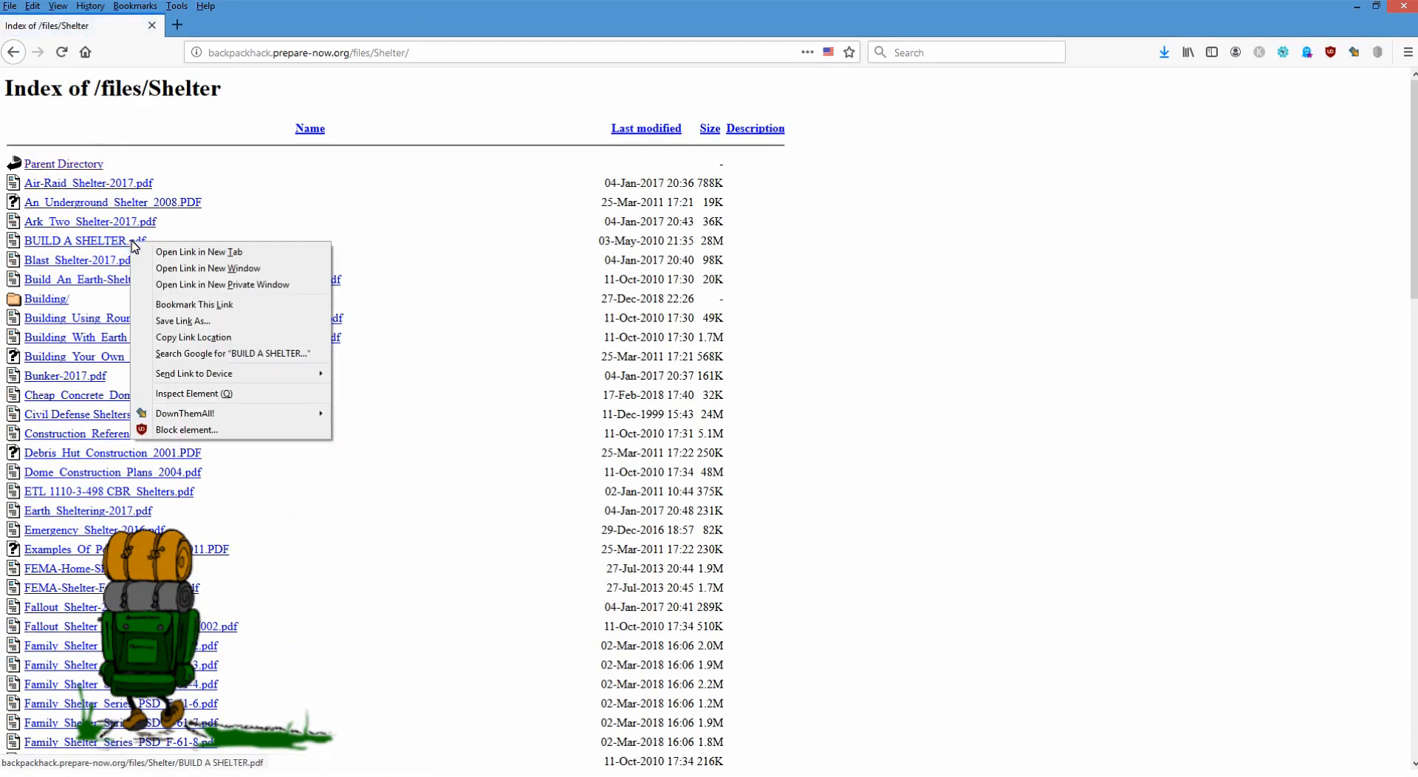
mouse_move(181, 321)
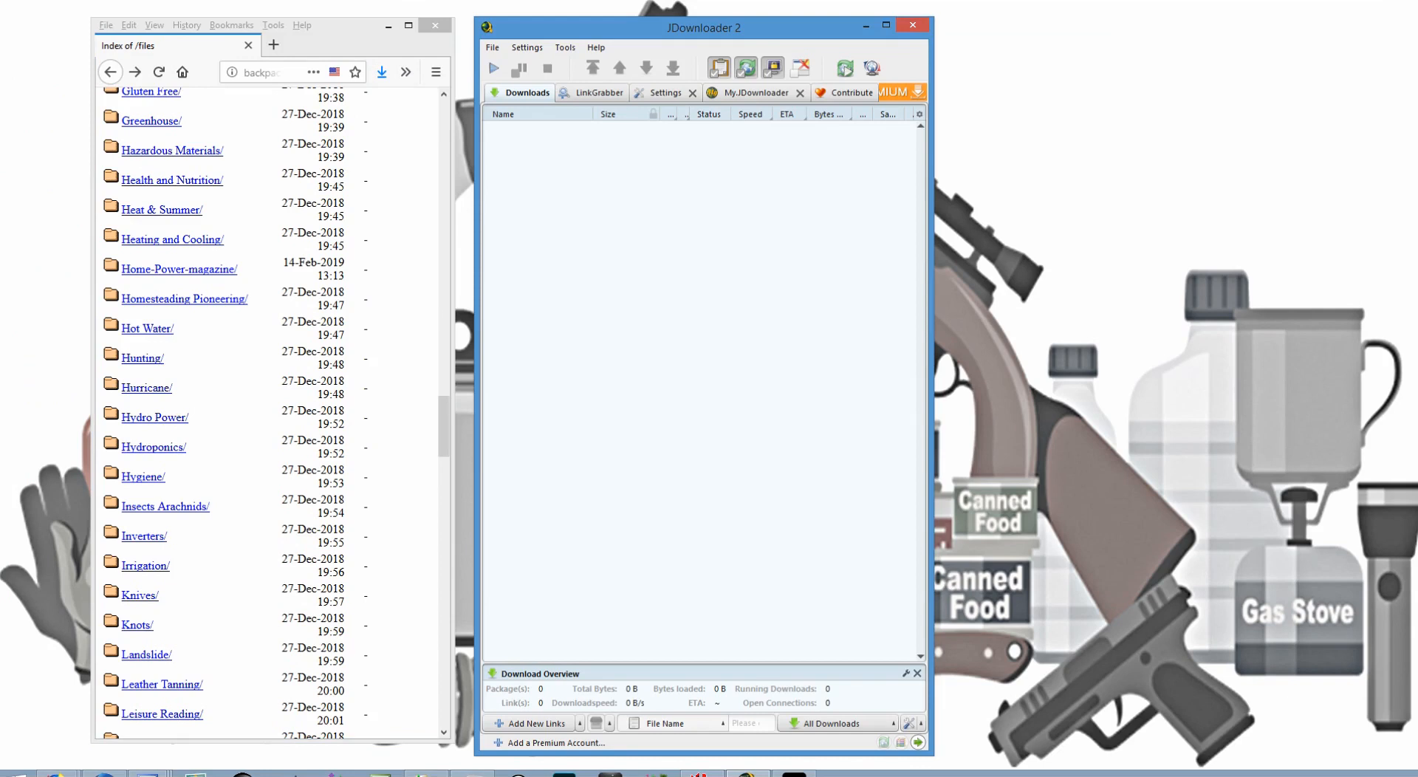
mouse_move(864, 25)
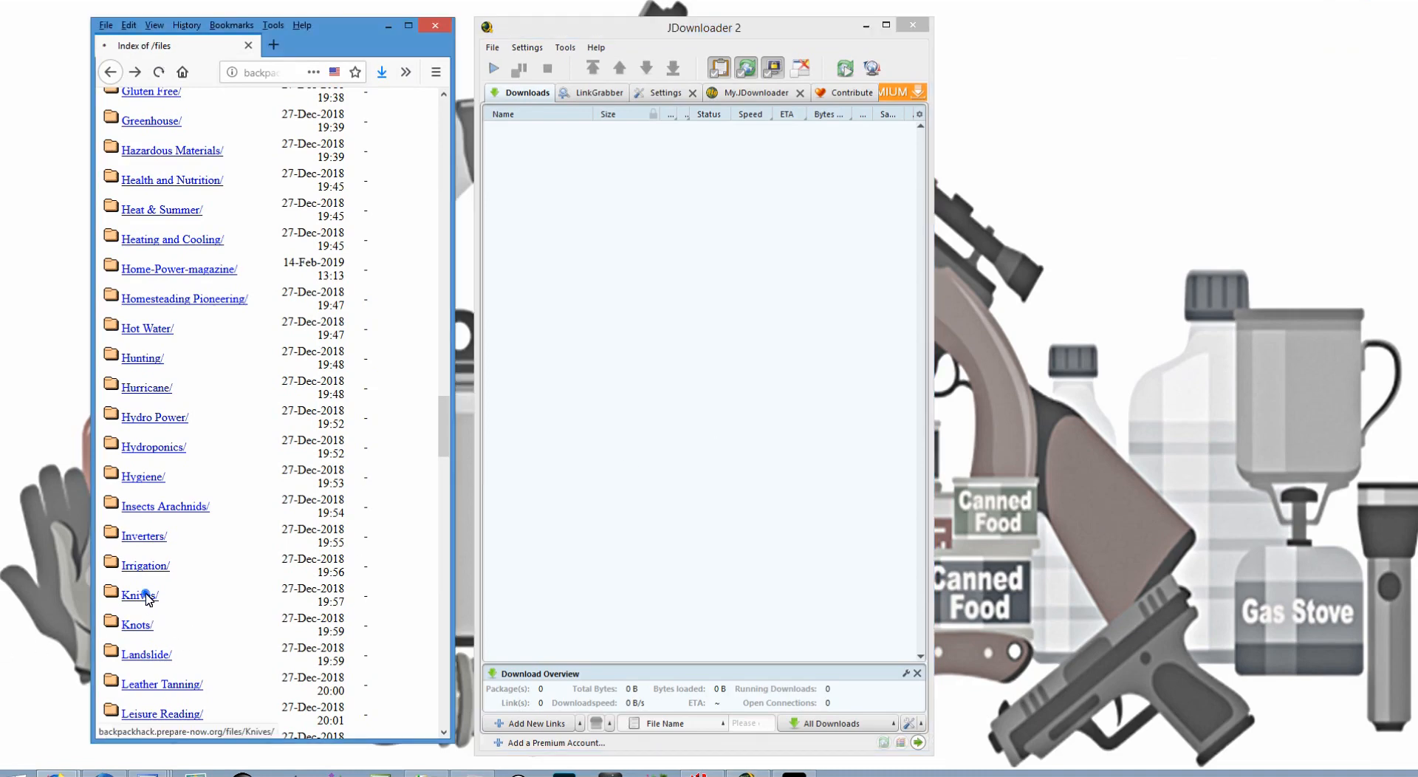
Visit the Knives folder, return to the index, then open Cement and Concrete/.
left_click(135, 595)
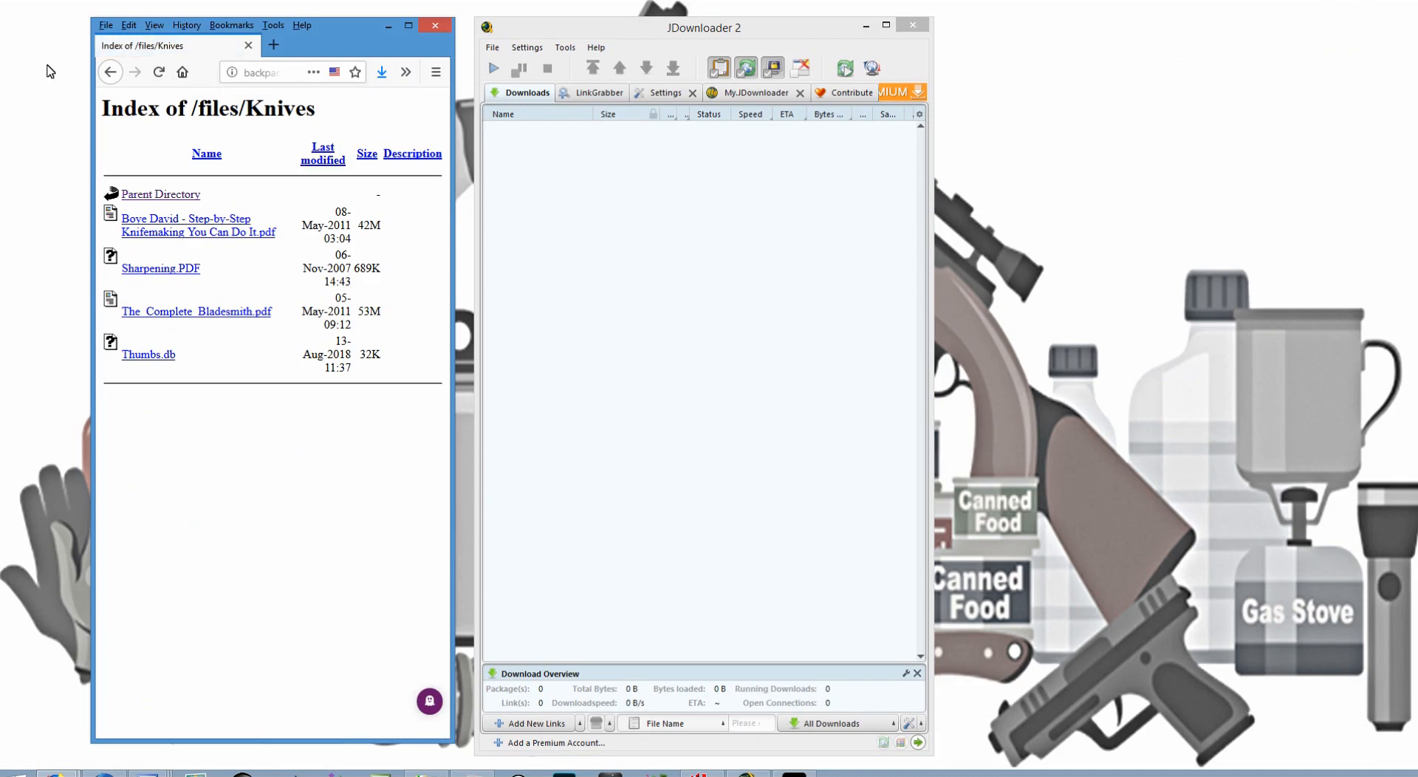
left_click(160, 194)
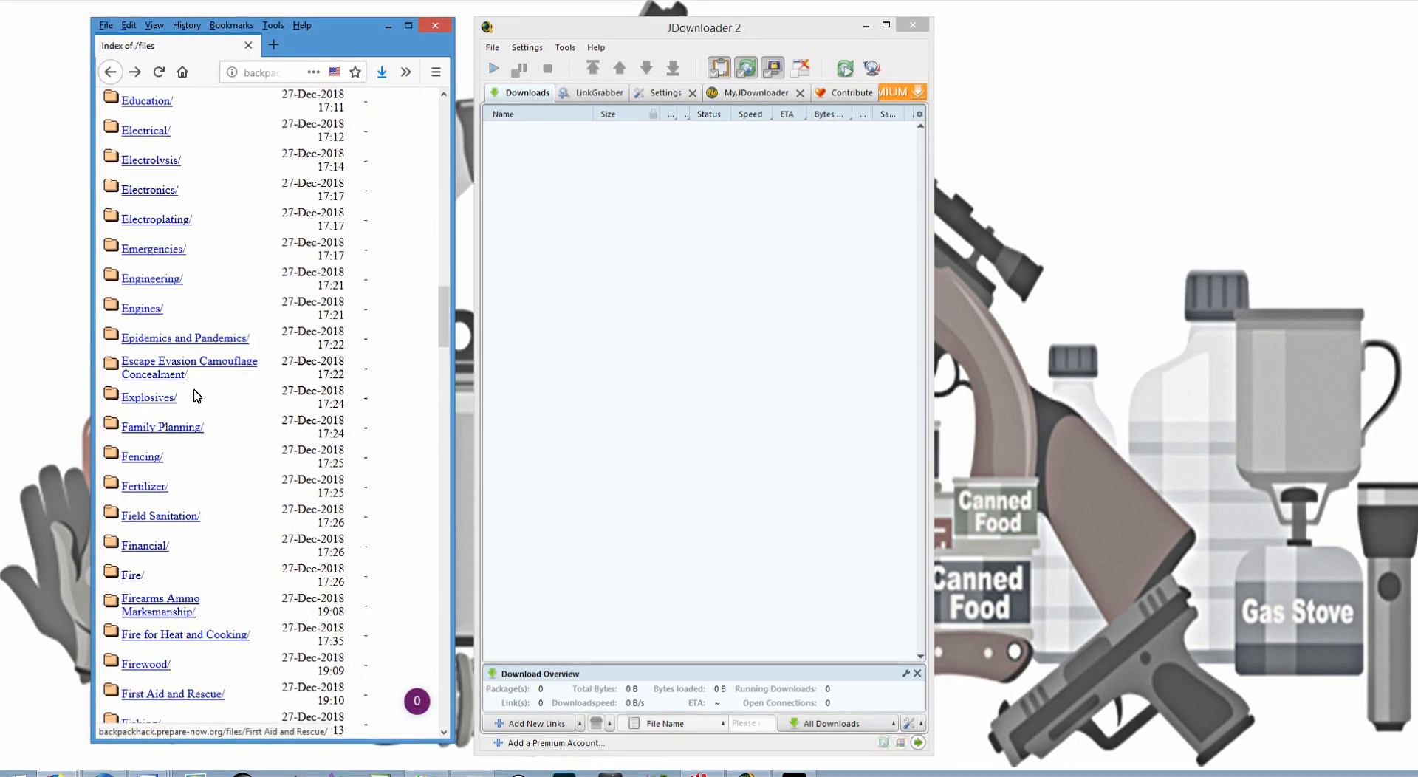
scroll("up", 3)
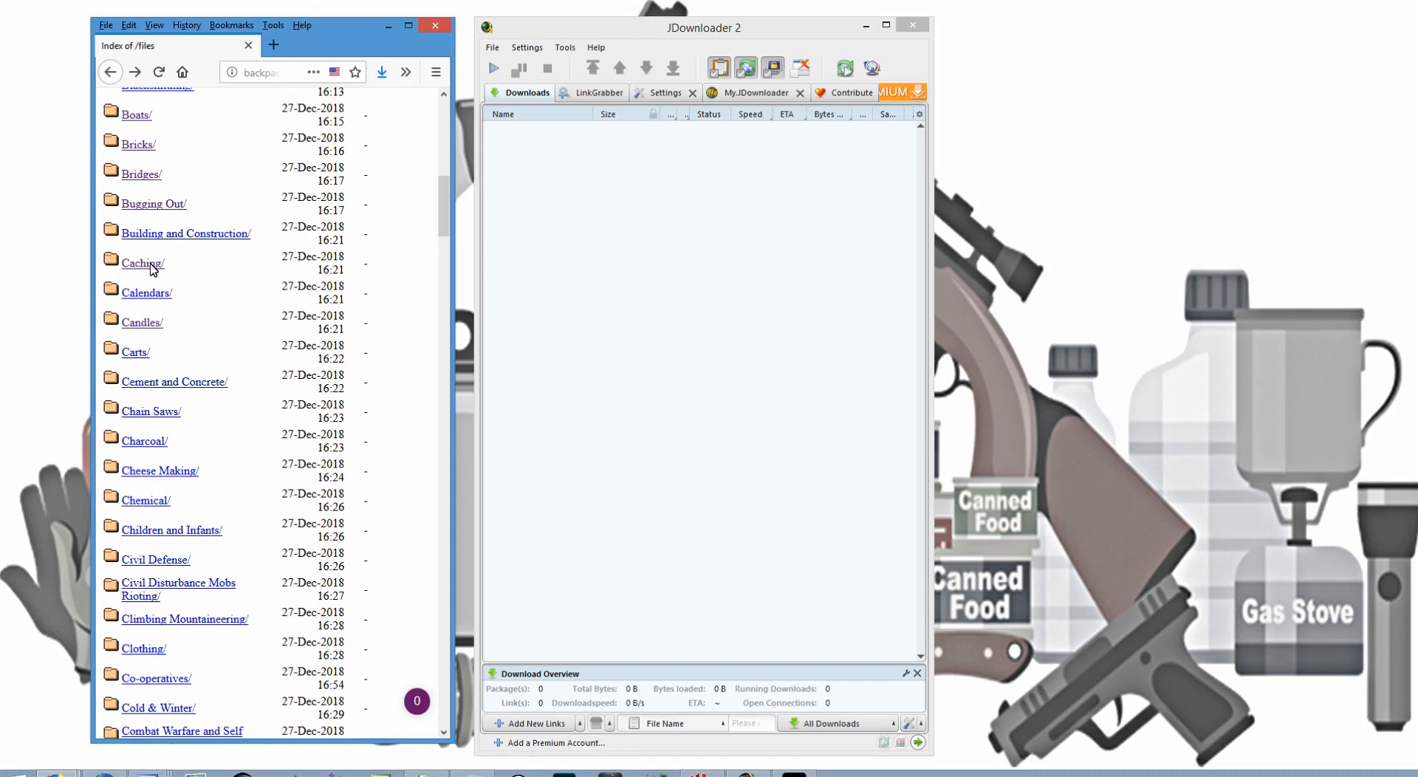
left_click(141, 263)
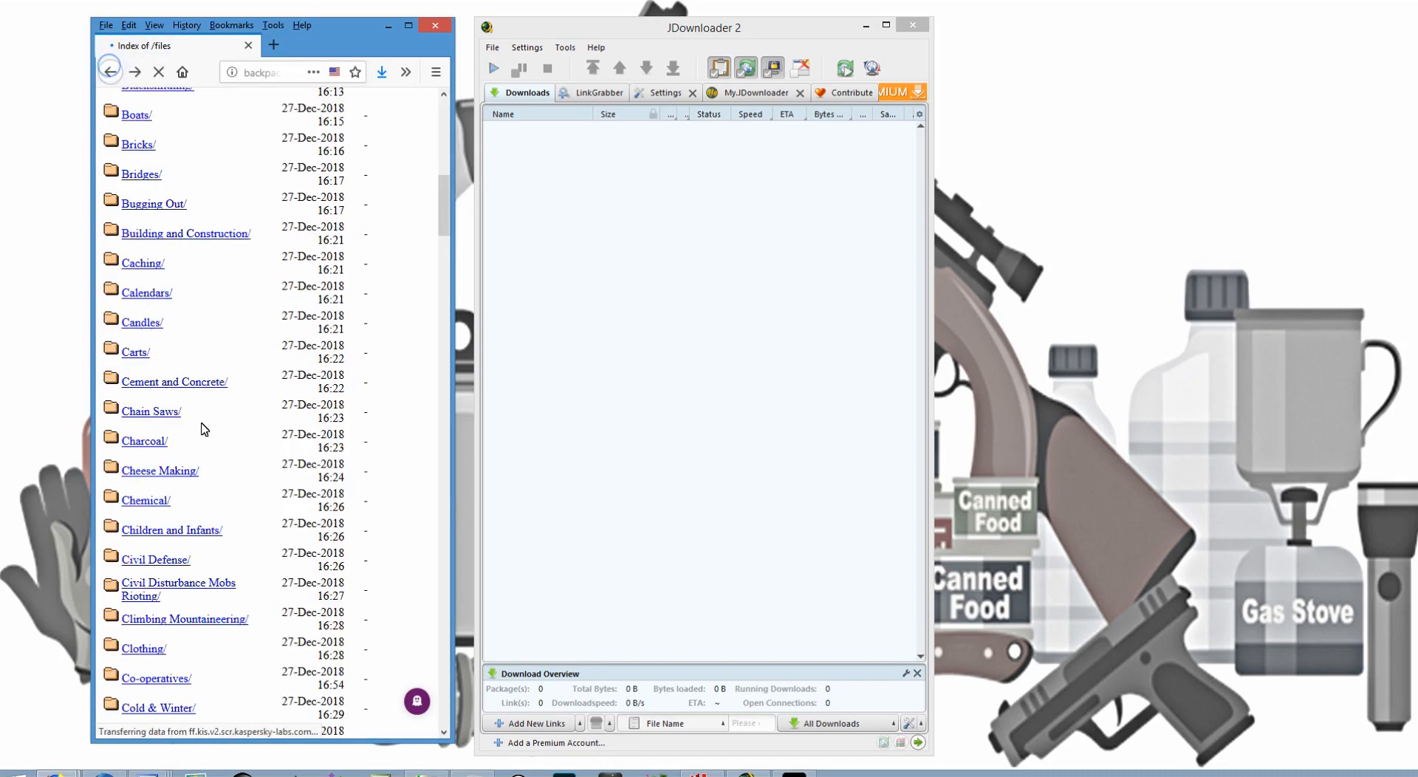
left_click(173, 382)
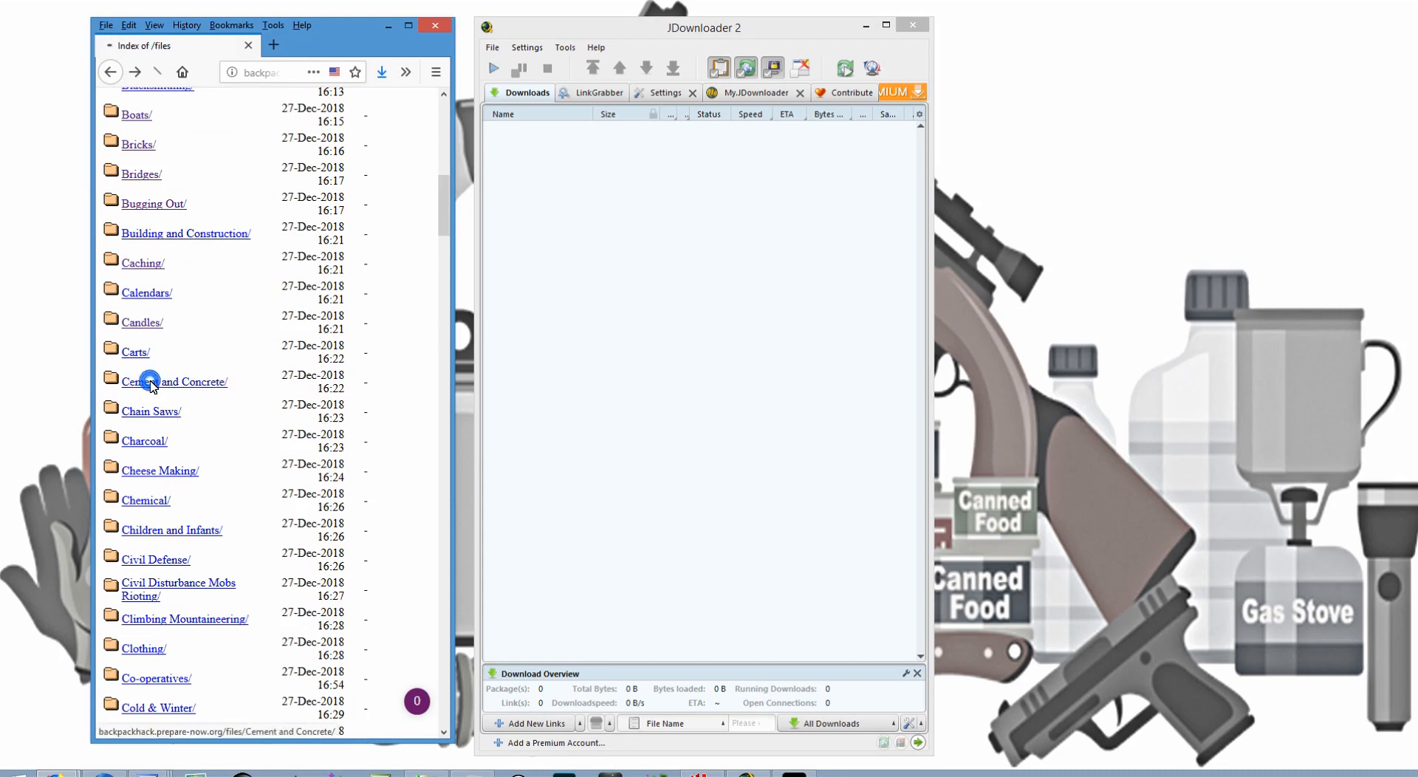
left_click(175, 381)
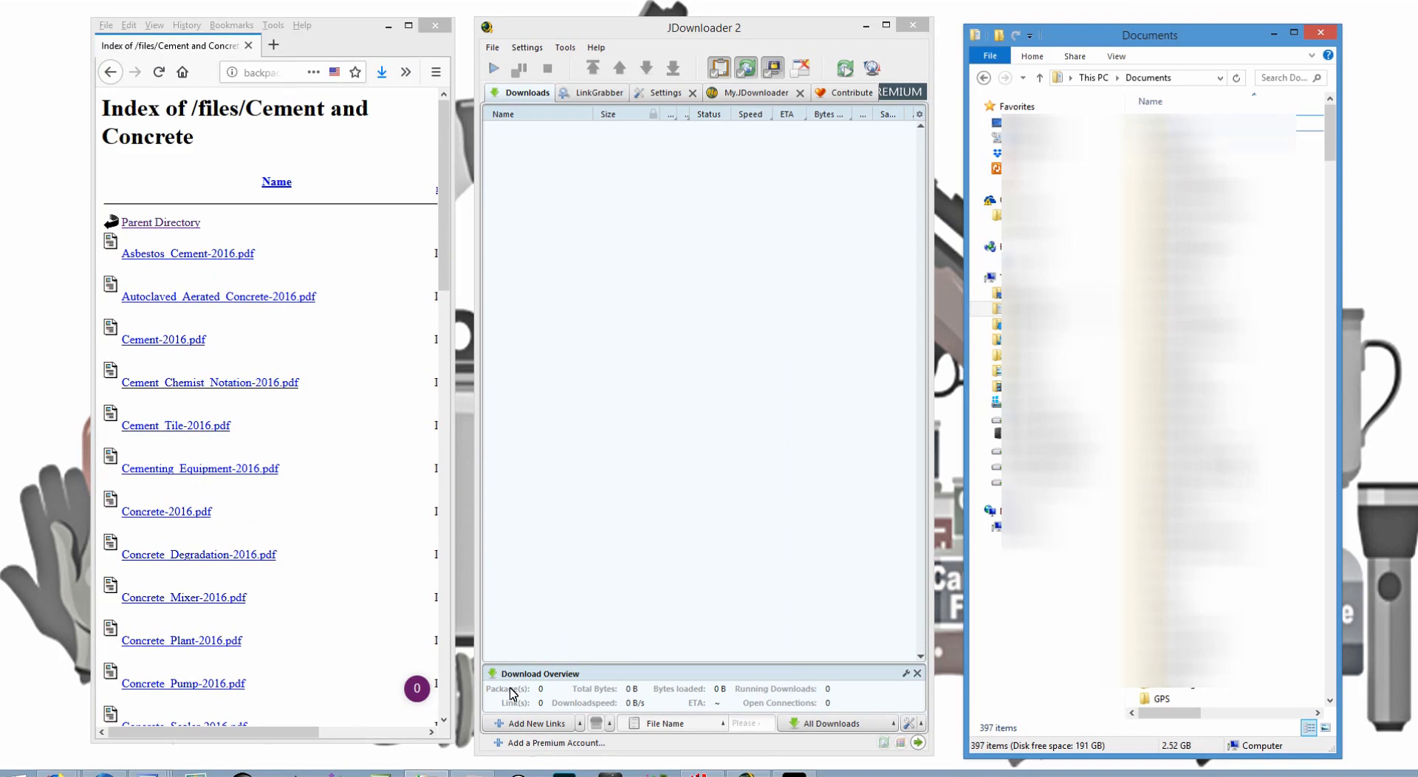
Create a folder named 'Prepper Library' in Documents and open it.
left_click(1015, 105)
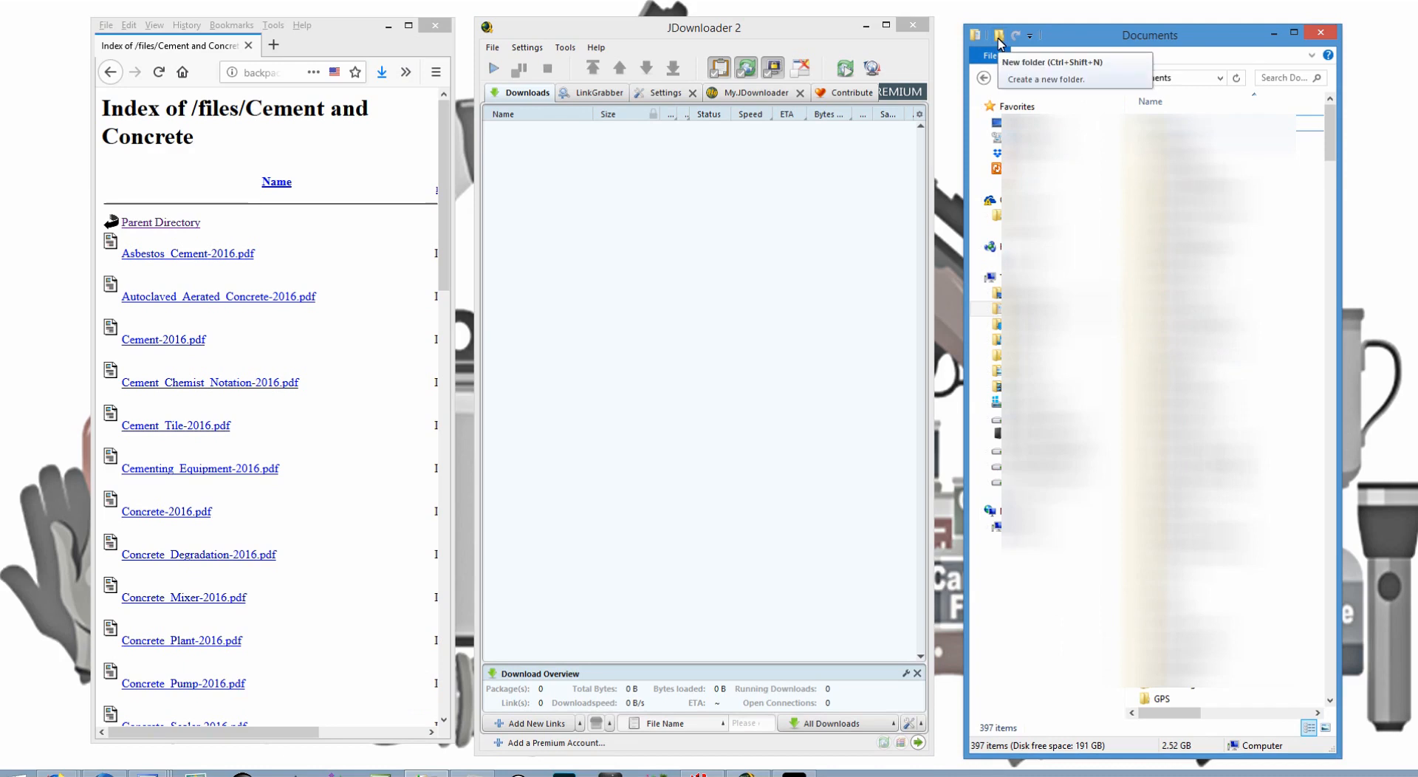
left_click(1029, 61)
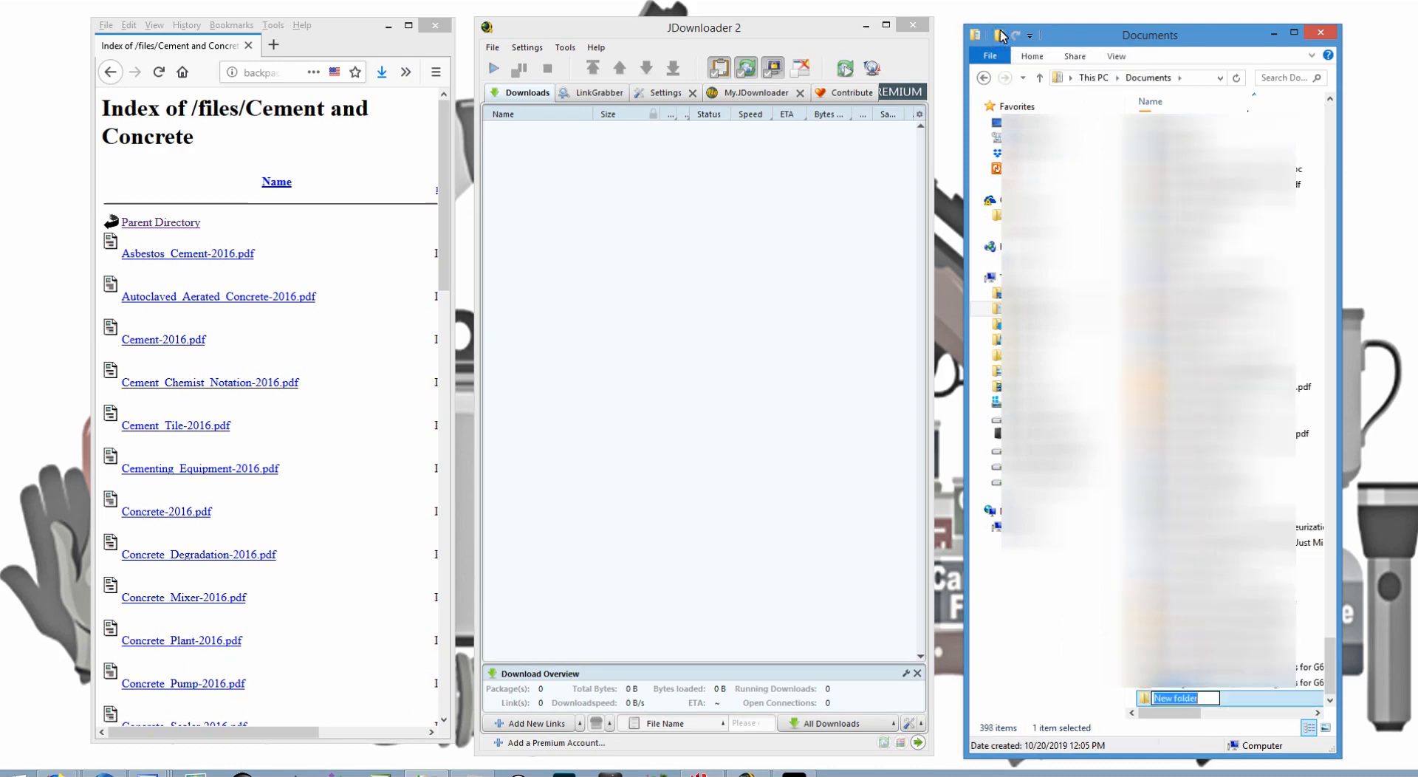
type("Prepper Library")
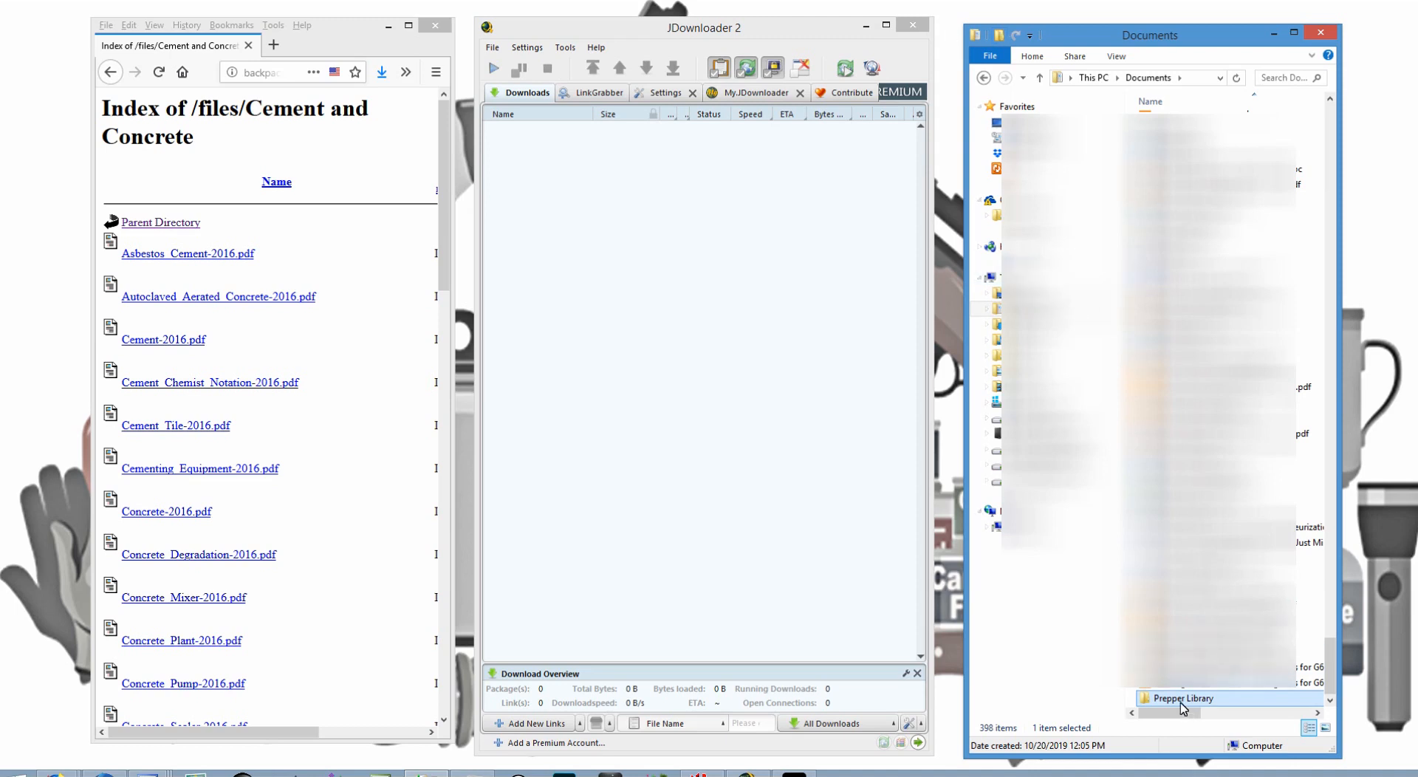
double_click(1180, 697)
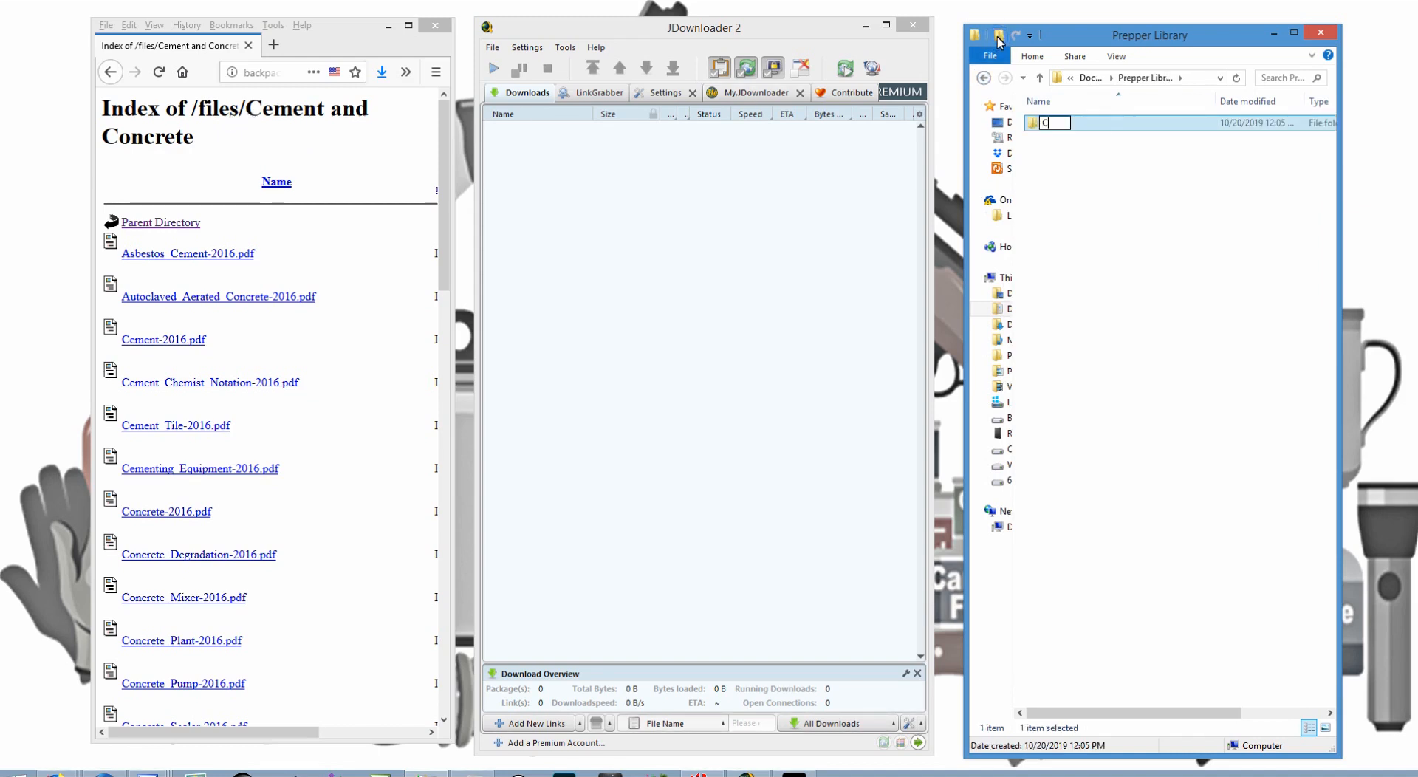
Name the new subfolder in Prepper Library 'Cement and Concrete'.
type("Cement and Concrete")
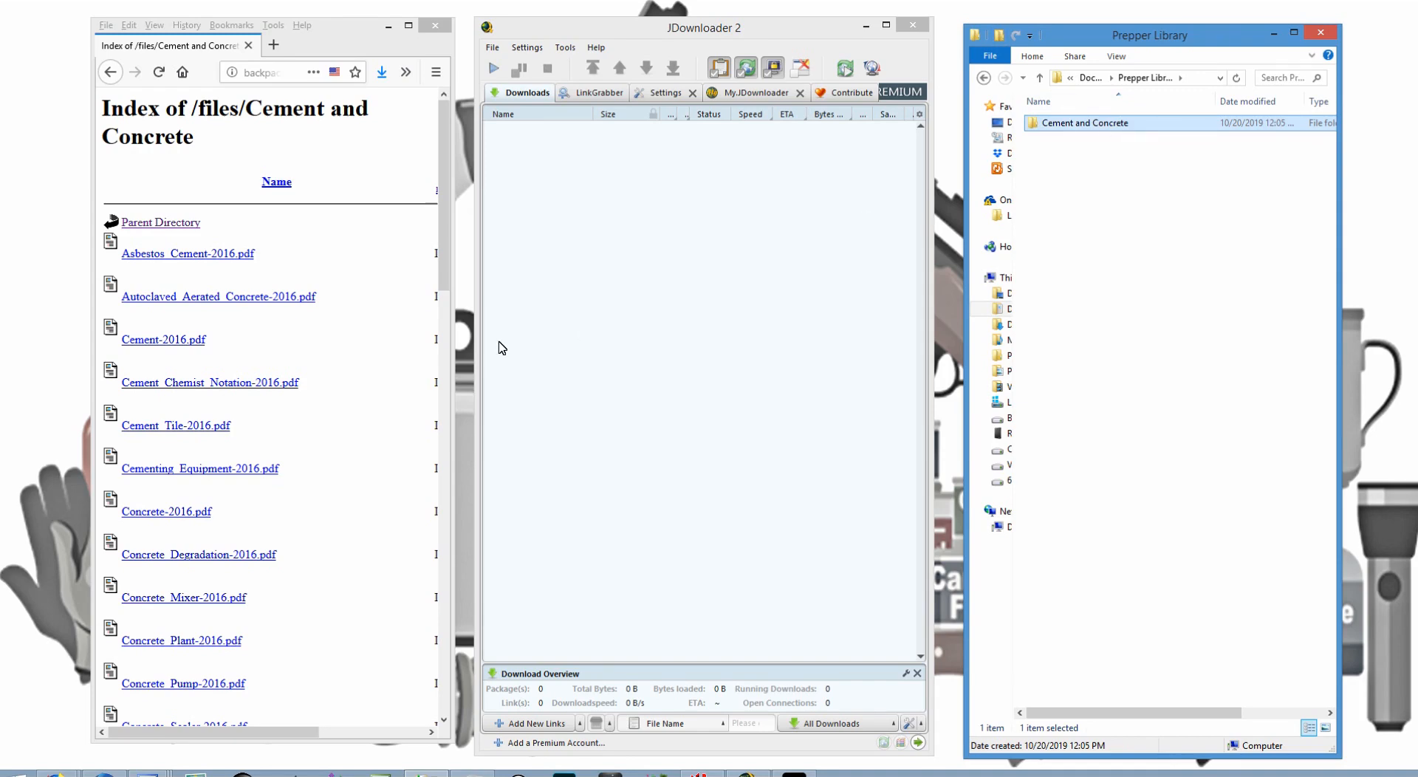
left_click(408, 25)
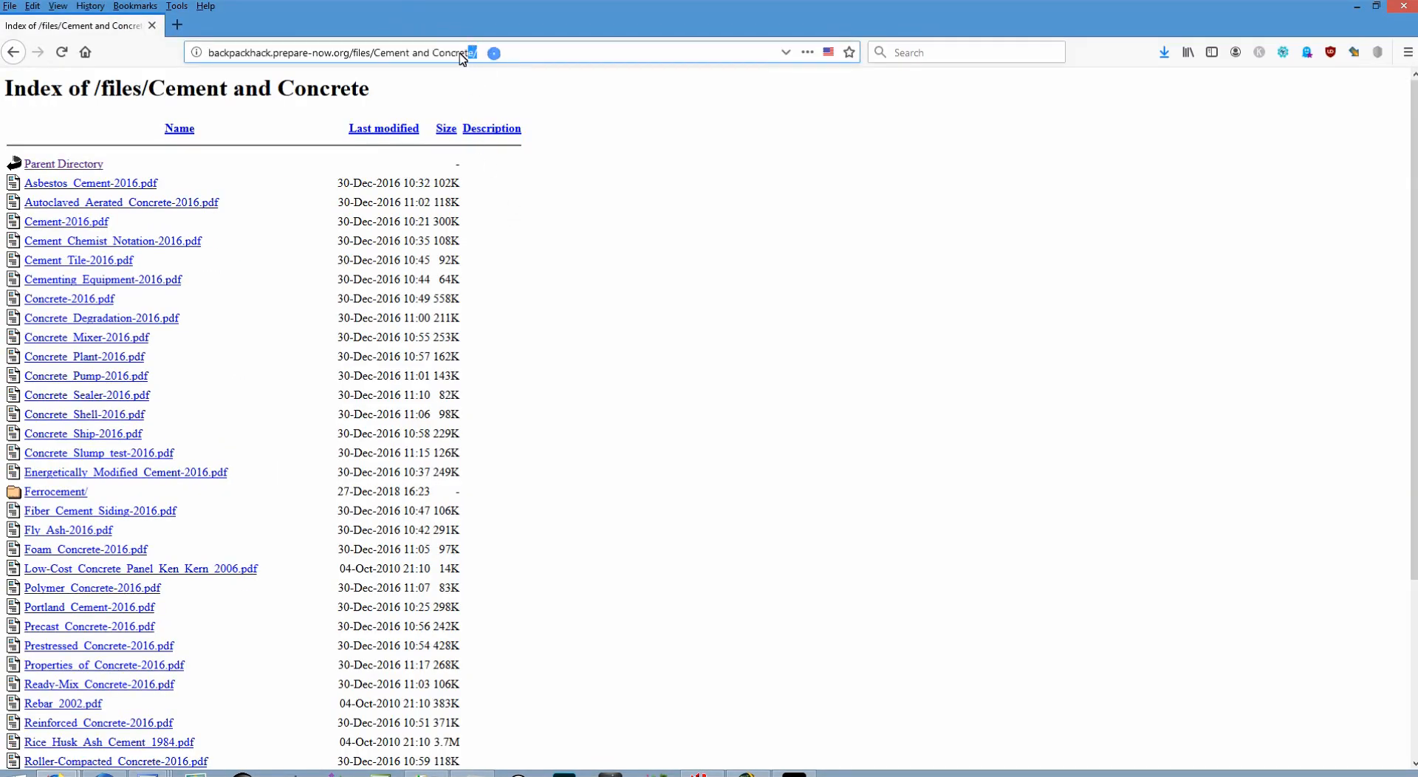
Select the Cement and Concrete page URL in Firefox's address bar to copy it.
left_click(343, 52)
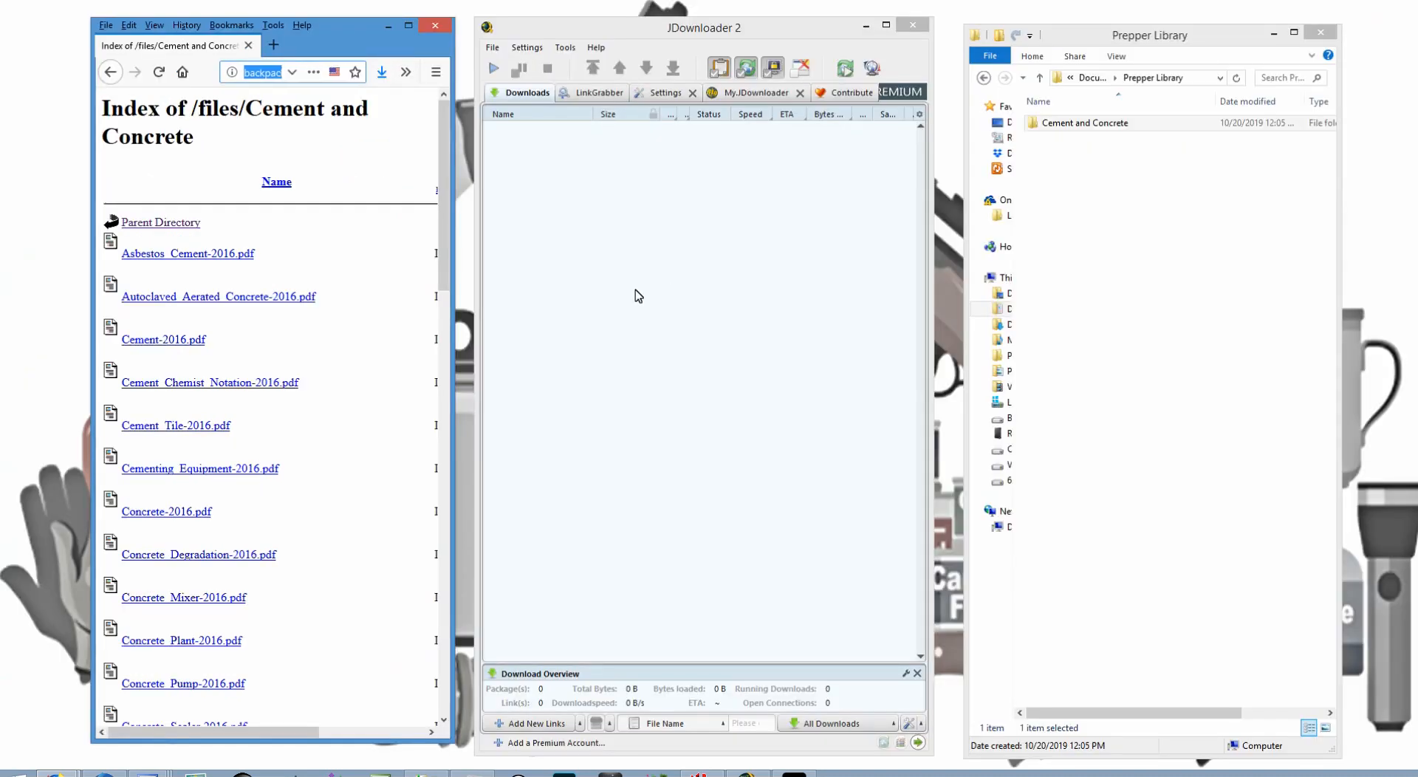
mouse_move(541, 706)
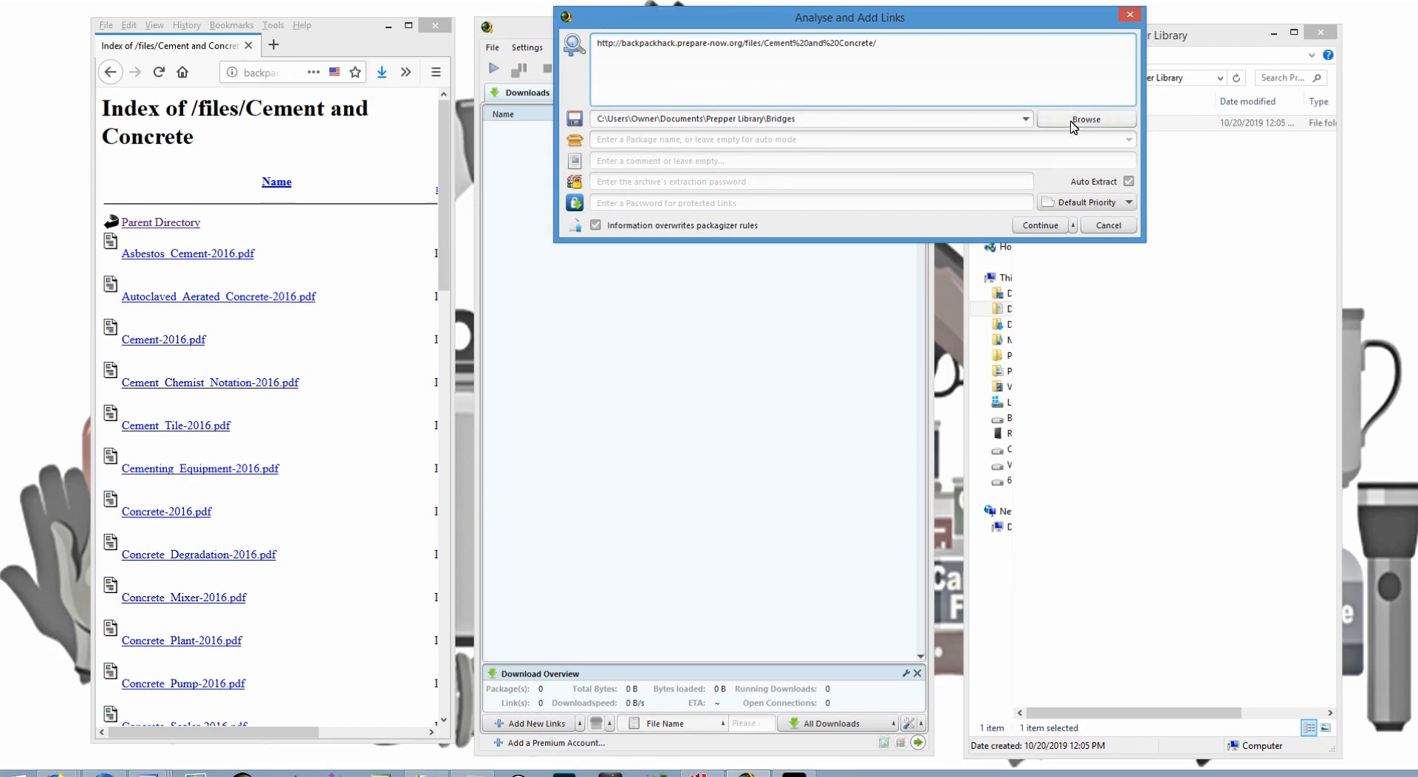
Analyse the copied link, saving to Prepper Library\Cement and Concrete, and continue.
left_click(1084, 118)
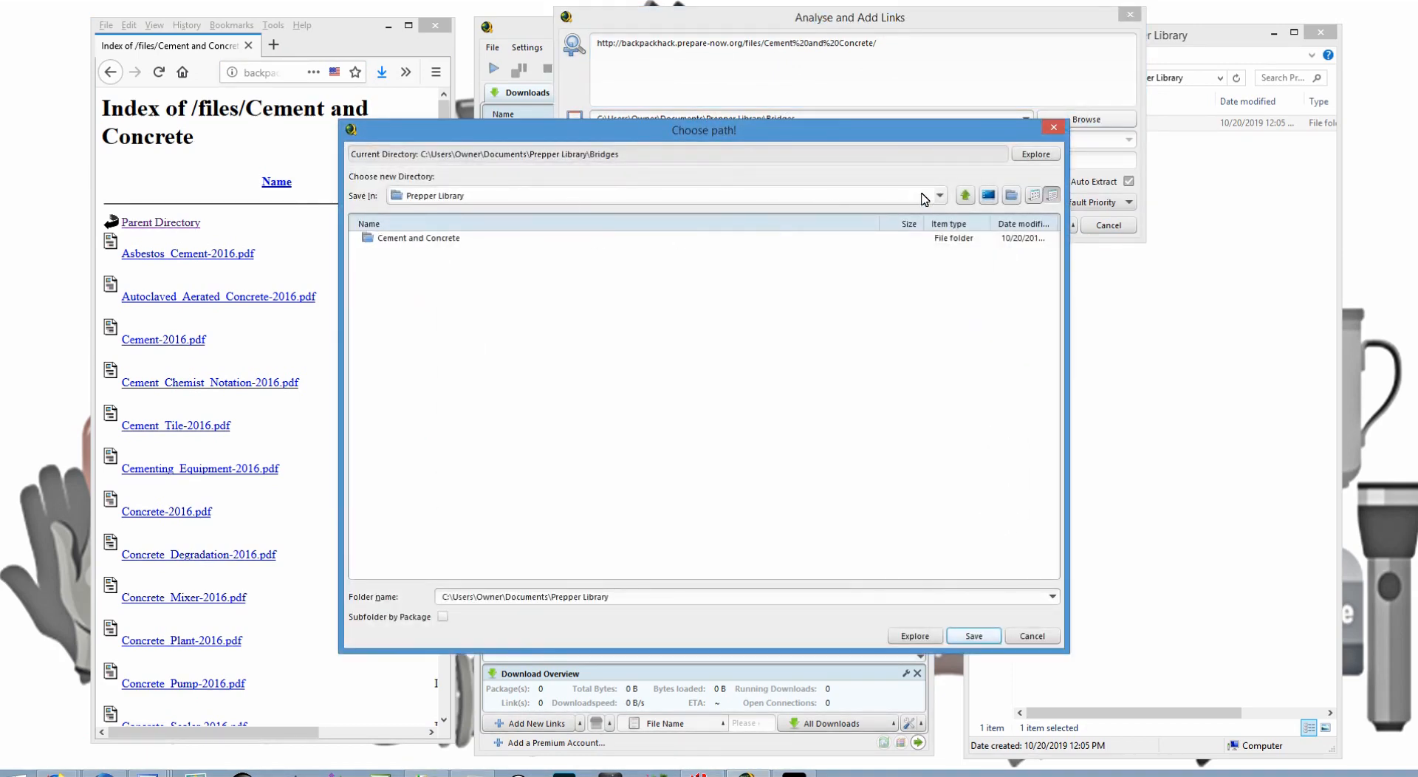
left_click(939, 196)
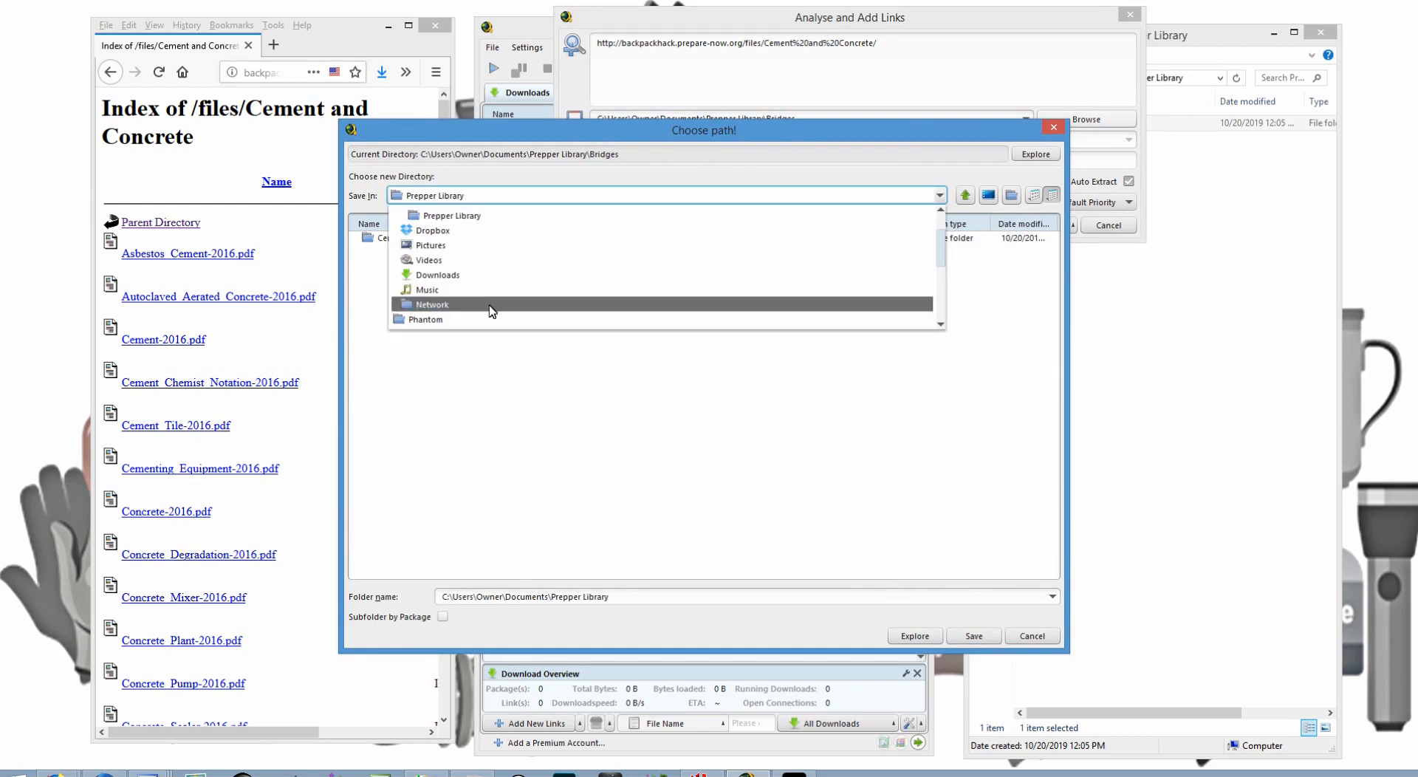
left_click(940, 196)
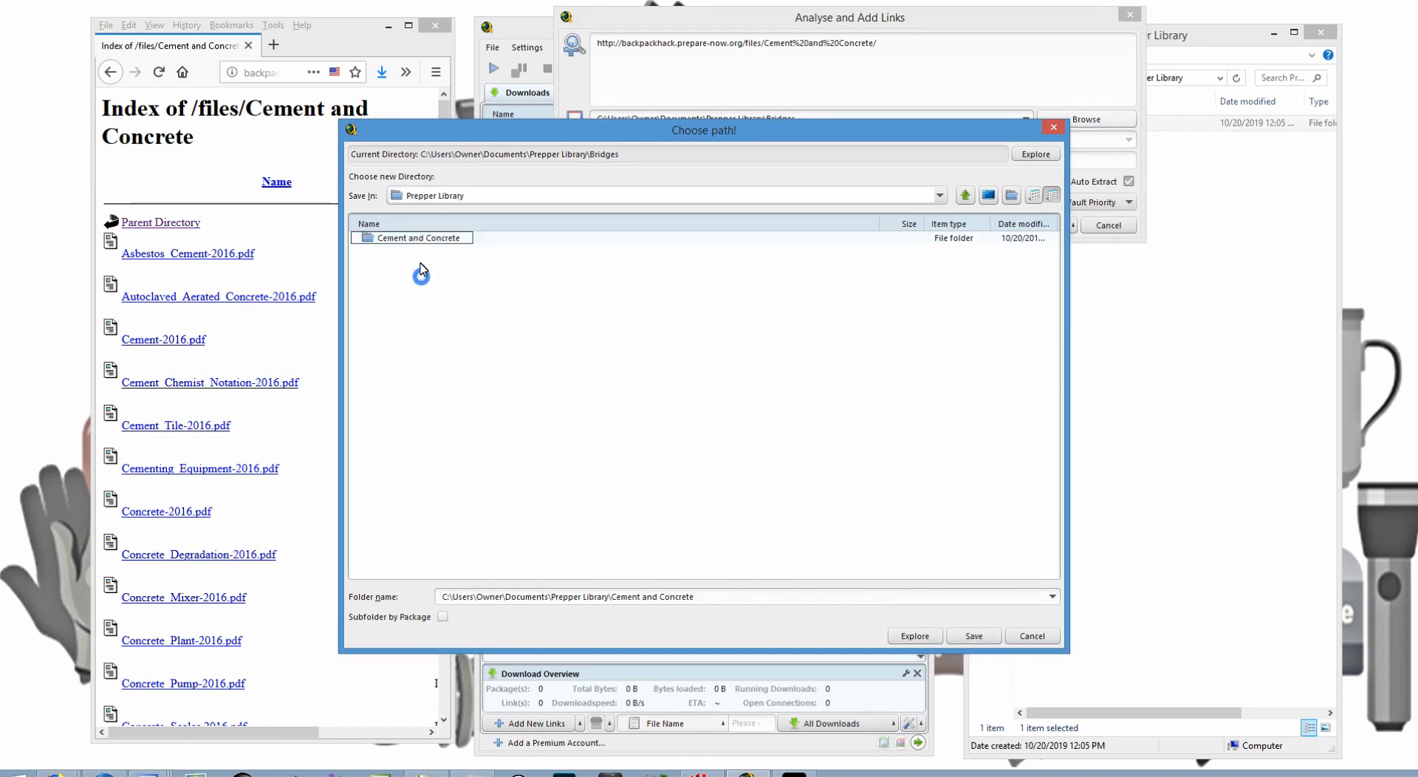
left_click(973, 635)
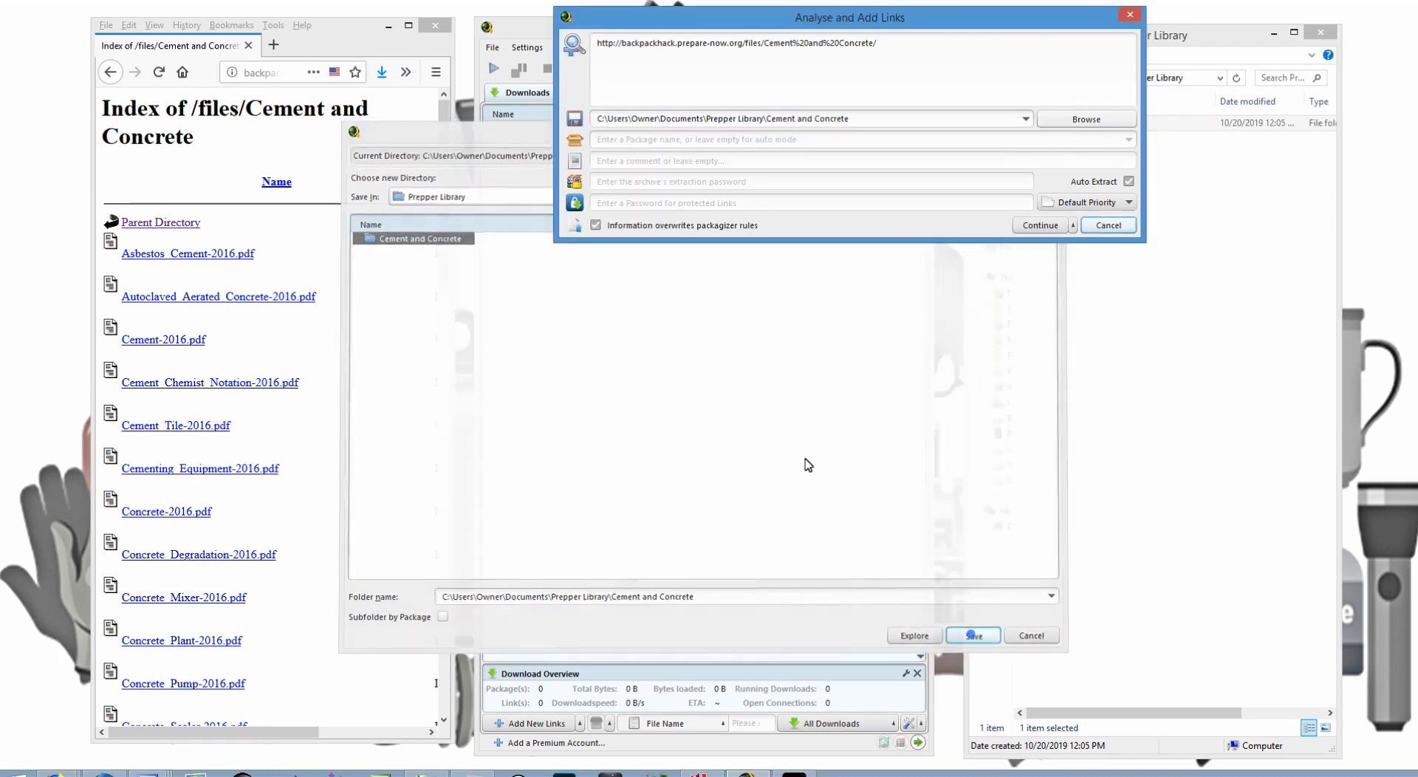
left_click(973, 636)
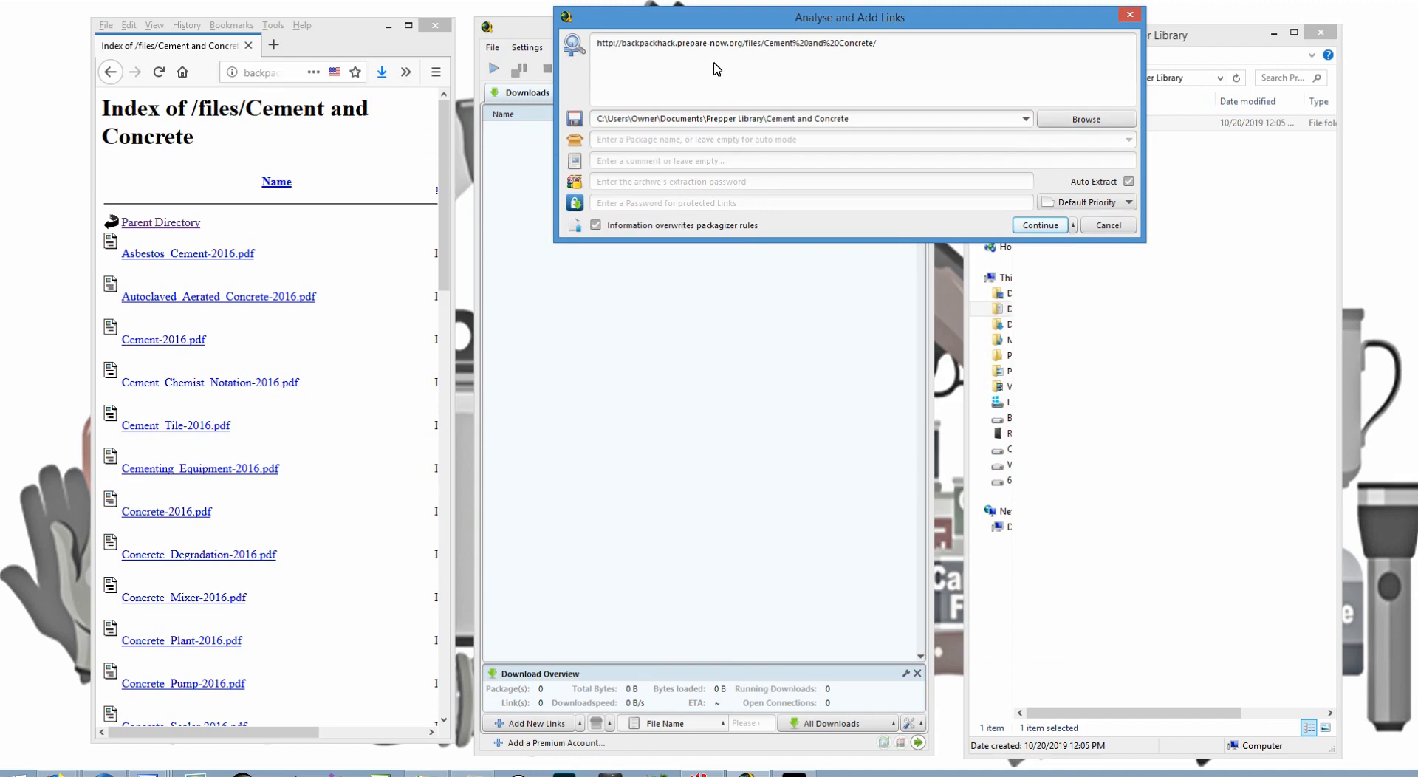
triple_click(732, 43)
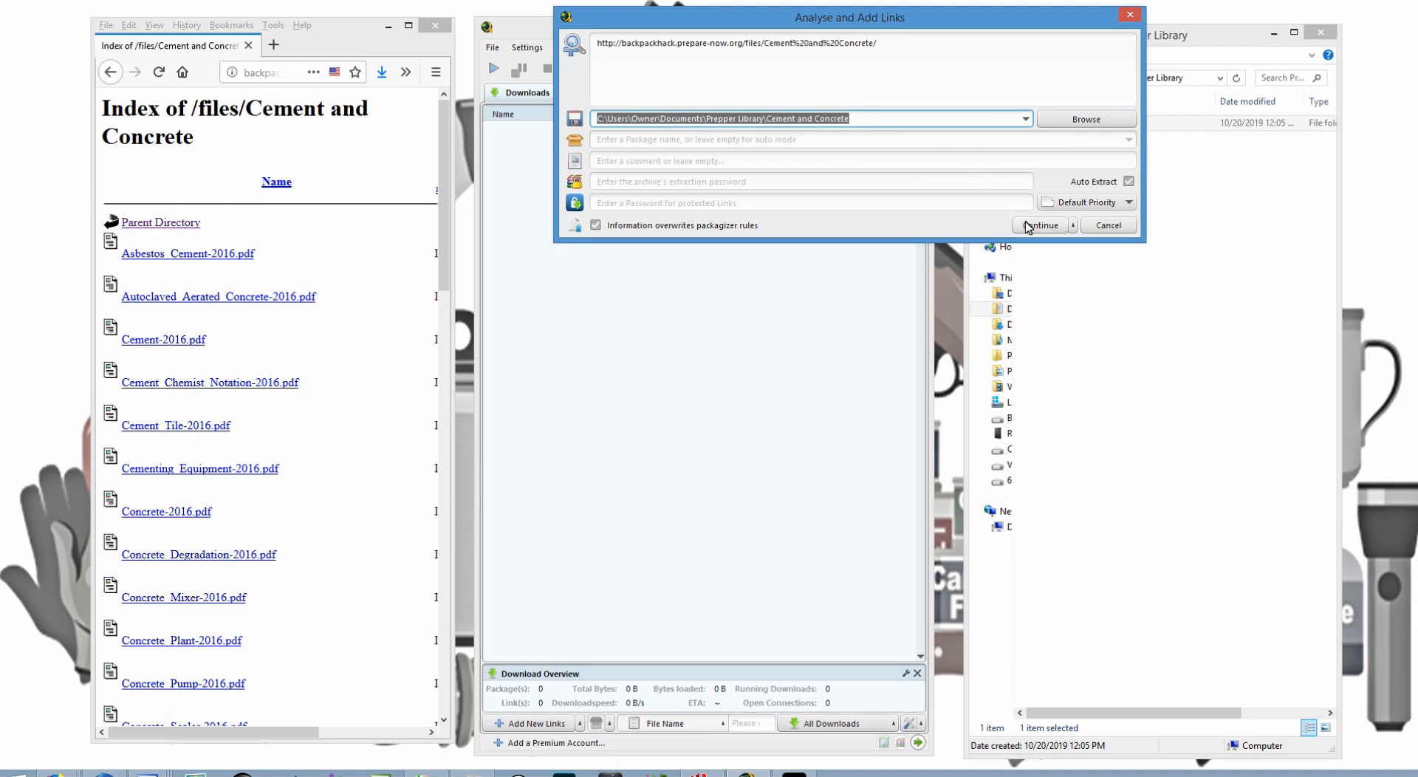
left_click(1038, 225)
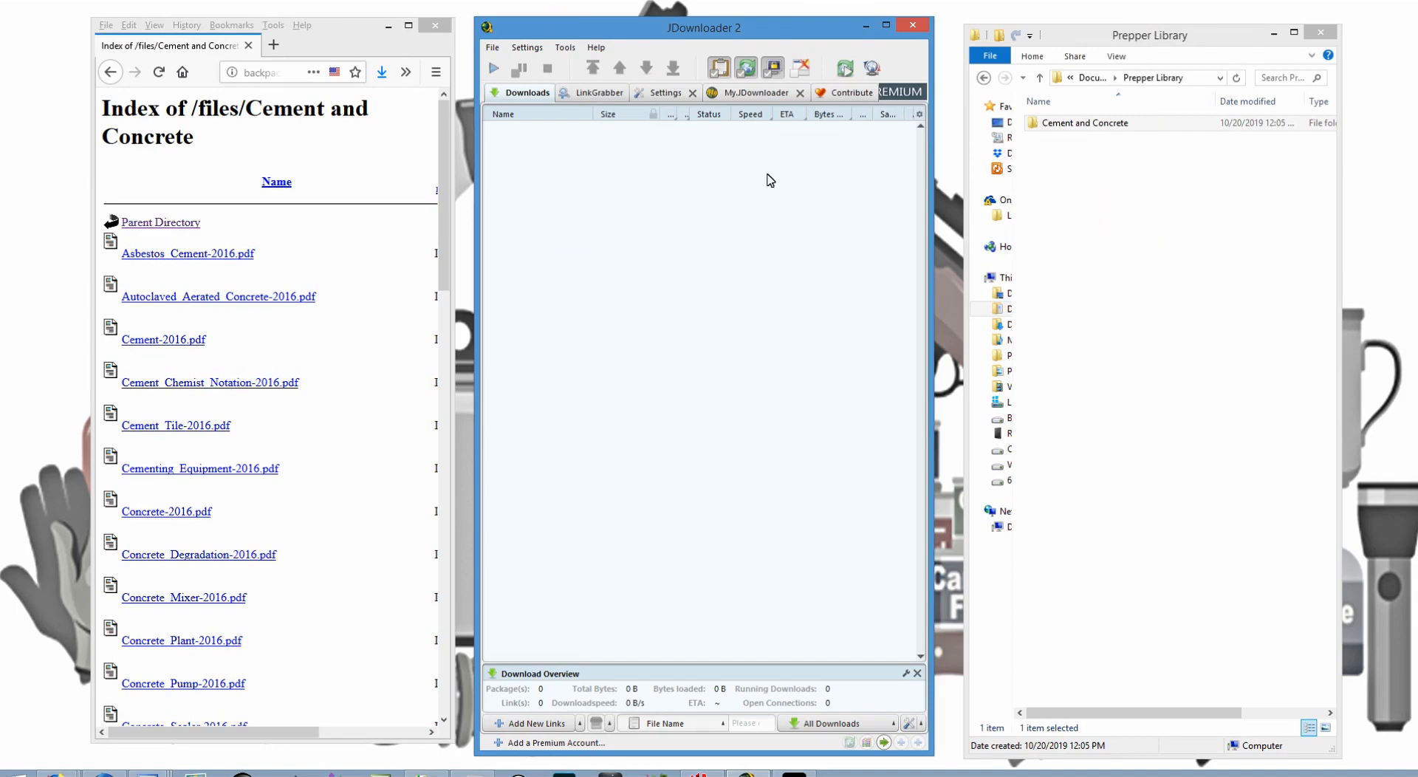
left_click(600, 92)
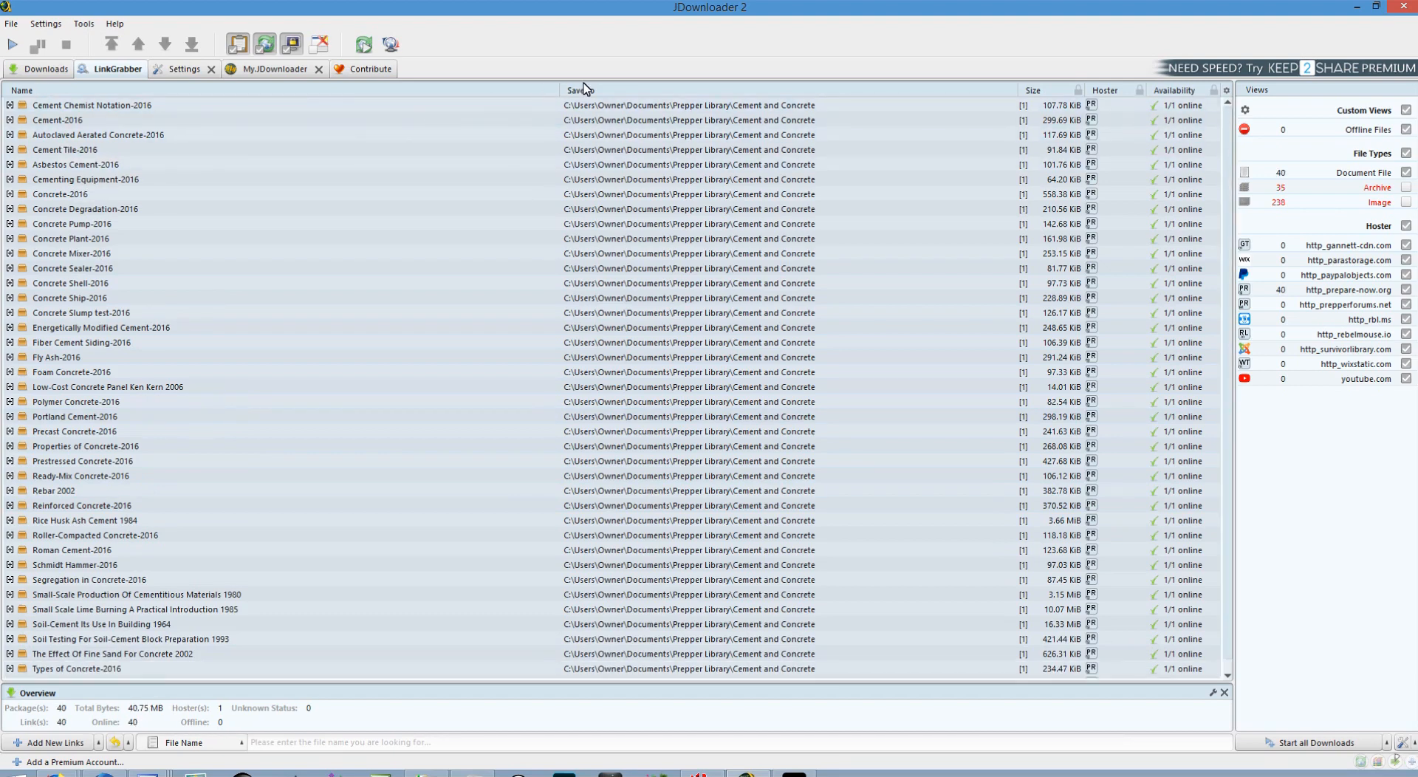
Scroll the LinkGrabber list of 40 PDFs (40.75 MB) down to Volcanic Ash-2016.
scroll("down", 3)
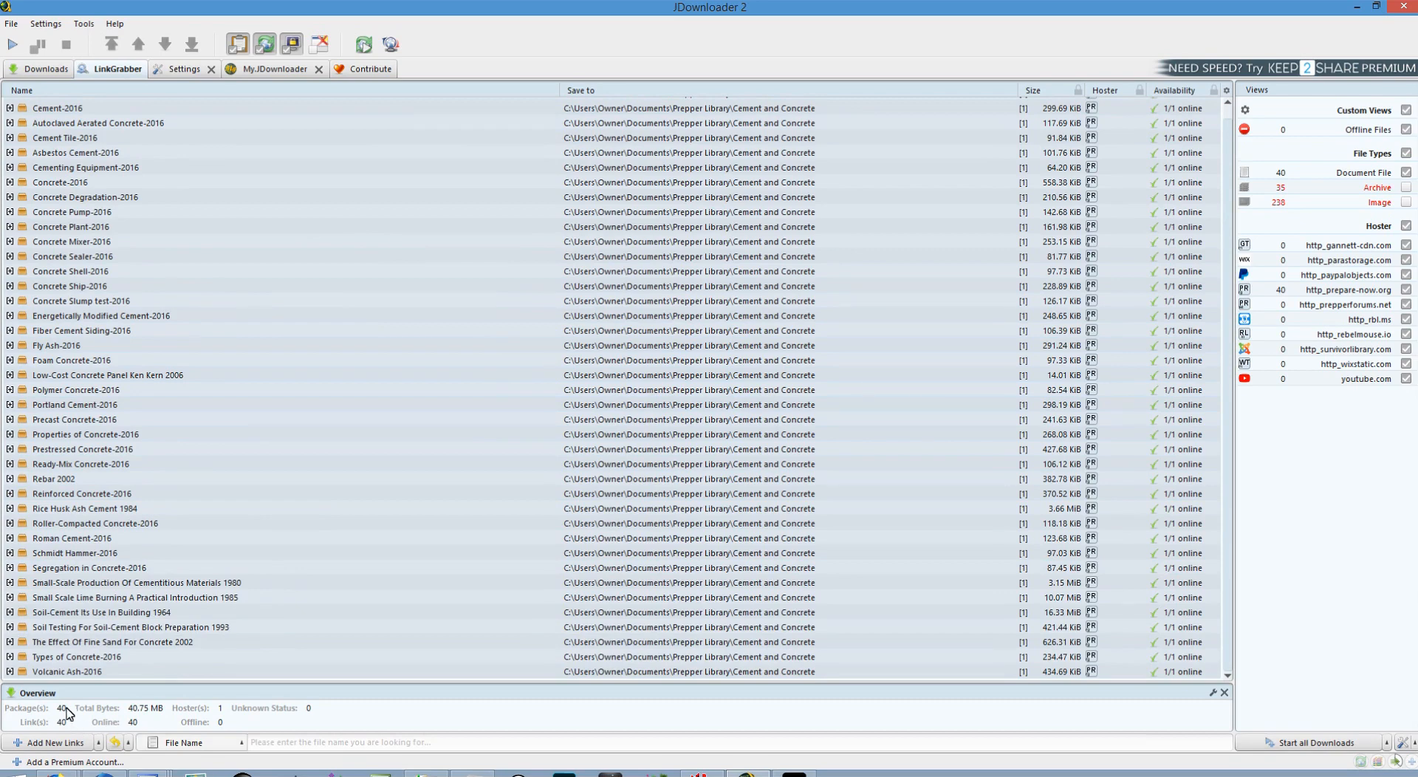
mouse_move(150, 719)
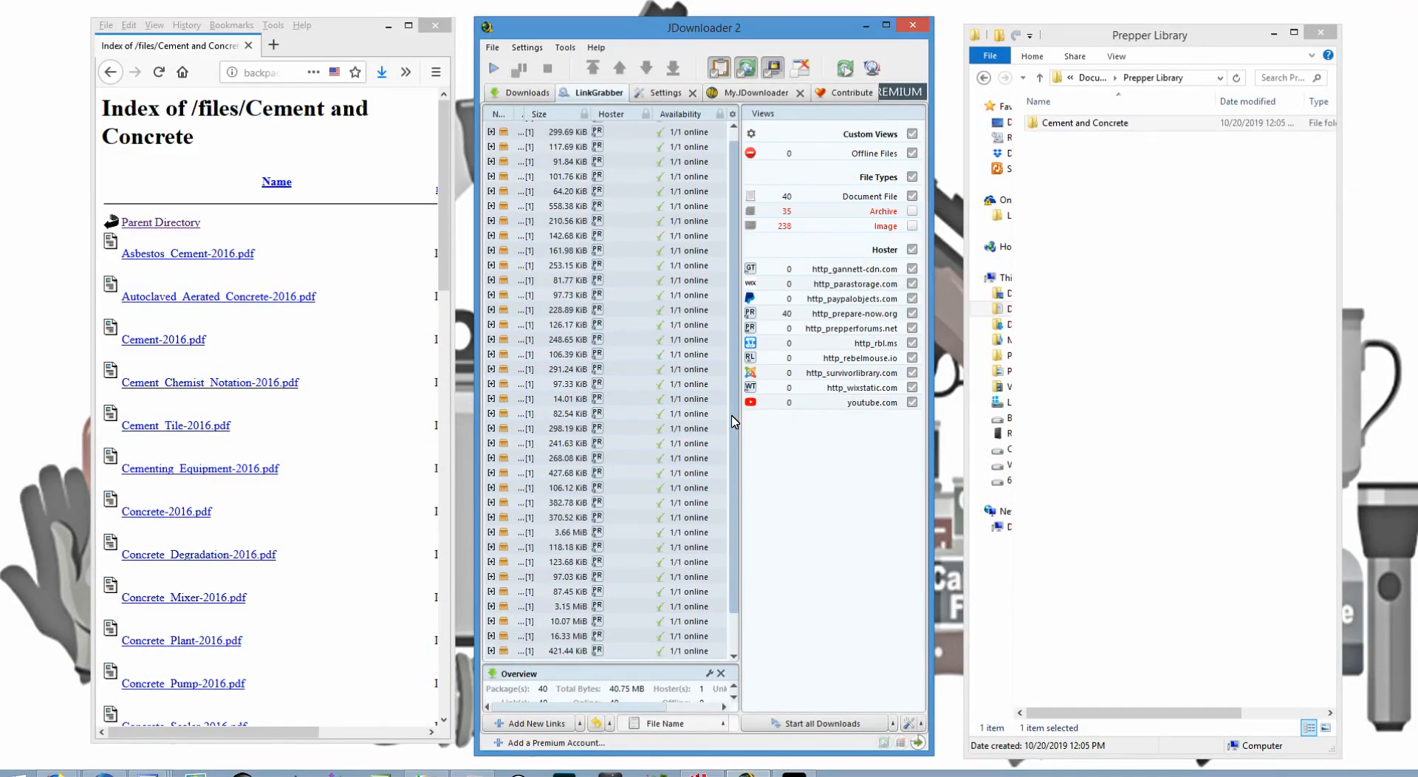
Open the Cement and Concrete folder in Explorer and start downloading all 40 PDFs.
left_click(1085, 122)
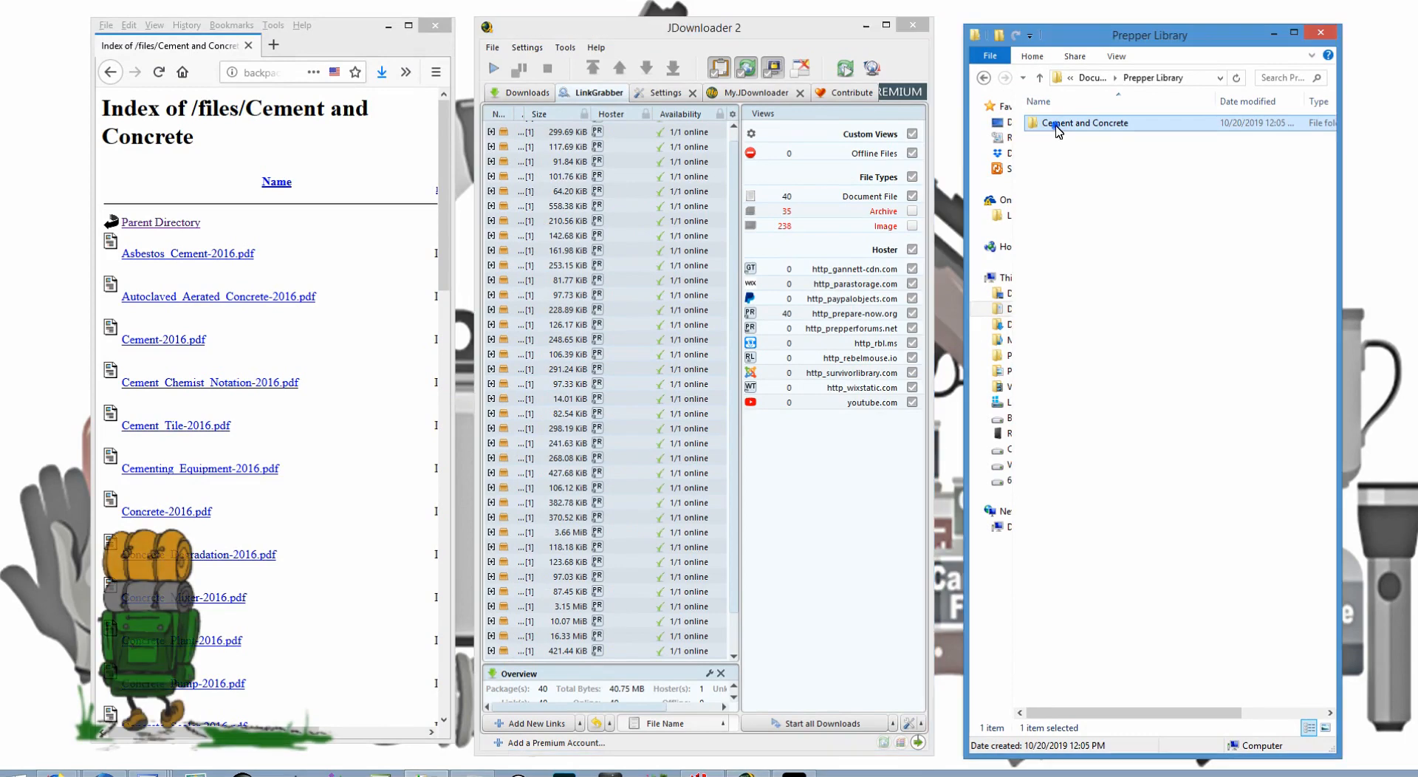
double_click(1088, 122)
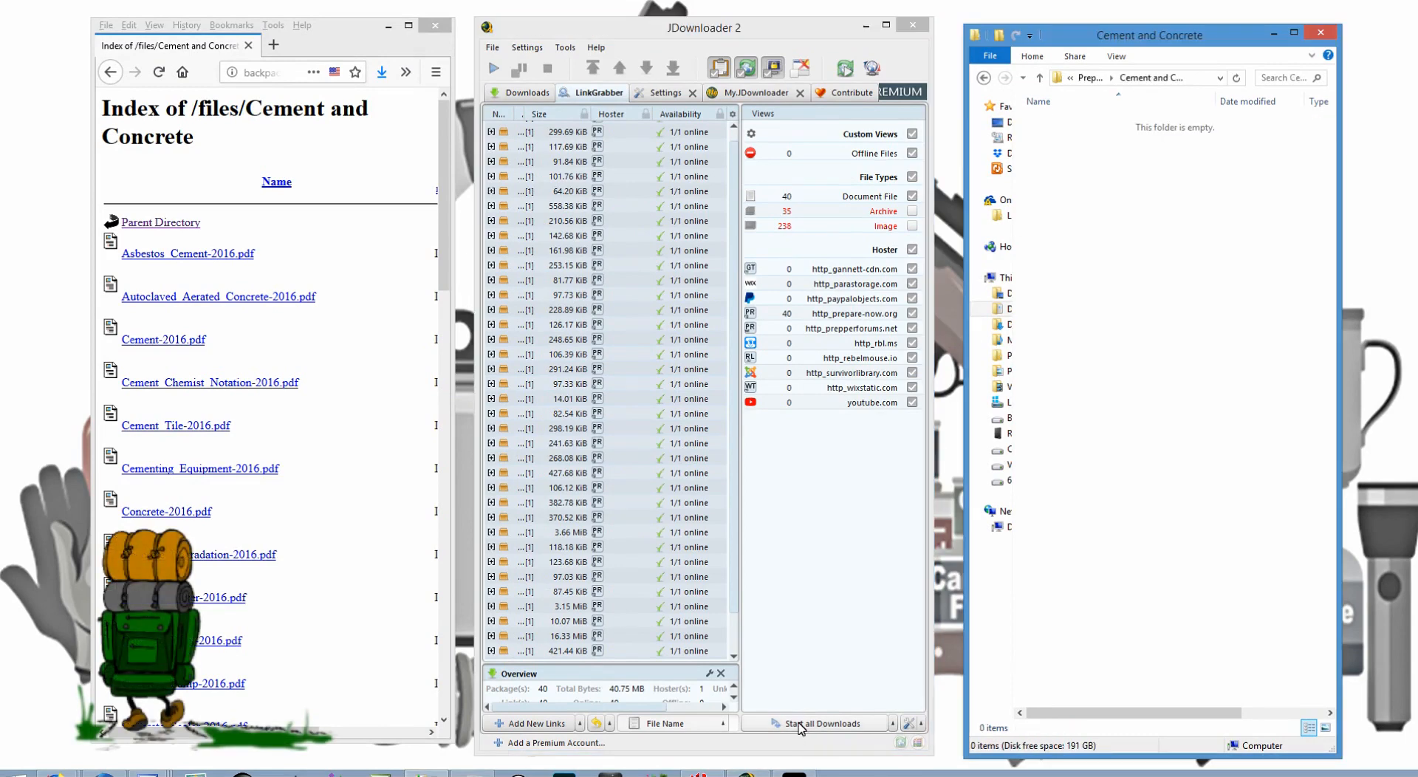
left_click(813, 724)
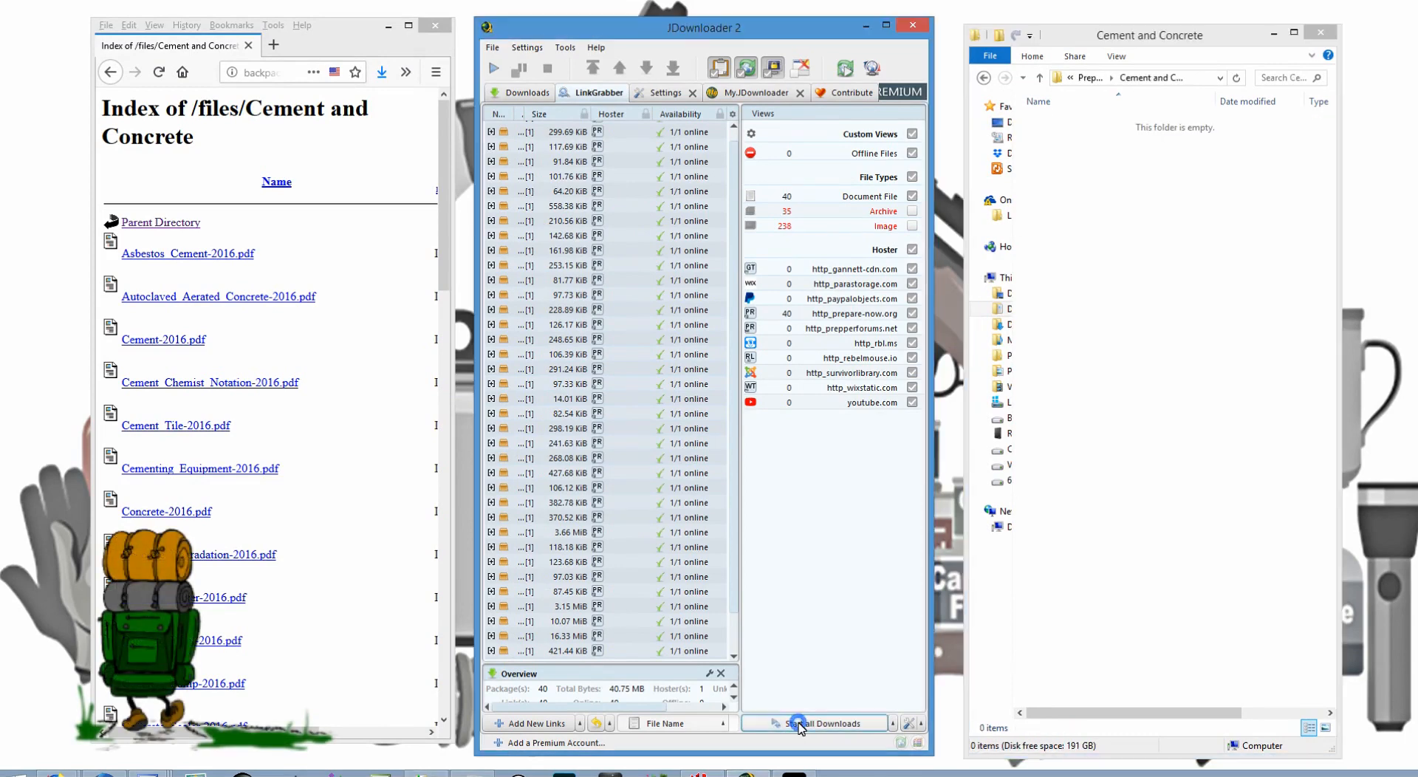
left_click(799, 723)
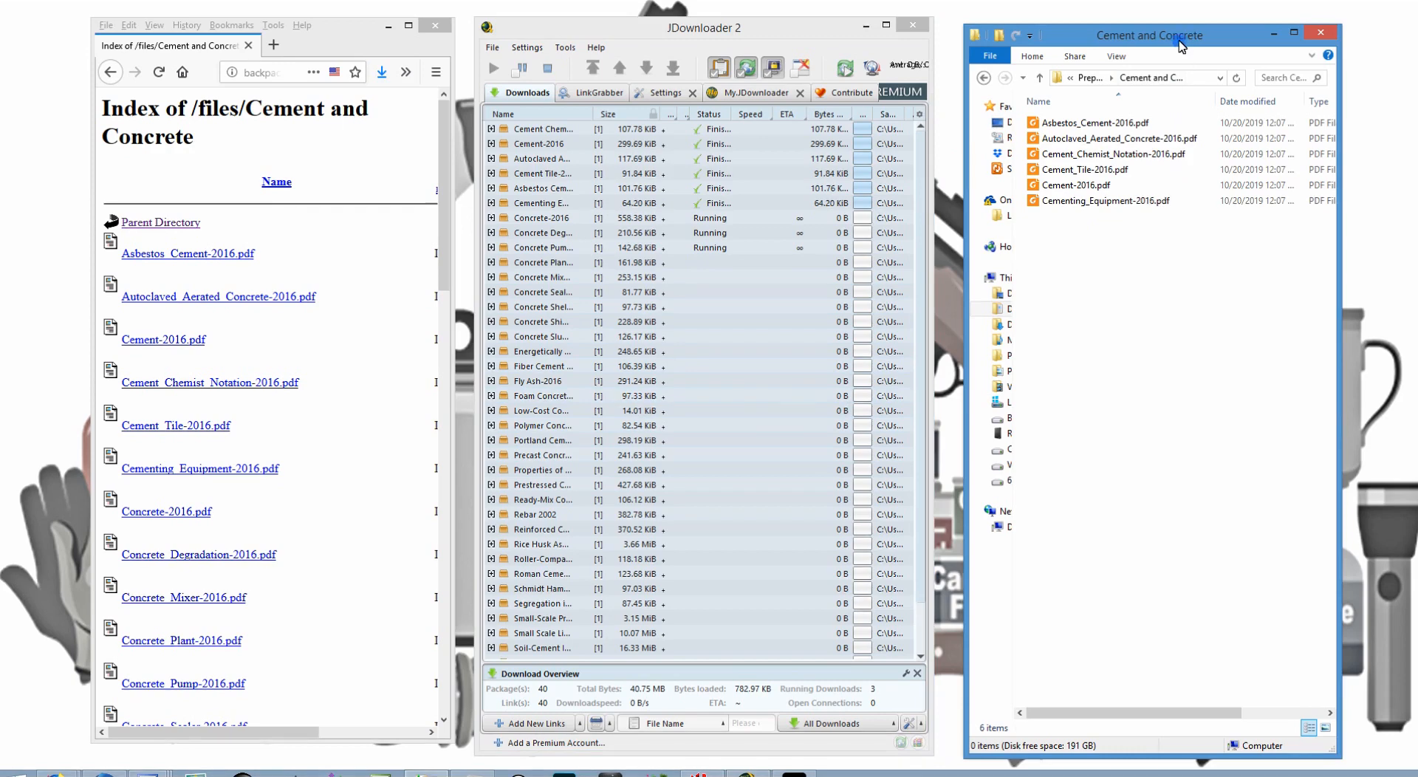
left_click(1085, 169)
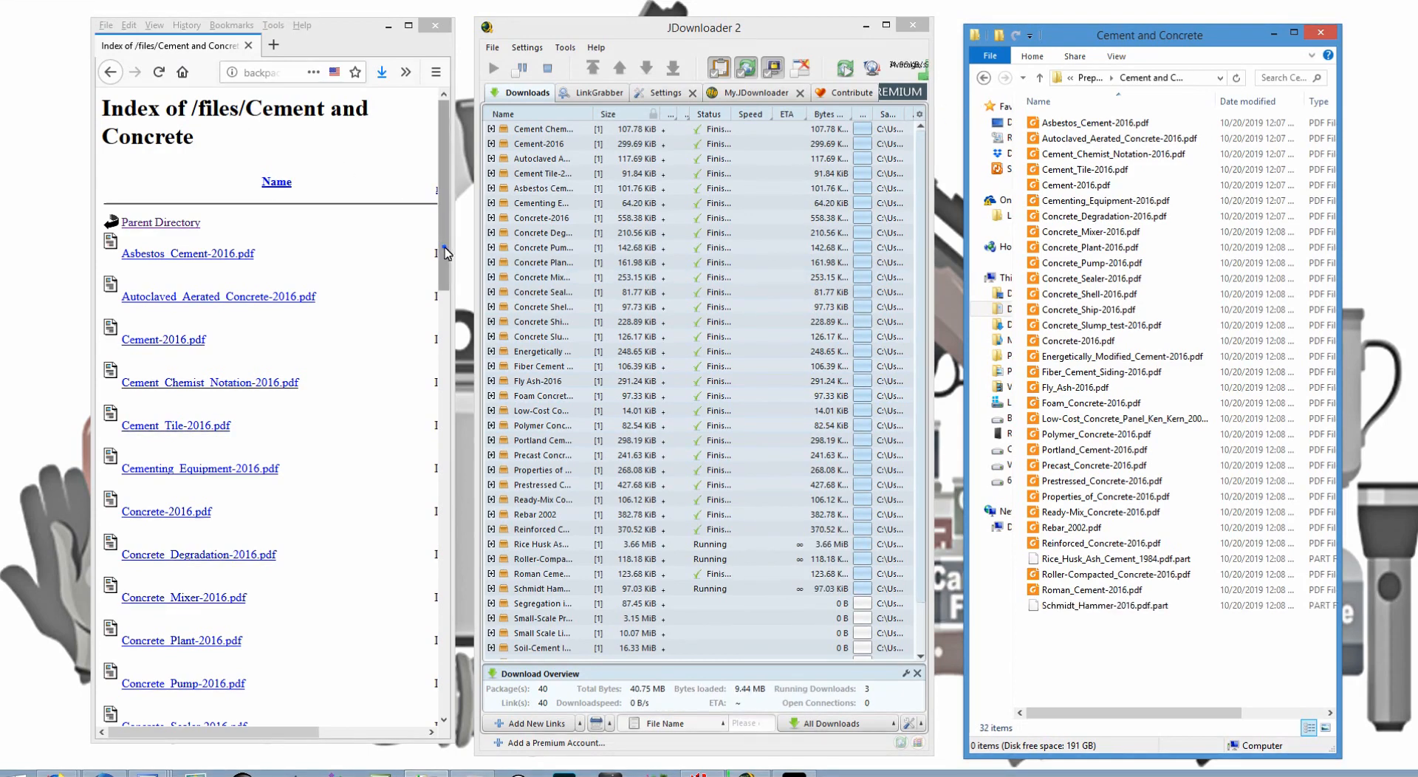
Scroll the Cement and Concrete listing down to the Ferrocement/ link.
scroll("down", 3)
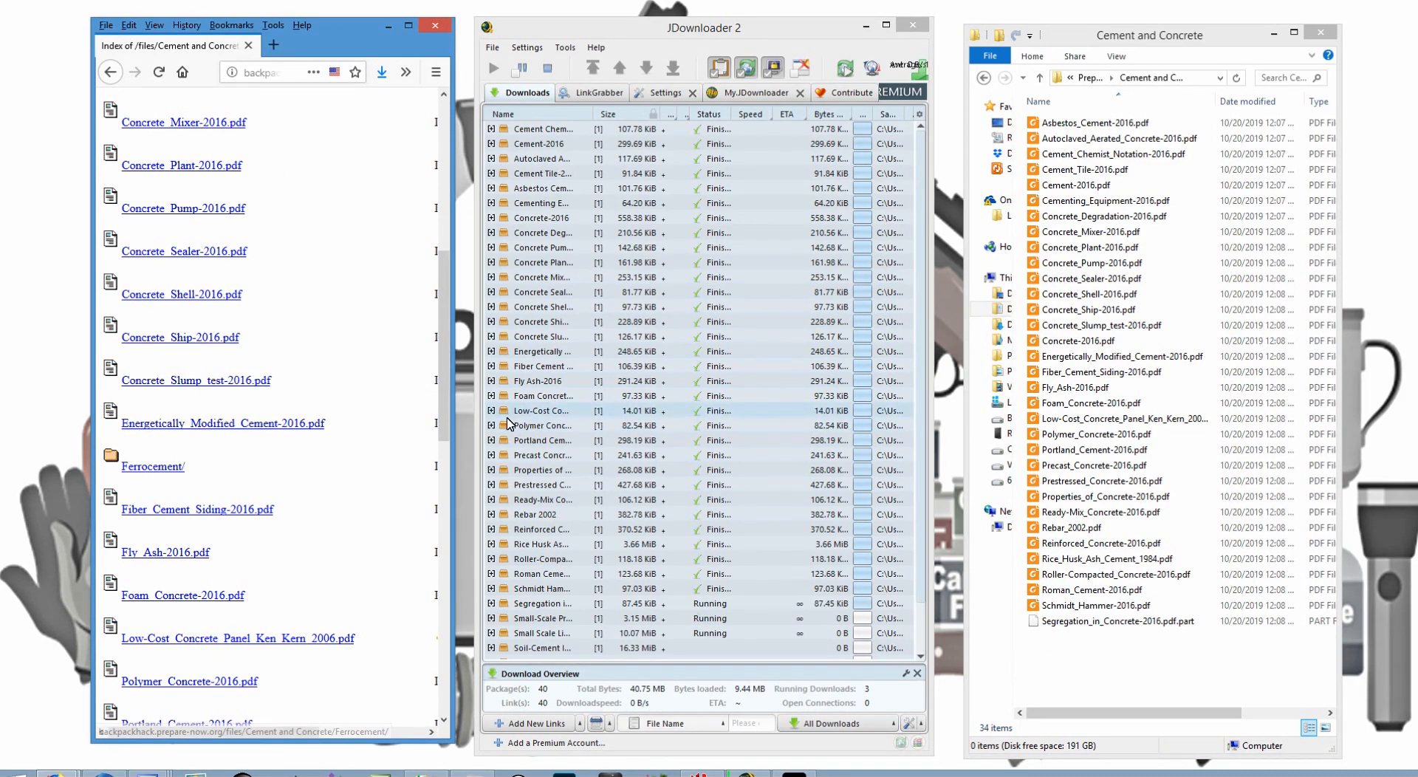
scroll("down", 3)
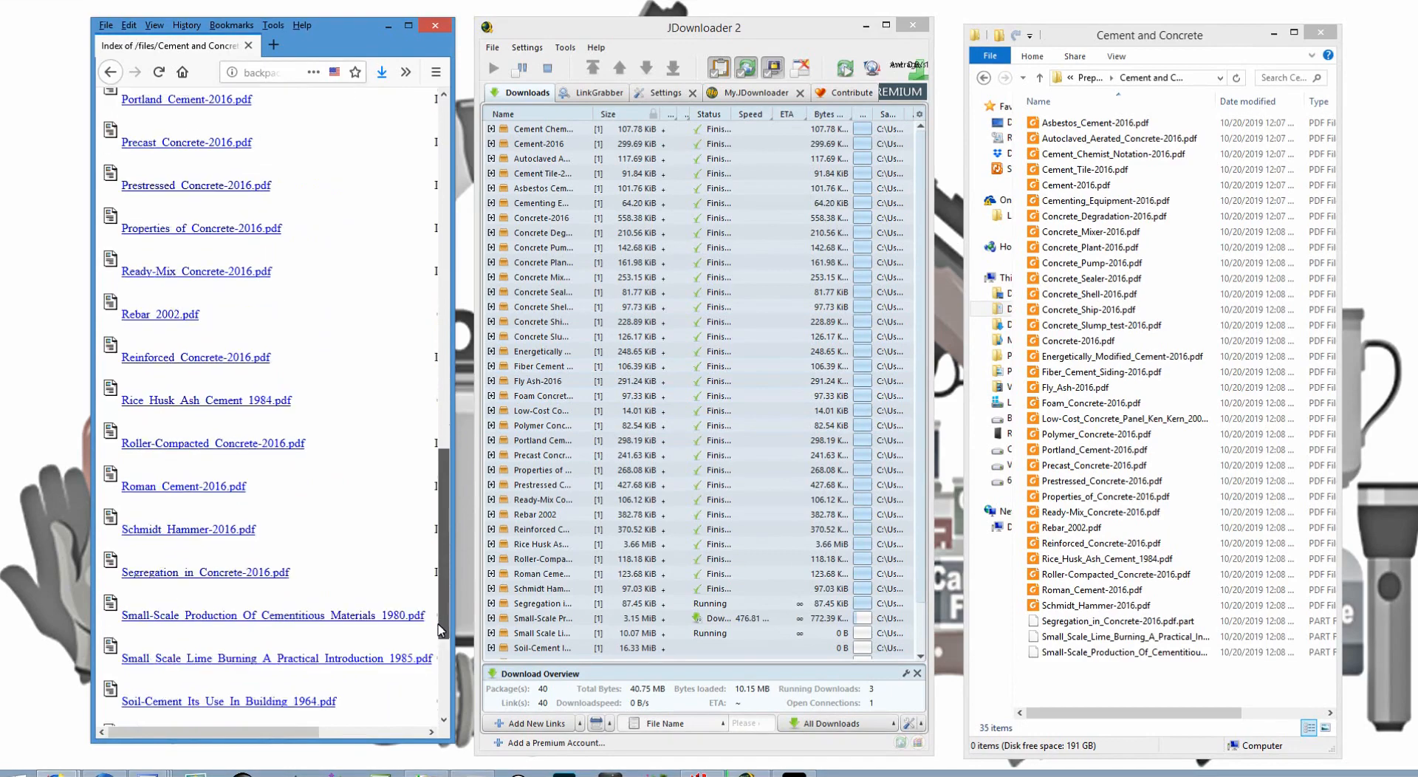
scroll("down", 3)
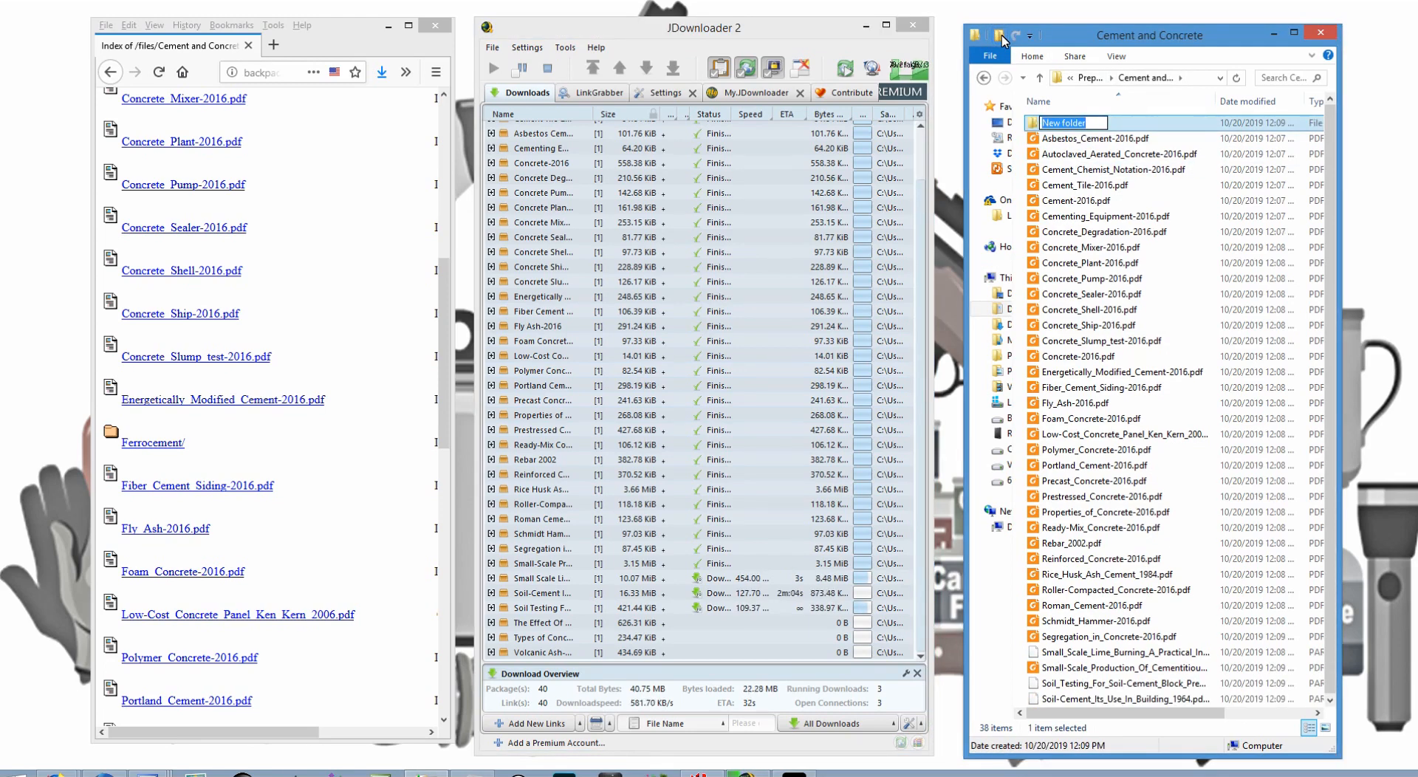
Name the new subfolder 'Ferrocement' and open the Ferrocement subfolder page.
type("Ferroce")
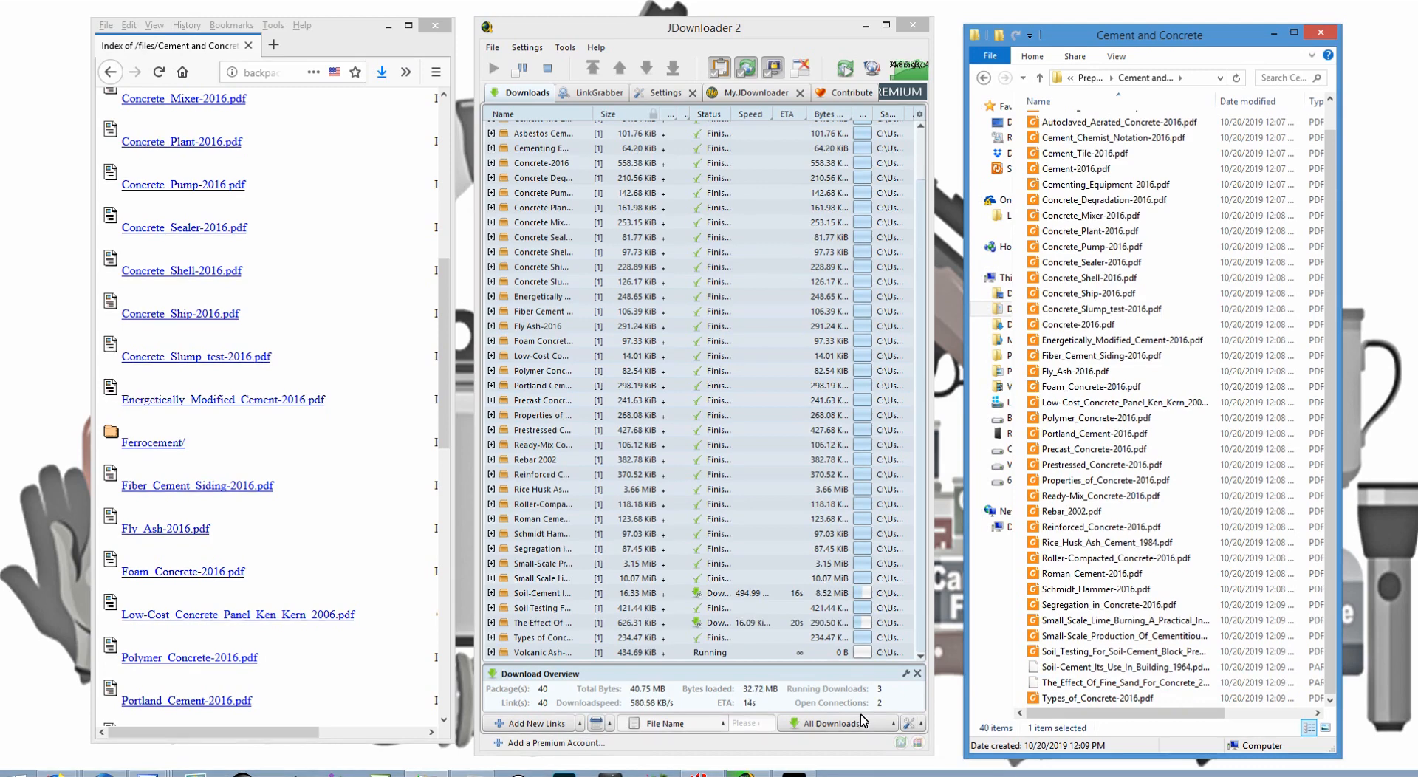
mouse_move(821, 721)
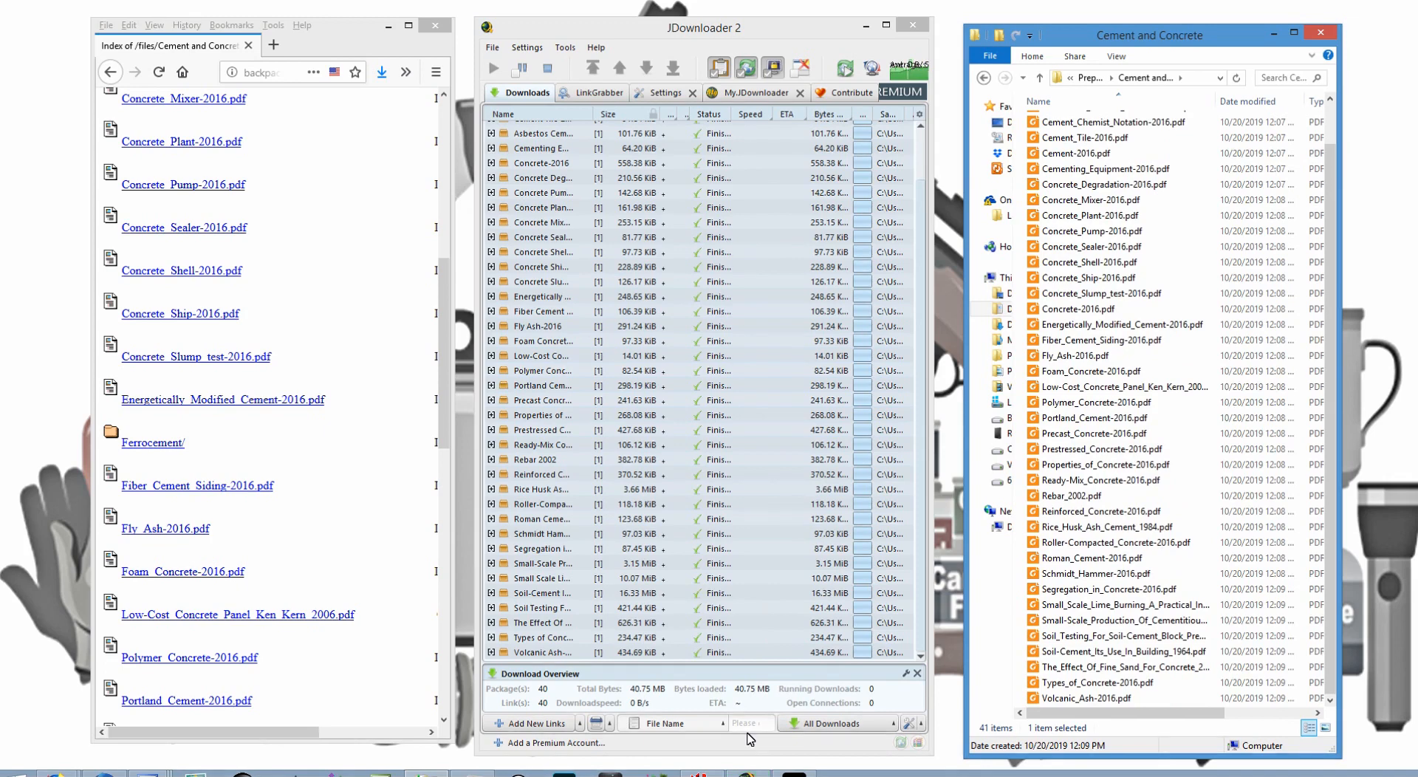
mouse_move(837, 572)
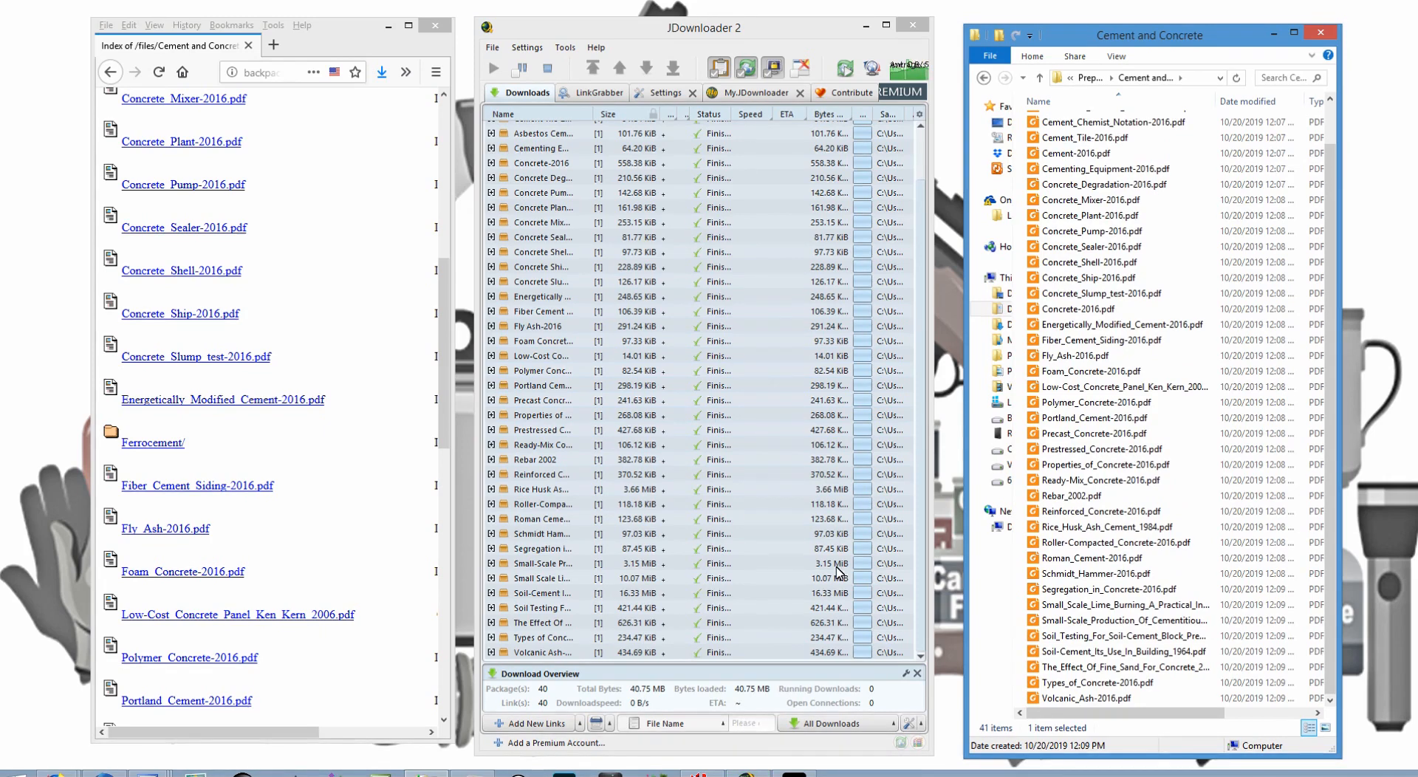
left_click(153, 443)
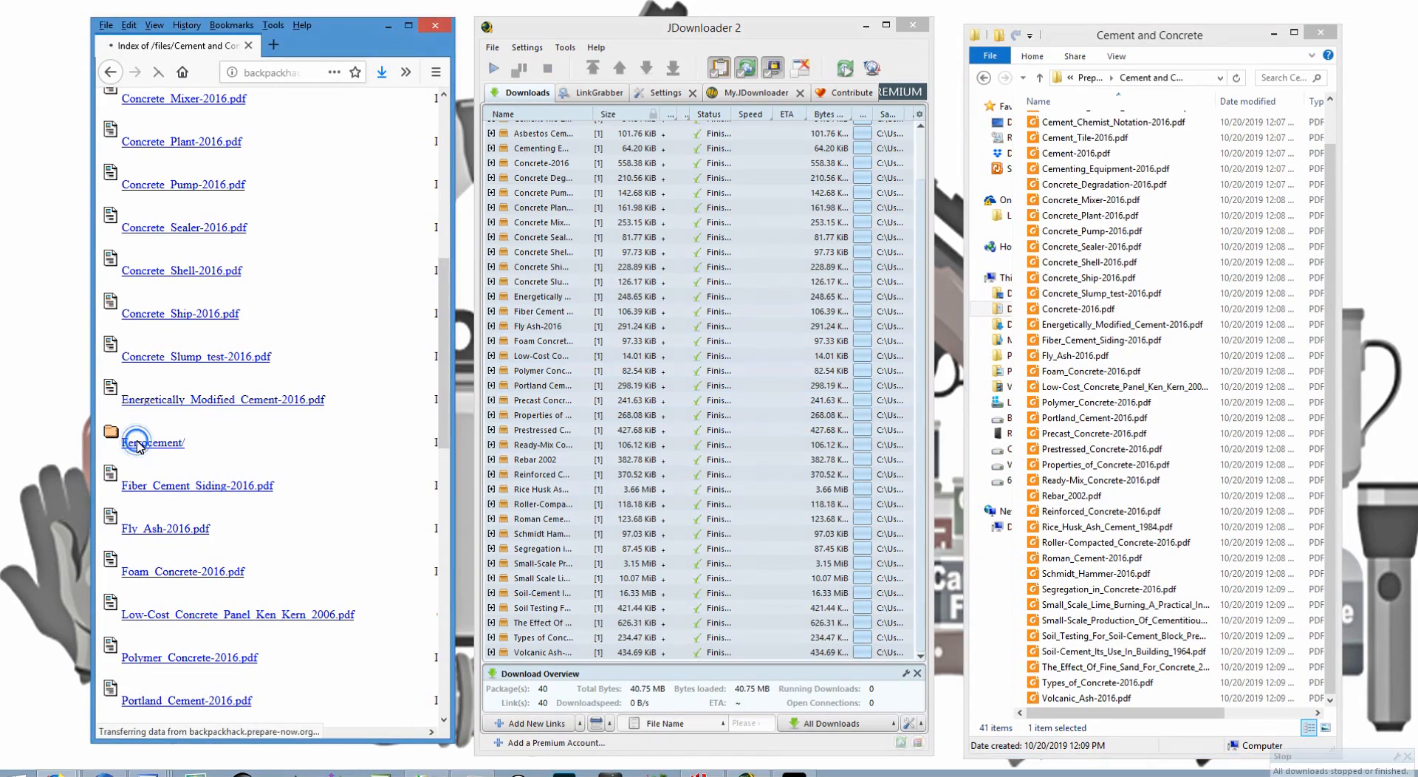
Add the Ferrocement page's five PDF links, saving them into the Ferrocement subfolder.
left_click(152, 442)
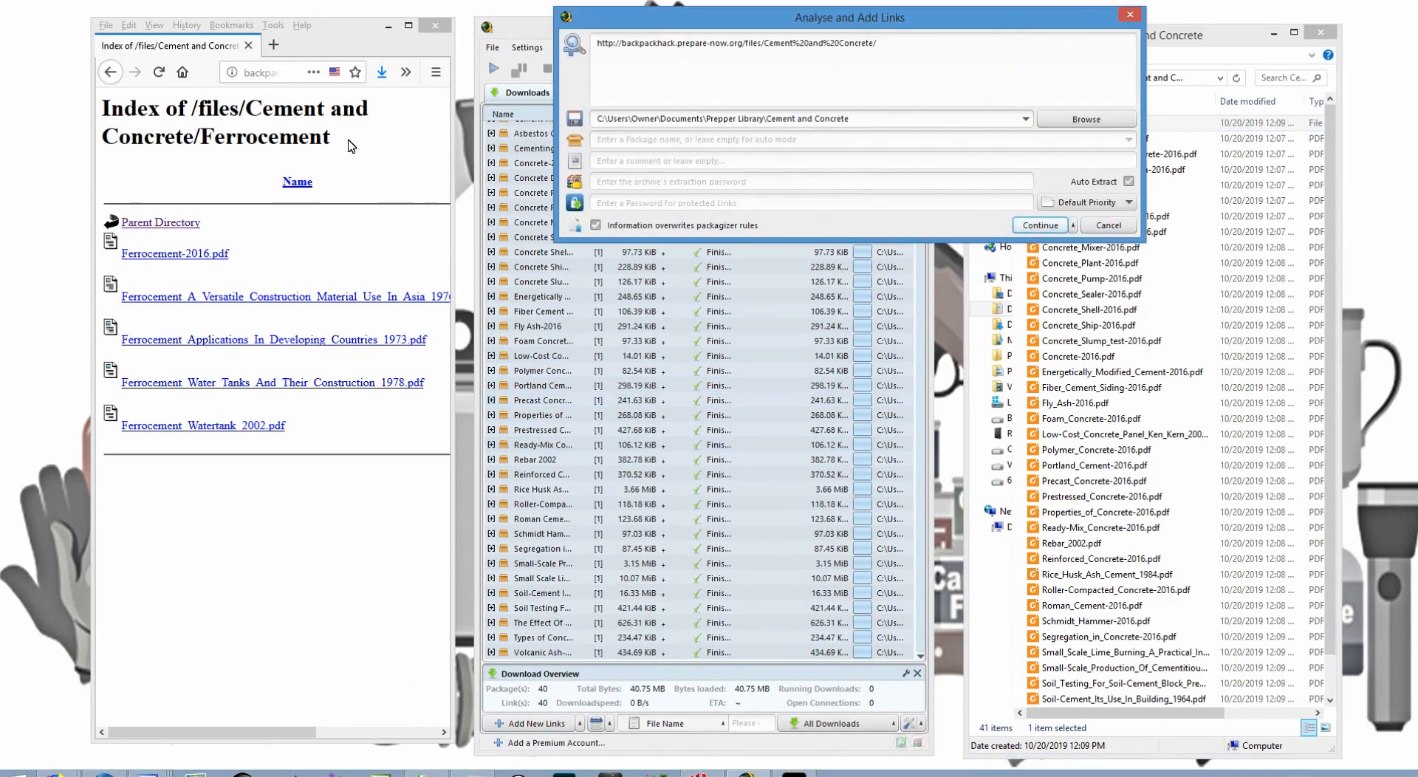
left_click(263, 72)
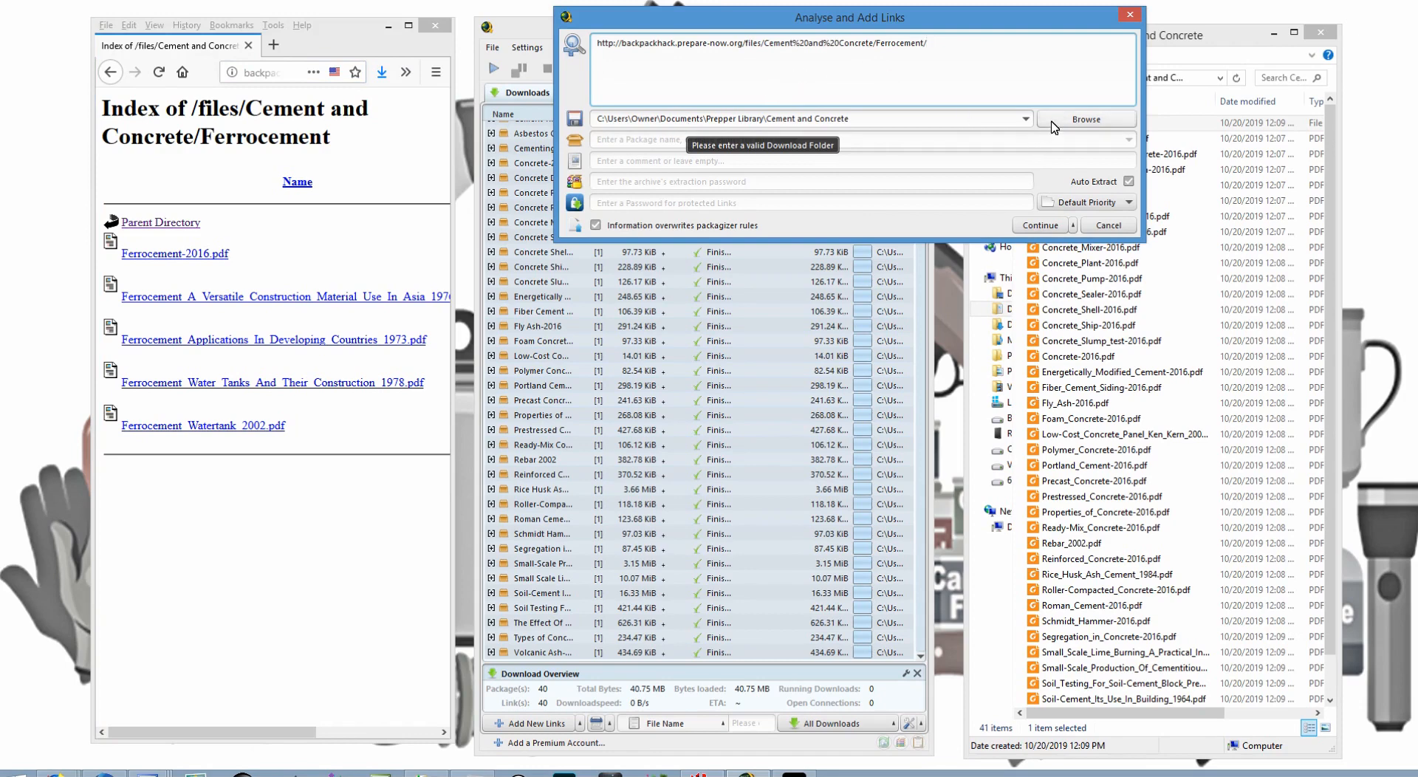
left_click(1084, 118)
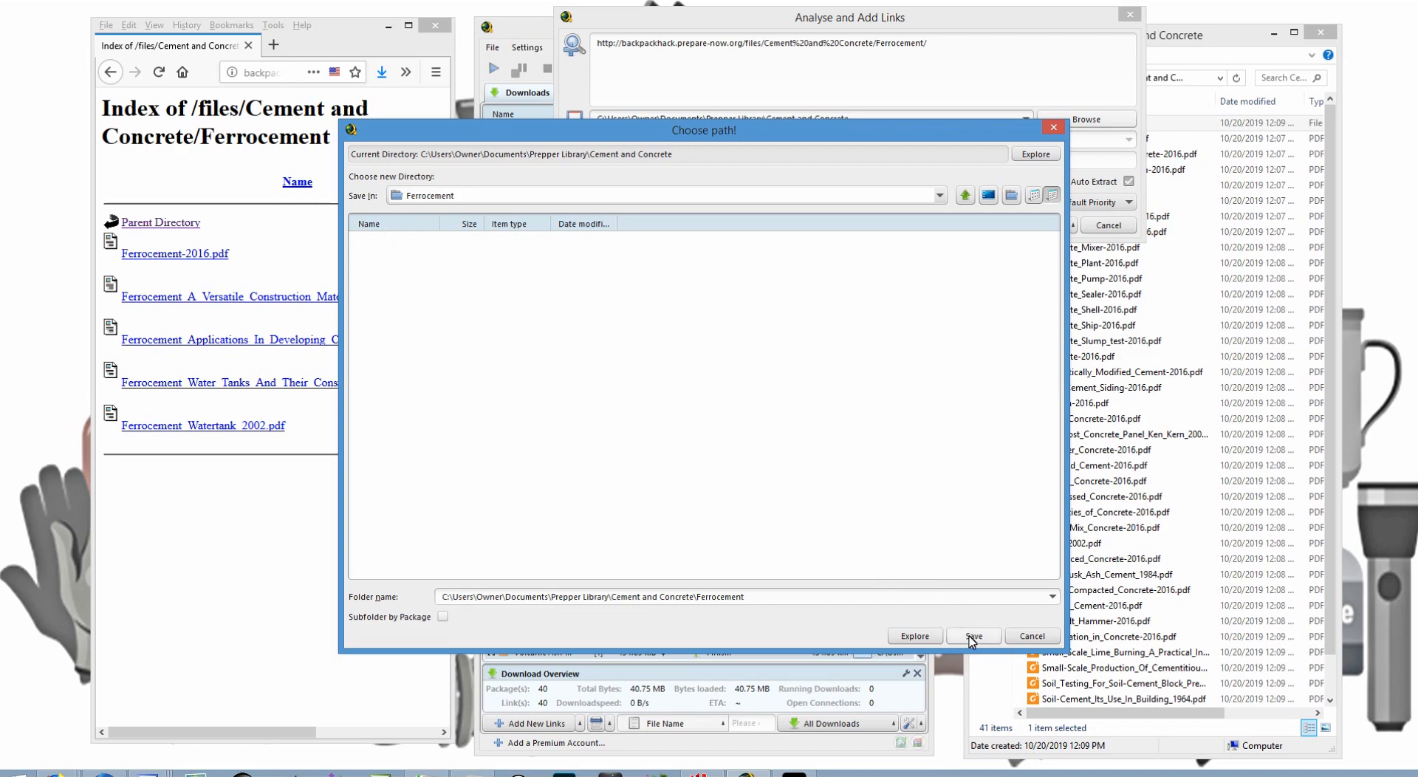
left_click(972, 636)
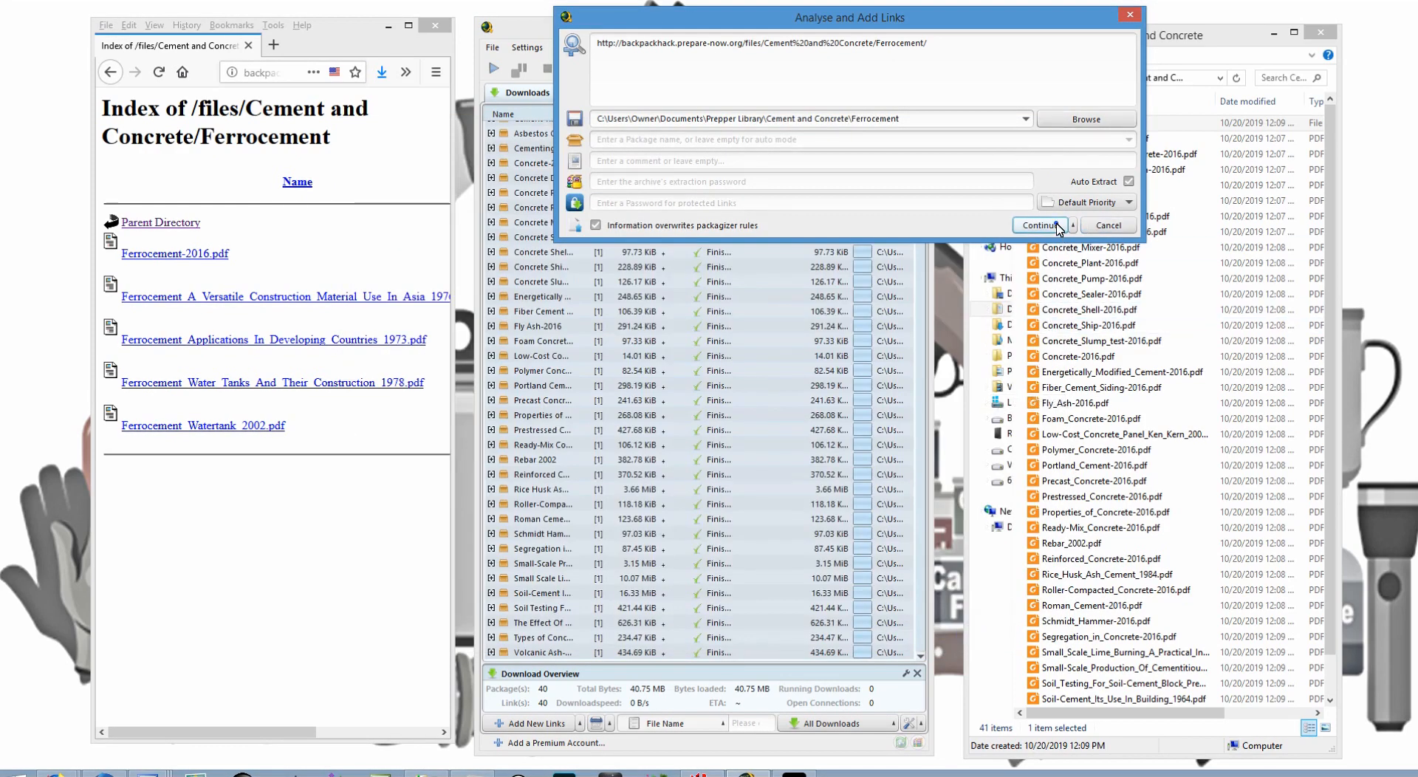
left_click(1036, 225)
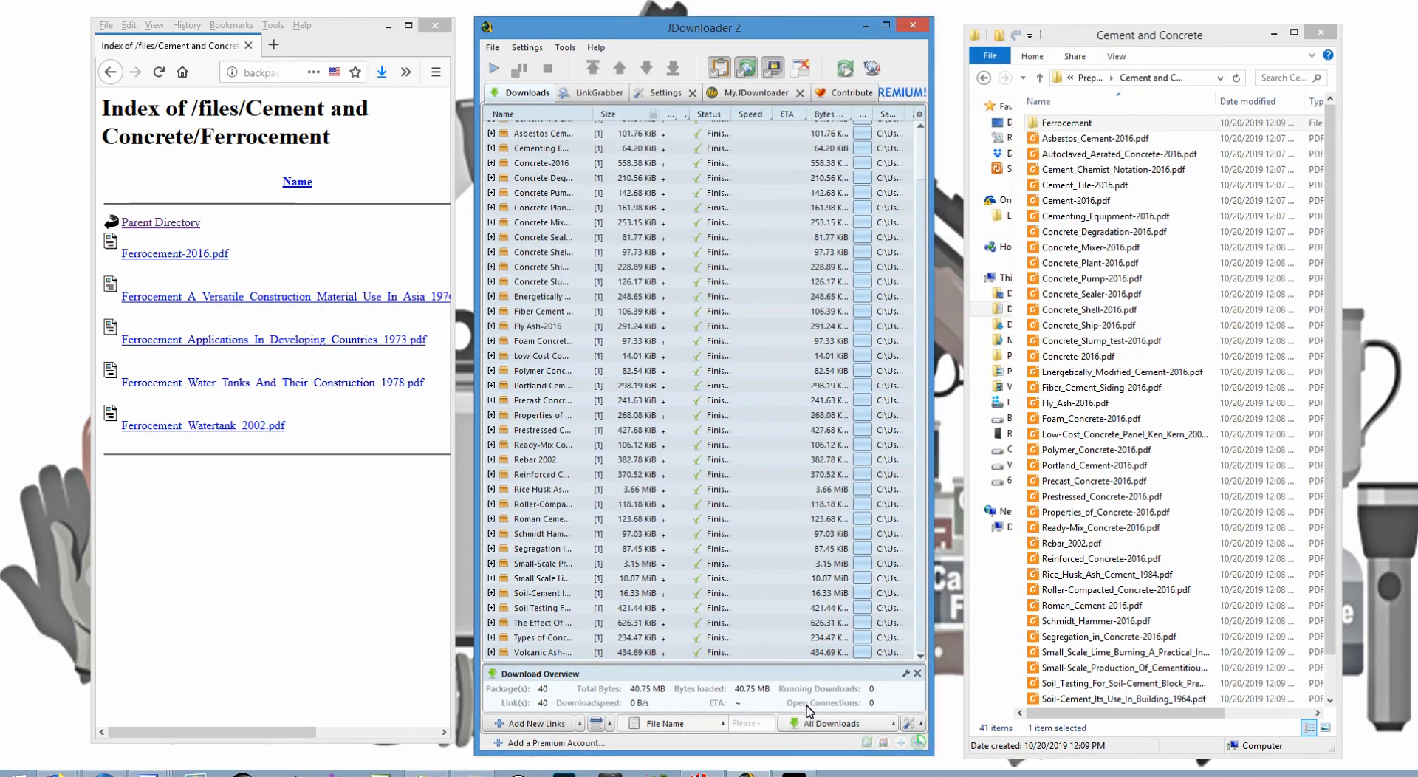
left_click(597, 92)
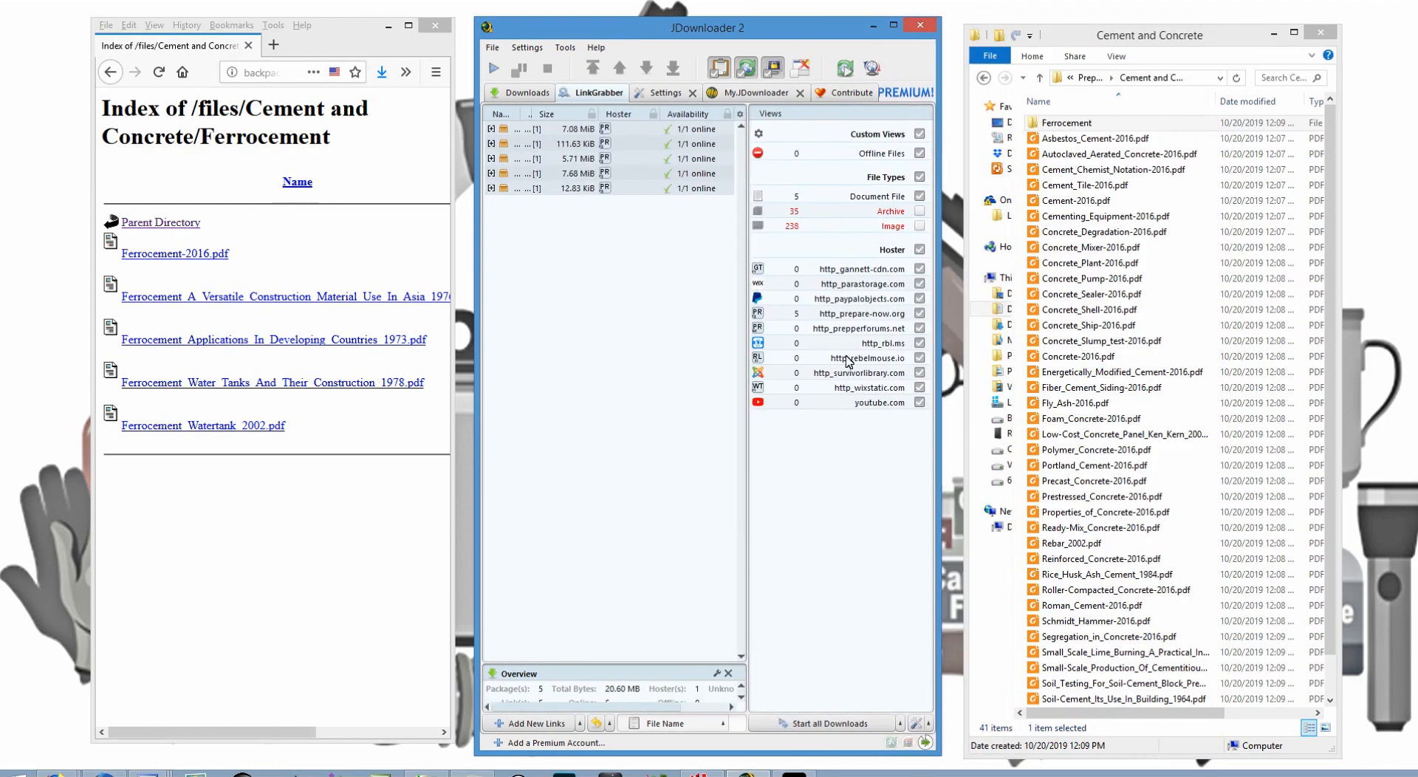
Download the five Ferrocement PDFs, bringing finished files to 45 totalling 61.35 MB.
double_click(1067, 122)
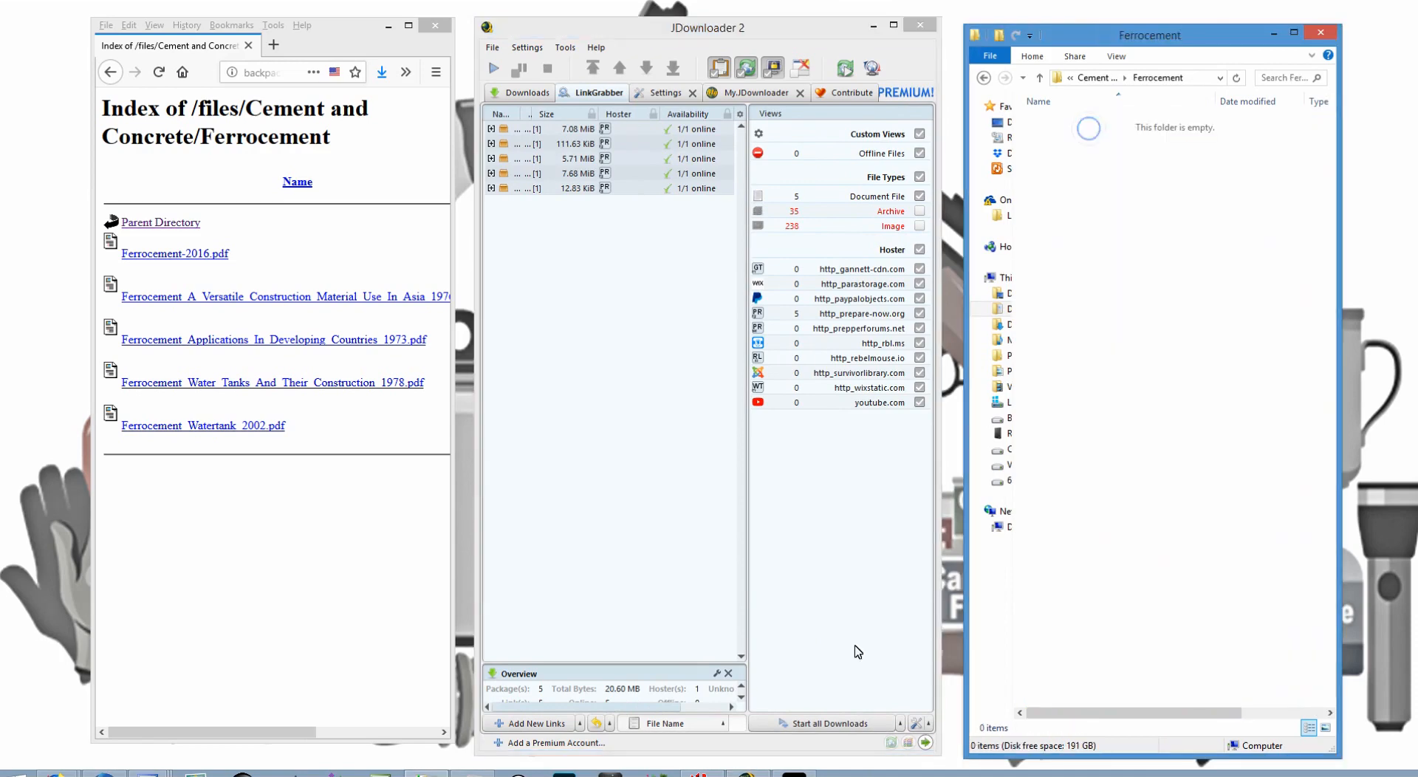
left_click(525, 92)
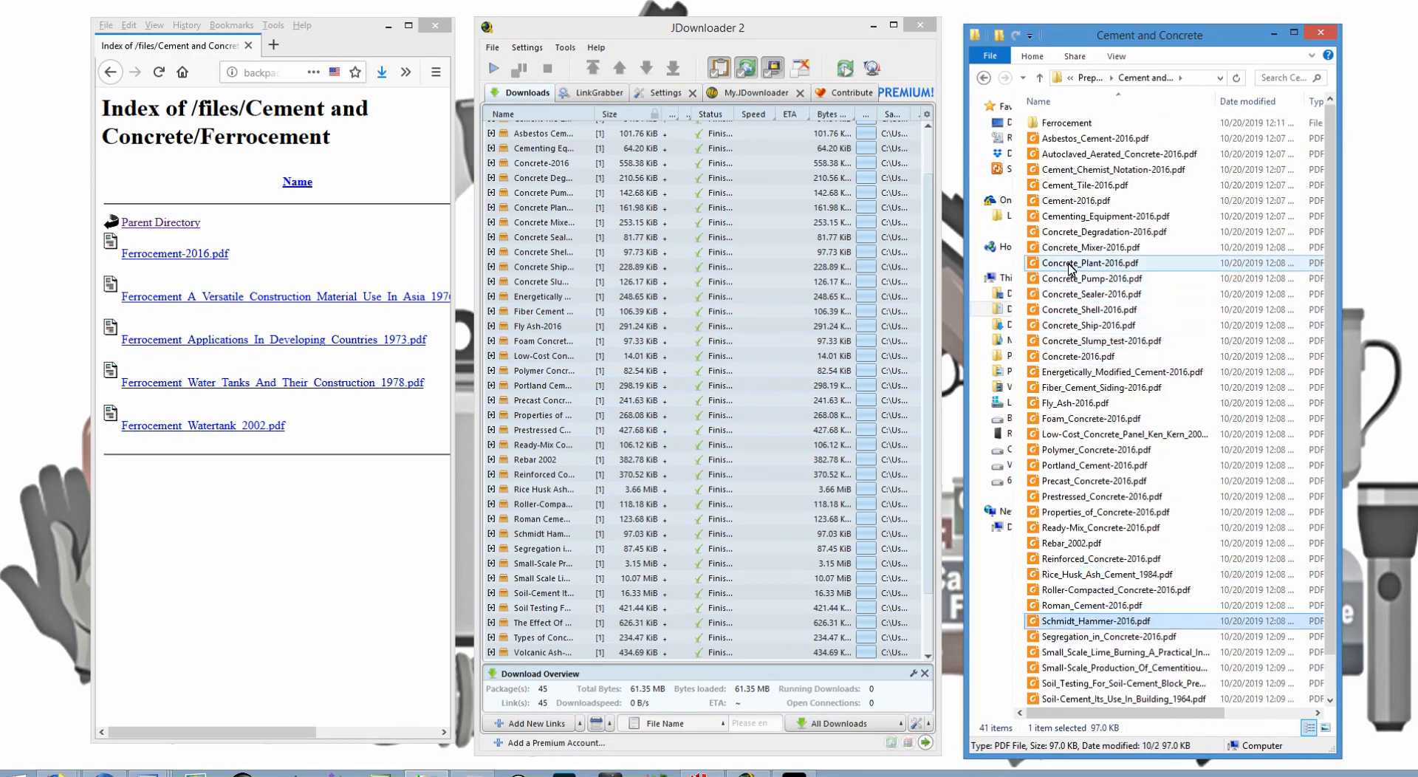
left_click(1076, 200)
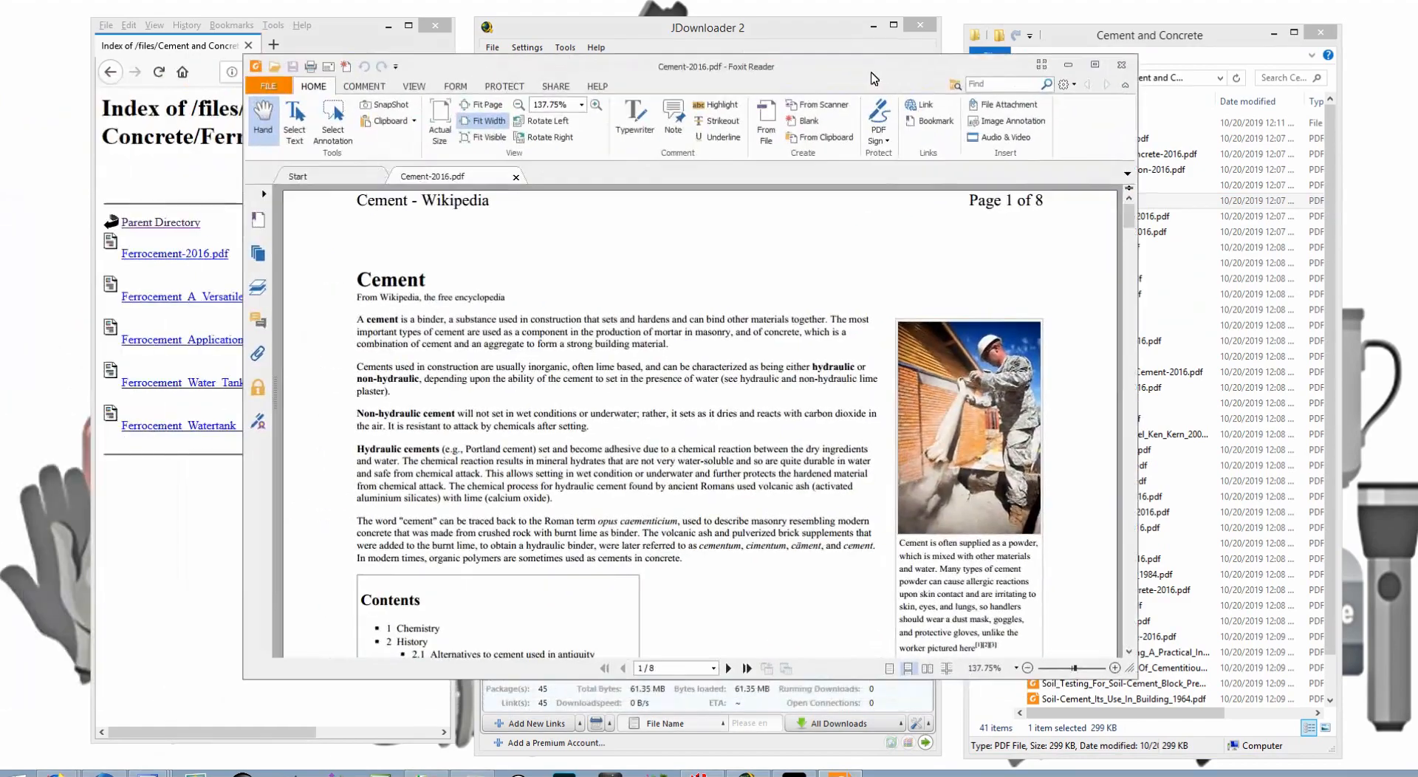
left_click(893, 24)
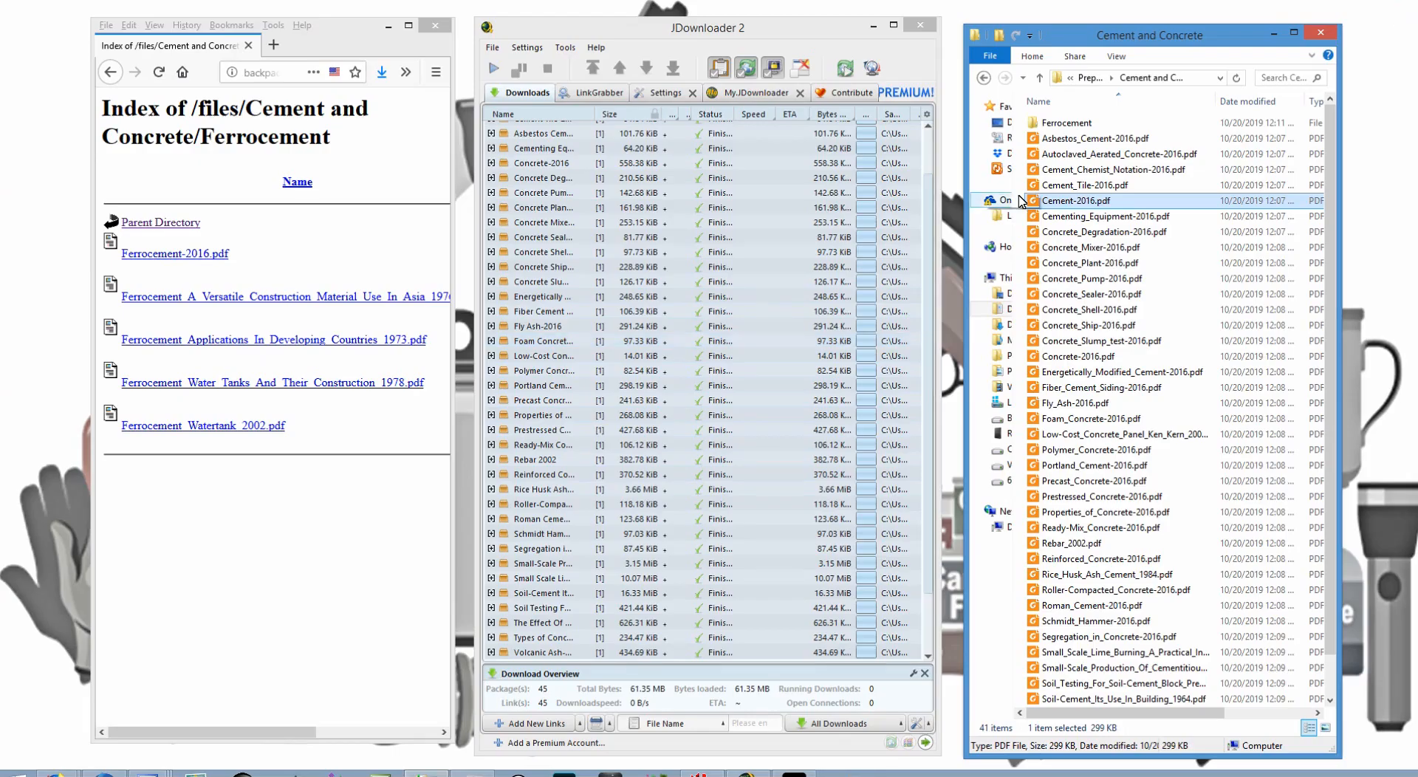
Open Ferrocement_Water_Tanks_And_Their_Construction_1978.pdf in Foxit and scroll to page two.
double_click(1067, 122)
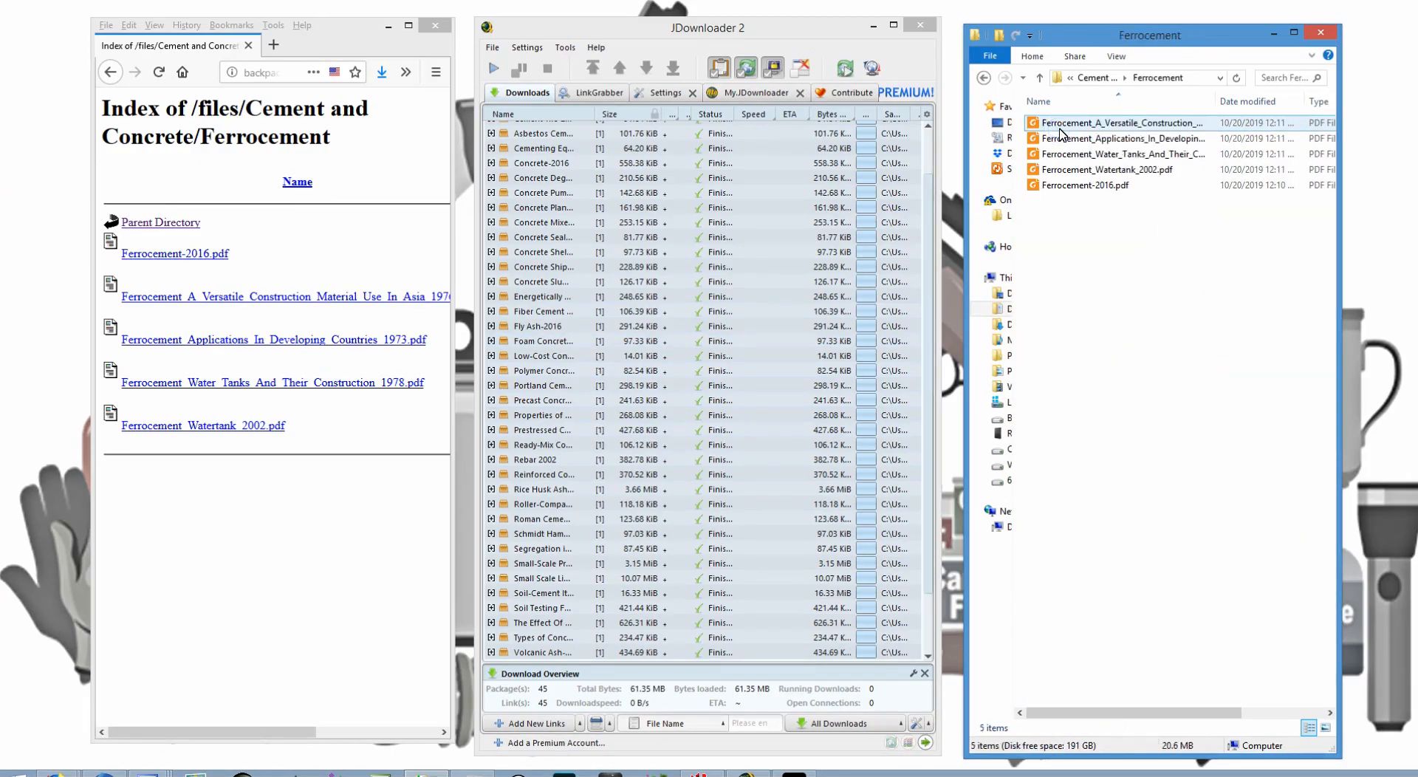
left_click(1122, 153)
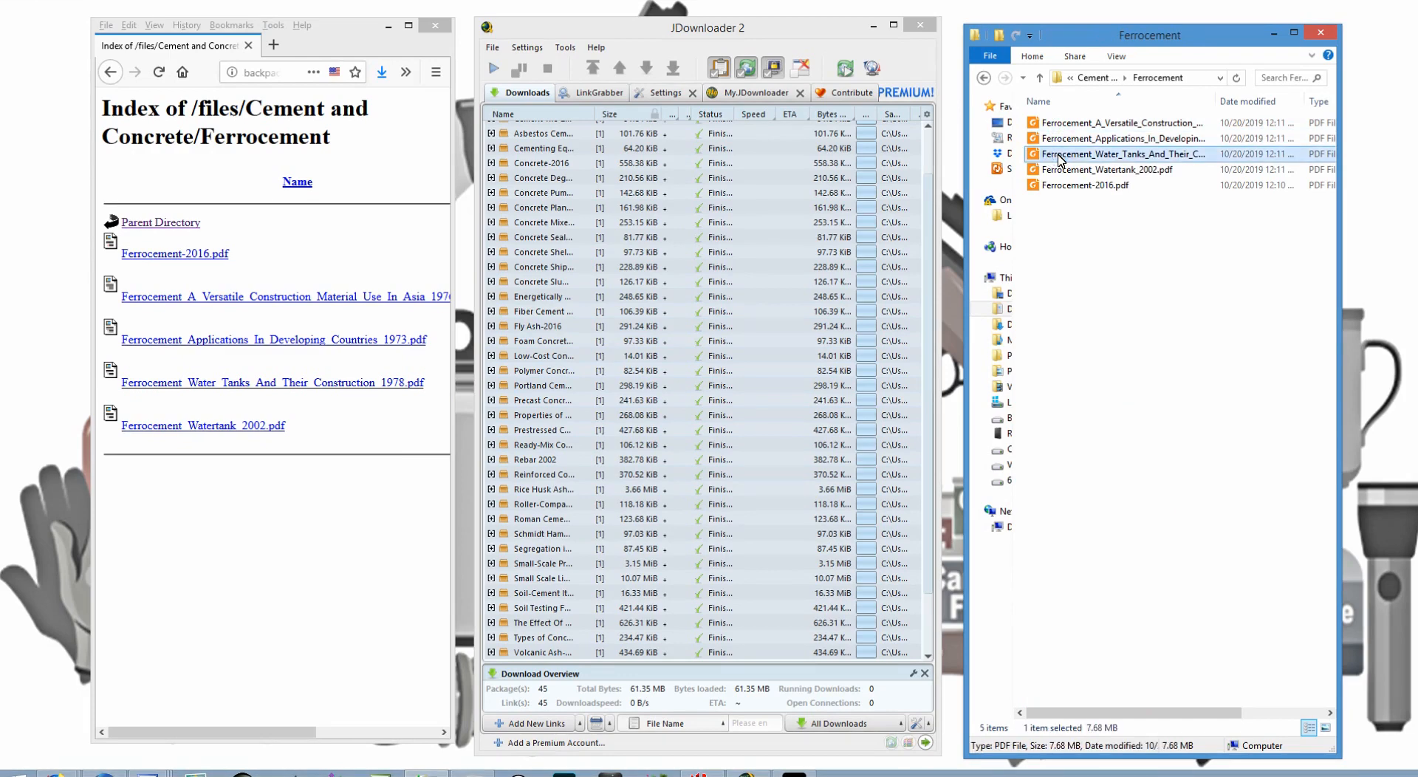
double_click(1122, 153)
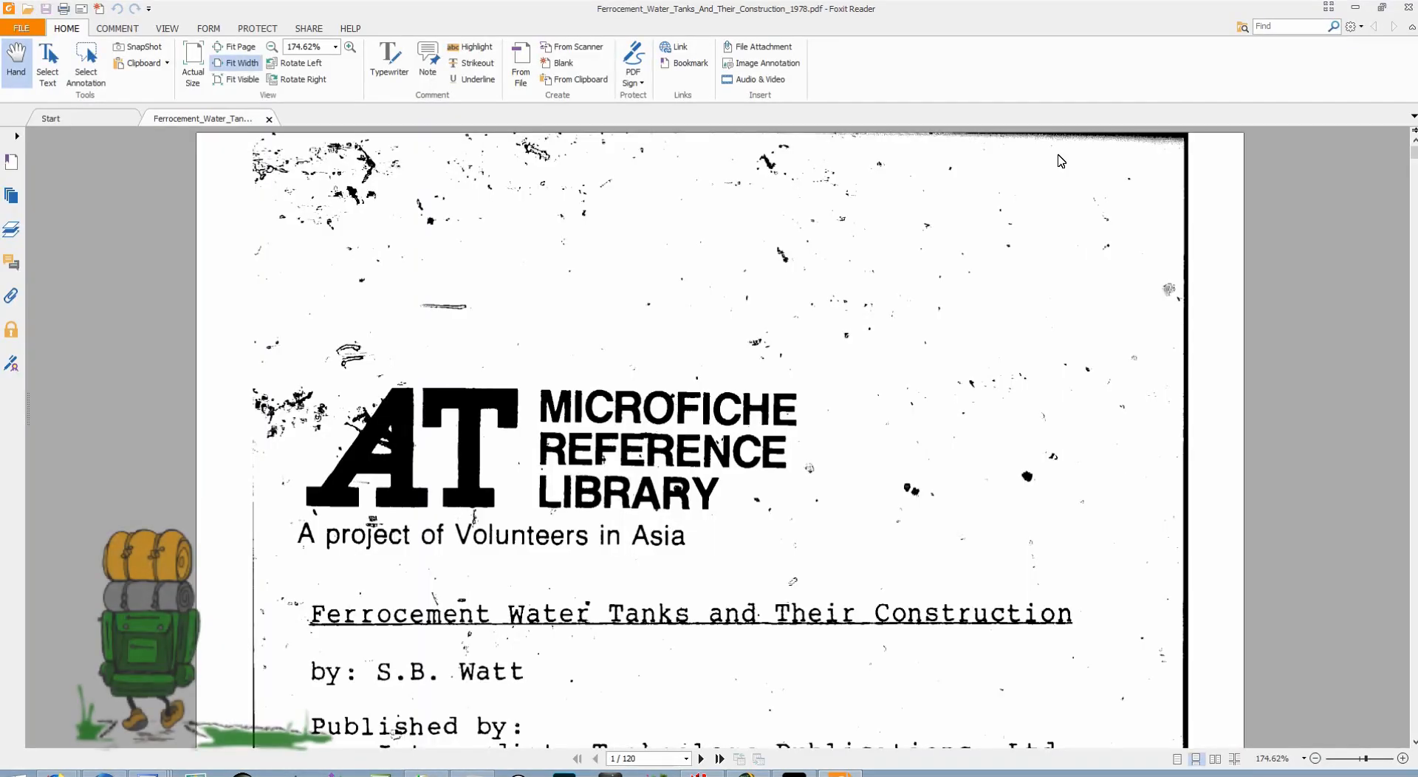
scroll("down", 3)
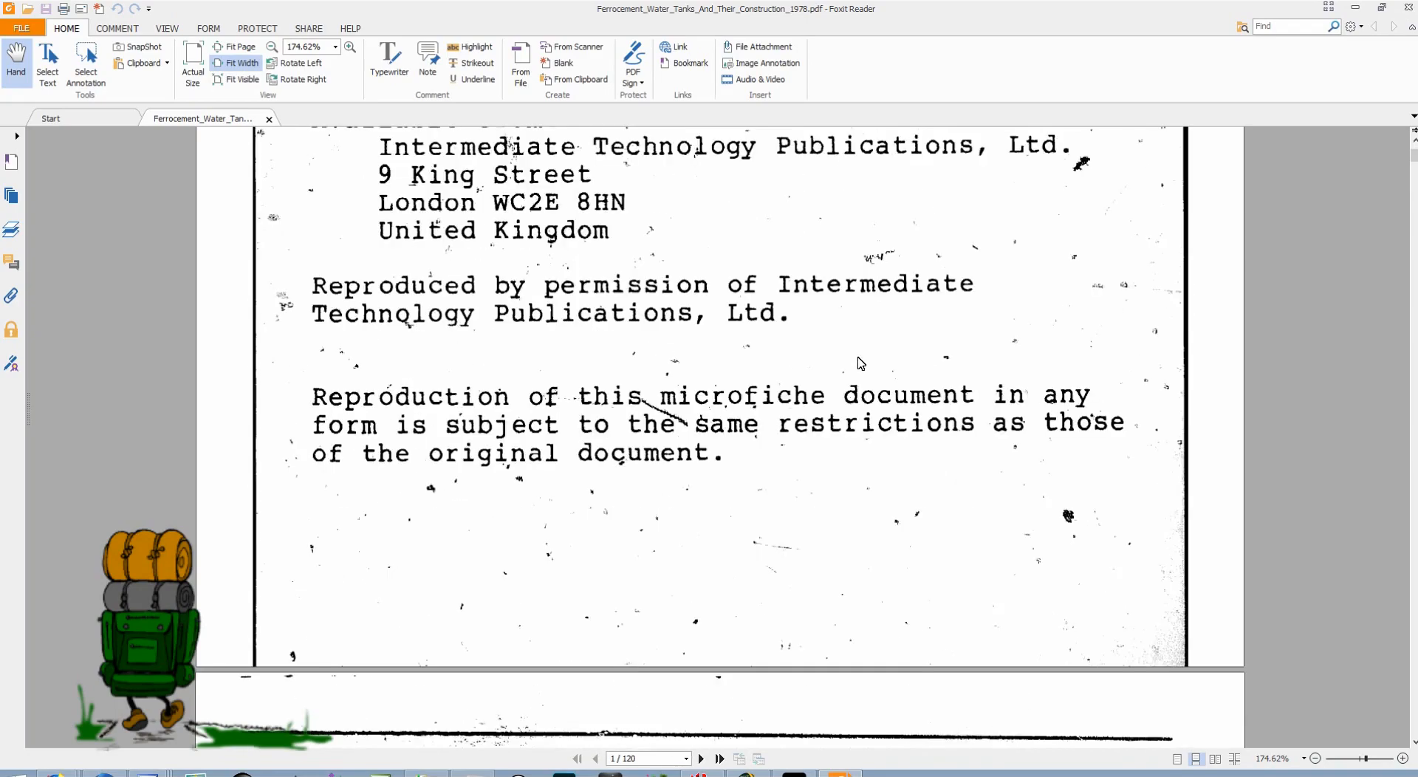
scroll("down", 3)
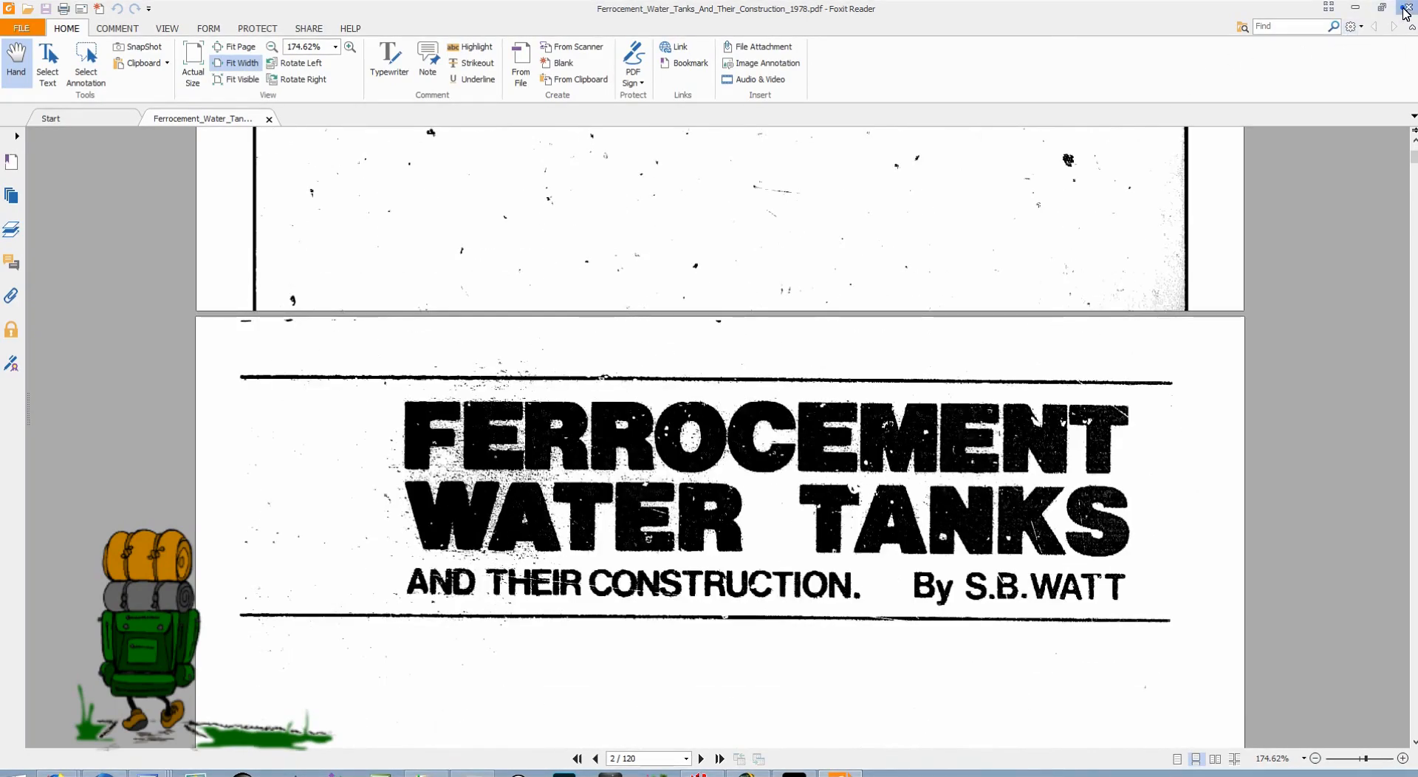